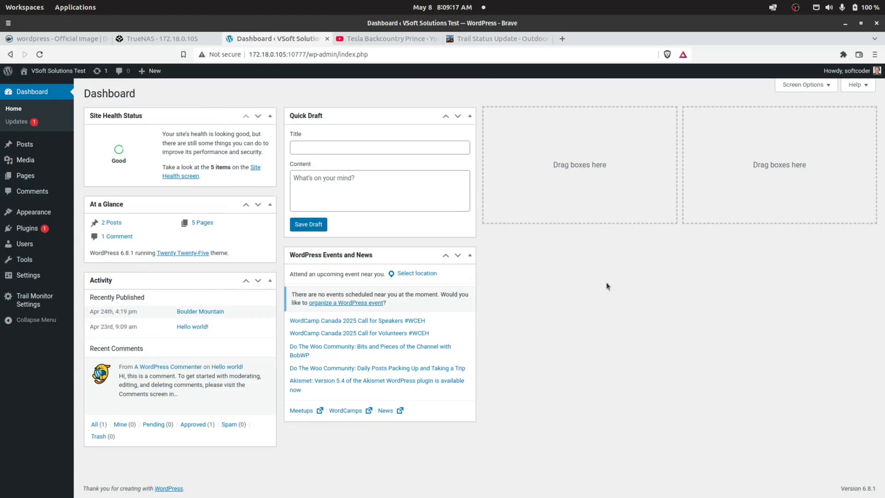
{"action": "mouse_move", "coordinate": [610, 316]}
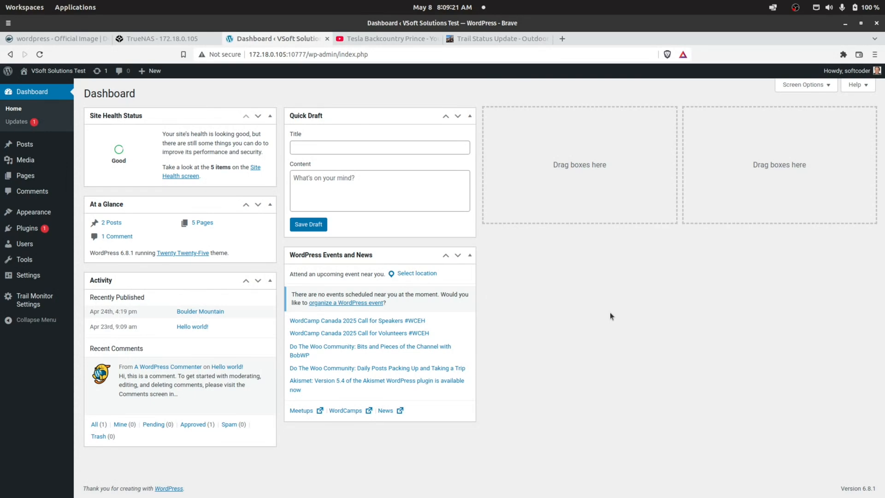
{"action": "mouse_move", "coordinate": [596, 317]}
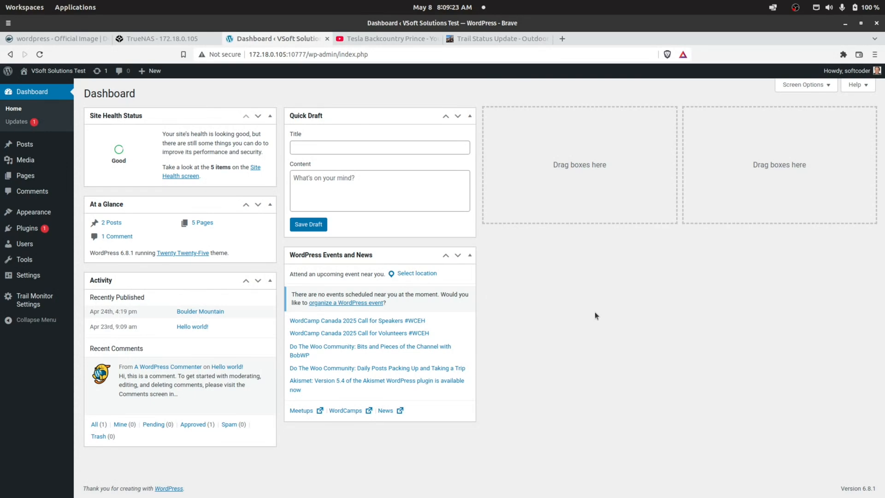
{"action": "mouse_move", "coordinate": [588, 317]}
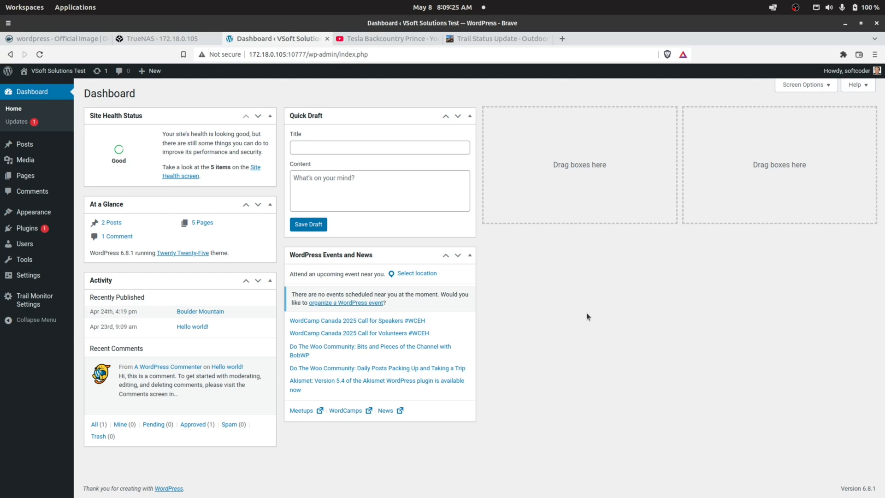
{"action": "mouse_move", "coordinate": [596, 334]}
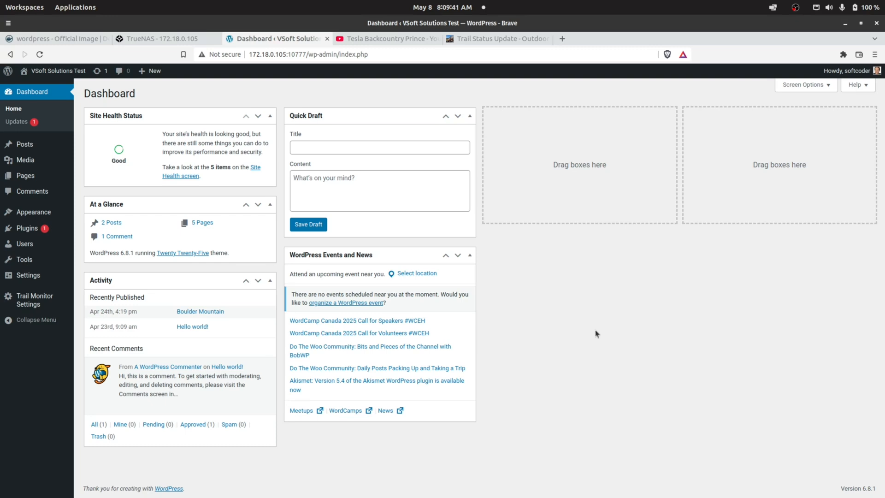
{"action": "mouse_move", "coordinate": [648, 332]}
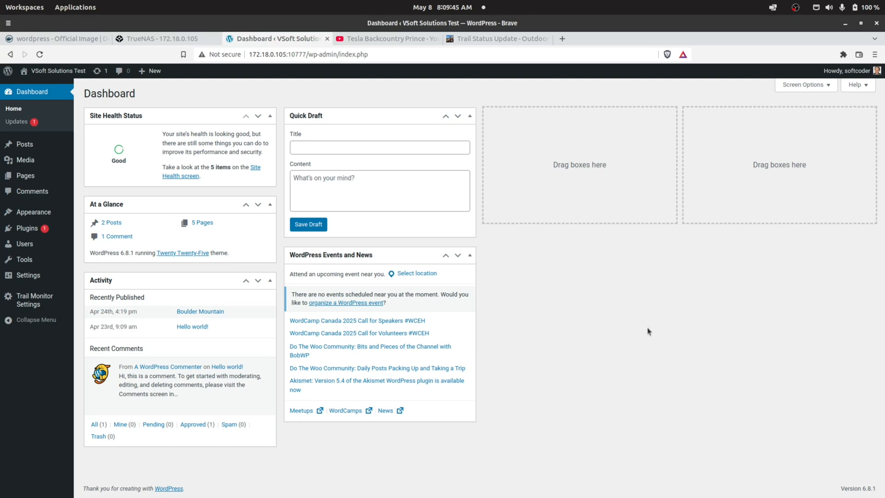
{"action": "mouse_move", "coordinate": [634, 321]}
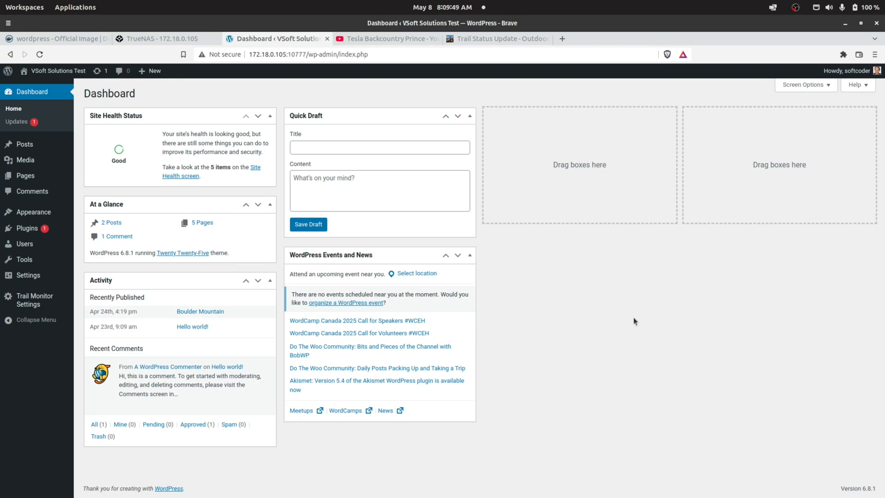
{"action": "mouse_move", "coordinate": [594, 324]}
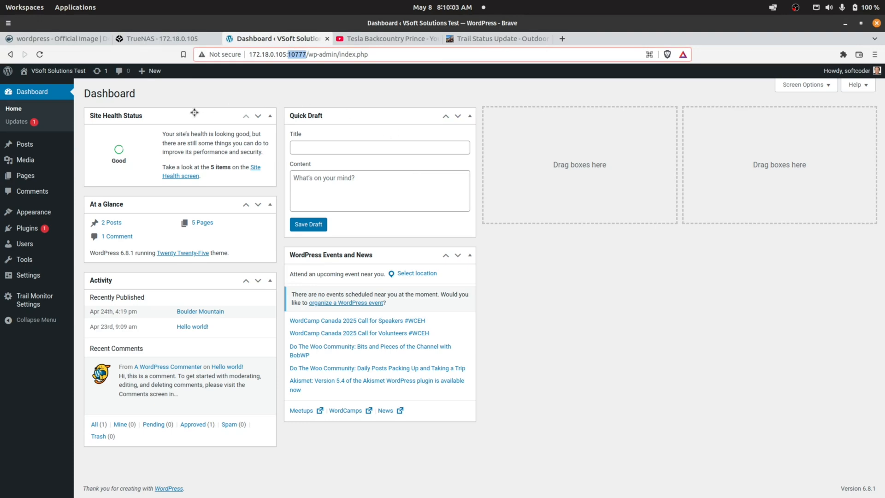
{"action": "mouse_move", "coordinate": [668, 166]}
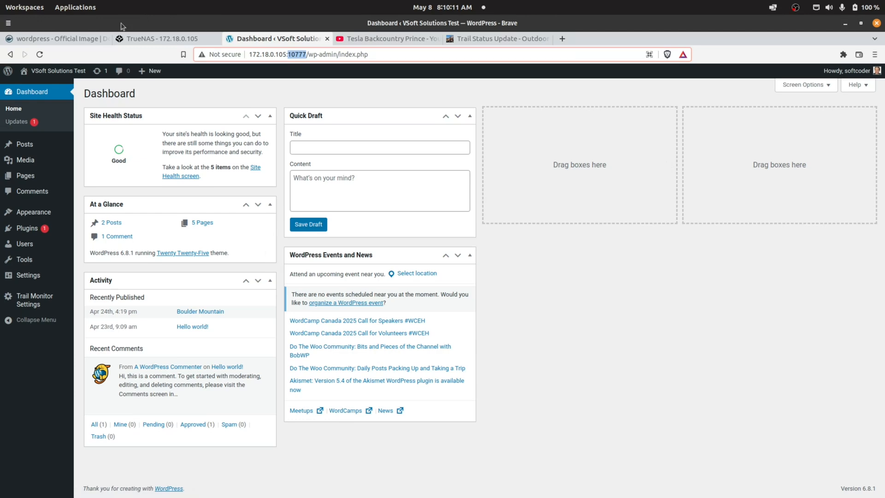
{"action": "mouse_move", "coordinate": [53, 38]}
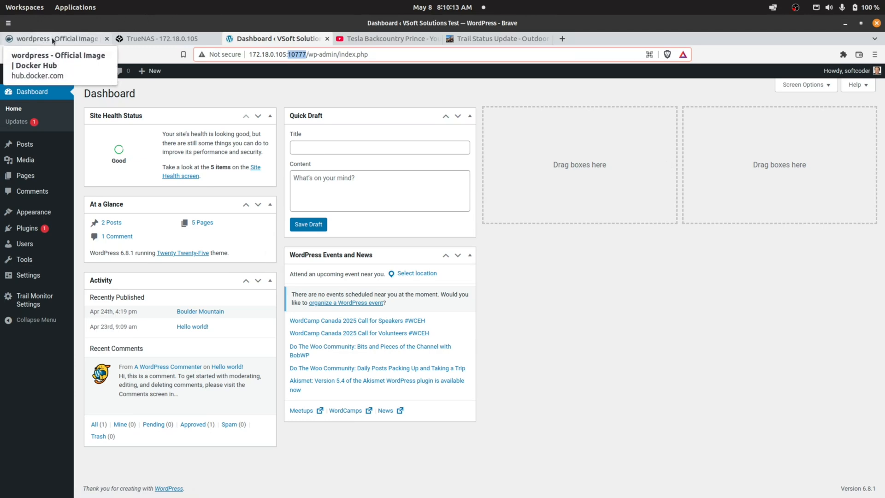
View the official wordpress image on Docker Hub, then return to wordpress-sandbox in TrueNAS
{"action": "left_click", "coordinate": [56, 39]}
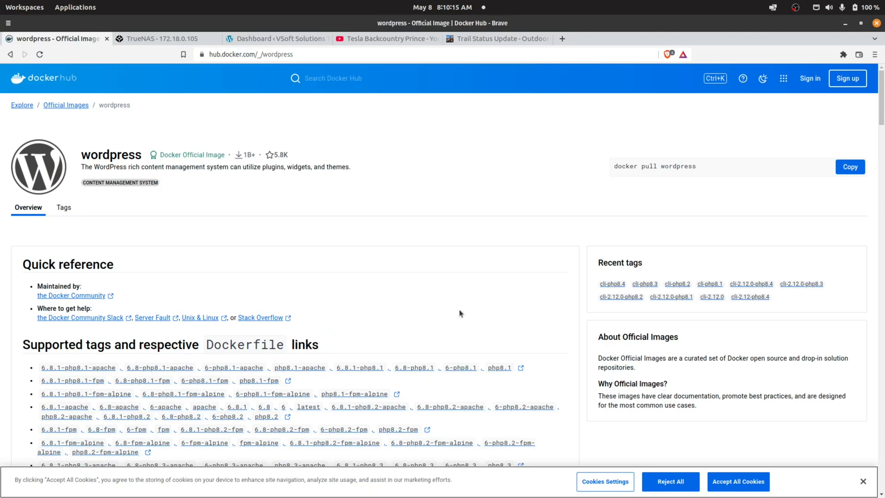
{"action": "mouse_move", "coordinate": [65, 228]}
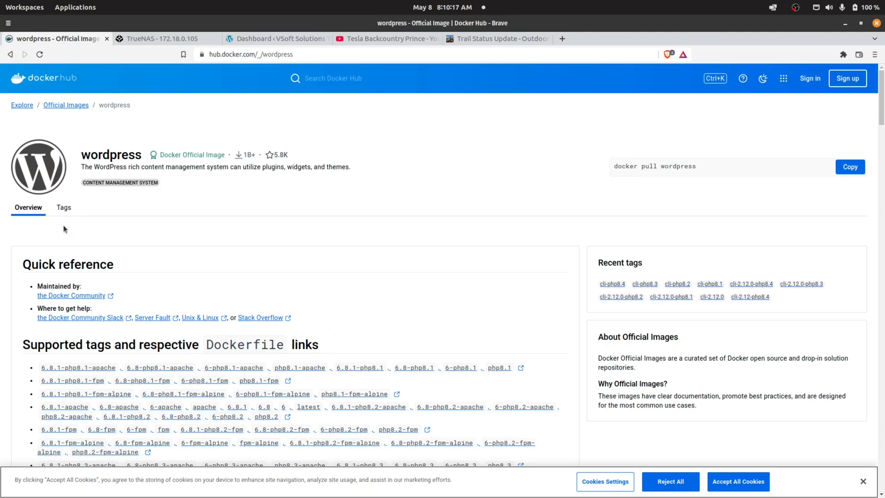
{"action": "mouse_move", "coordinate": [254, 207]}
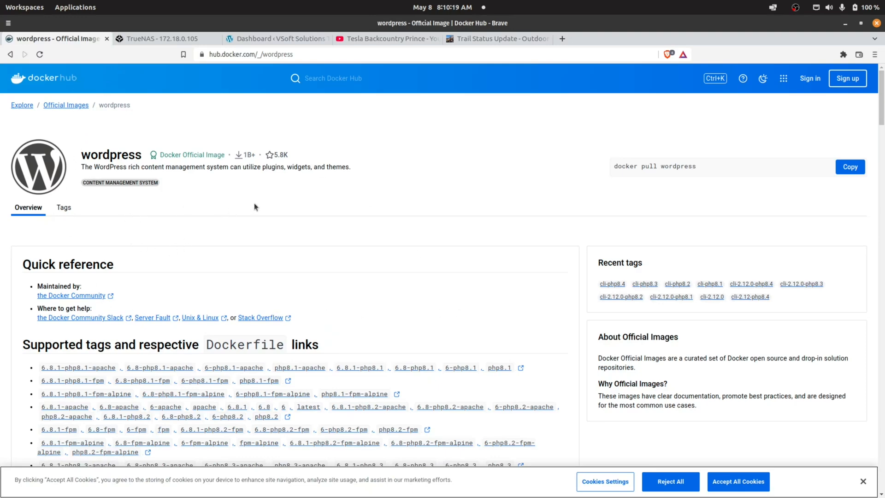
{"action": "mouse_move", "coordinate": [284, 204]}
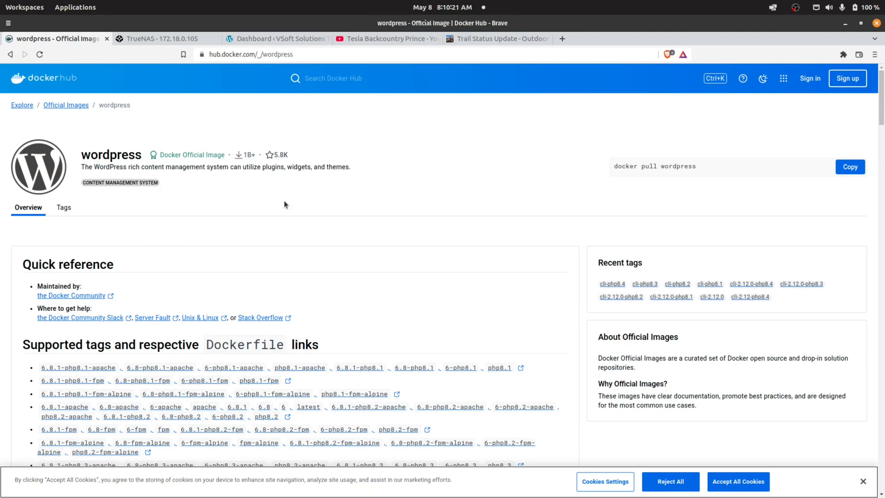
{"action": "mouse_move", "coordinate": [264, 209]}
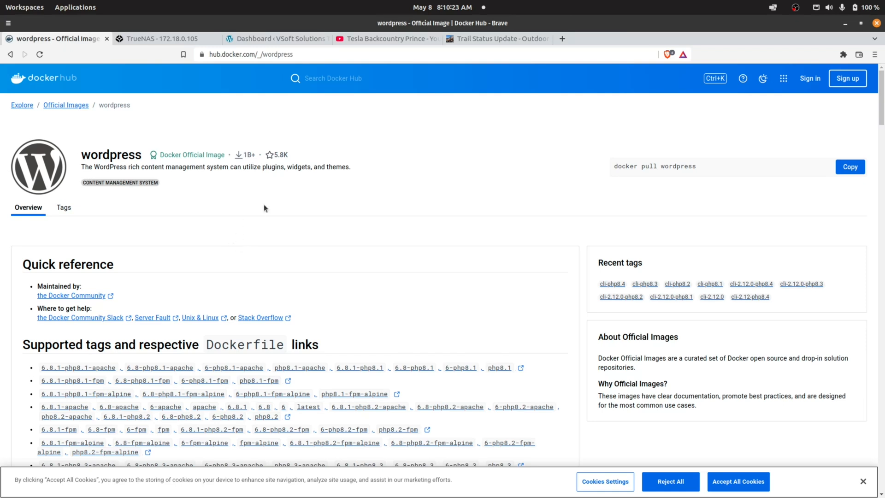
{"action": "mouse_move", "coordinate": [69, 117]}
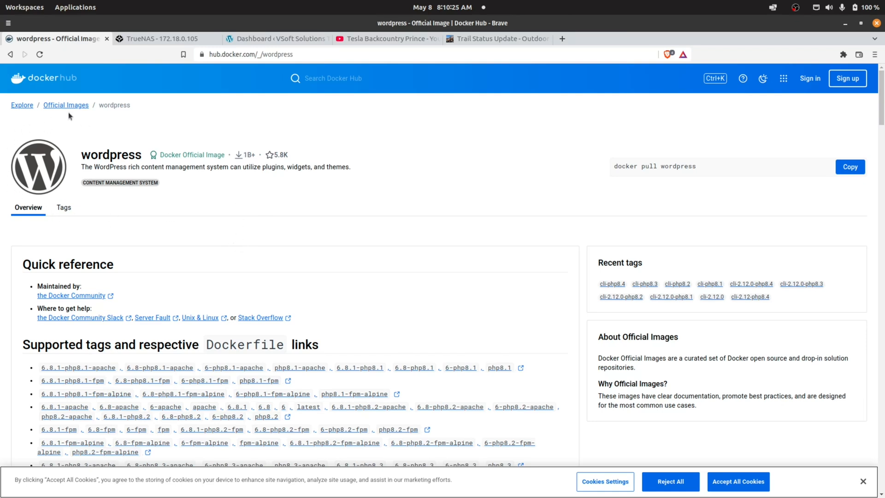
{"action": "mouse_move", "coordinate": [133, 267]}
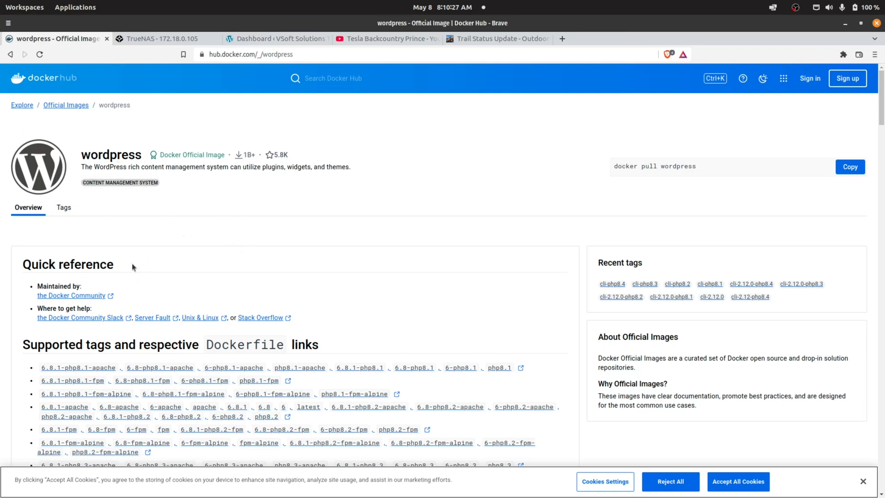
{"action": "mouse_move", "coordinate": [262, 287]}
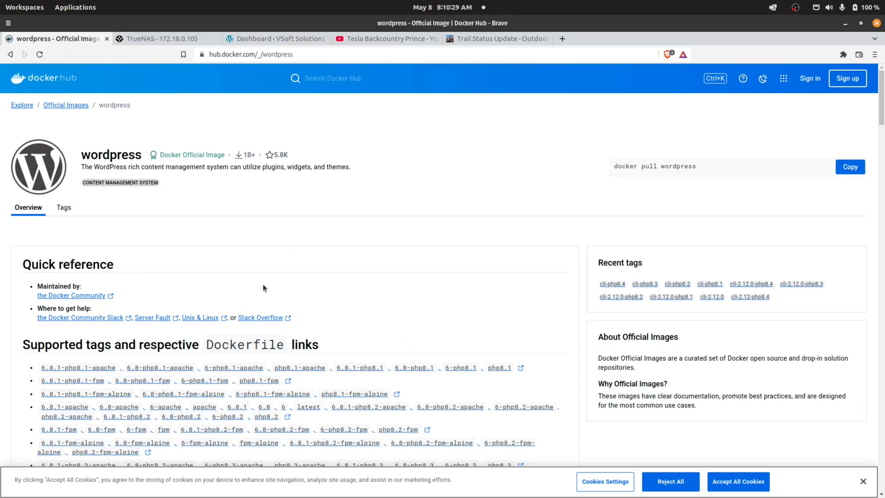
{"action": "mouse_move", "coordinate": [265, 402]}
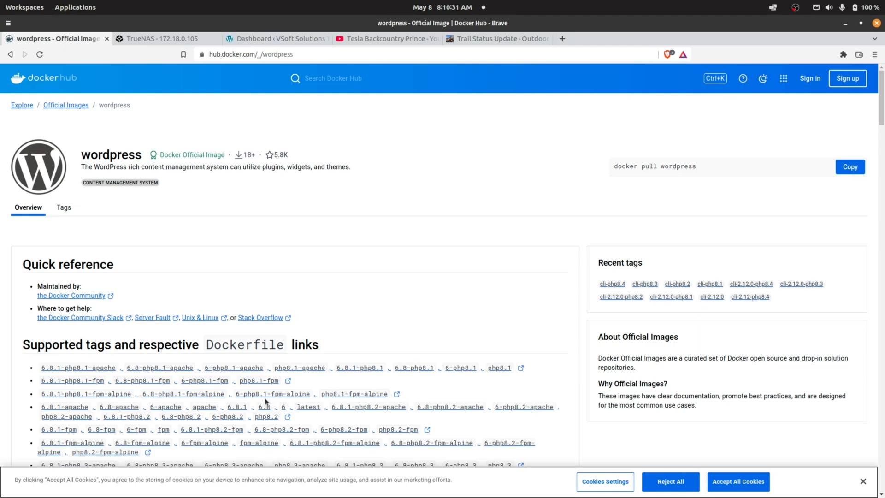
{"action": "mouse_move", "coordinate": [373, 302]}
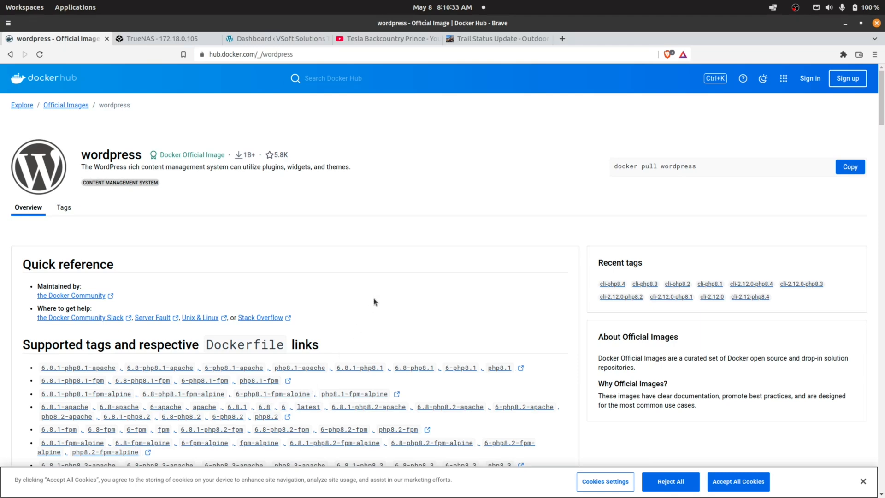
{"action": "mouse_move", "coordinate": [175, 146]}
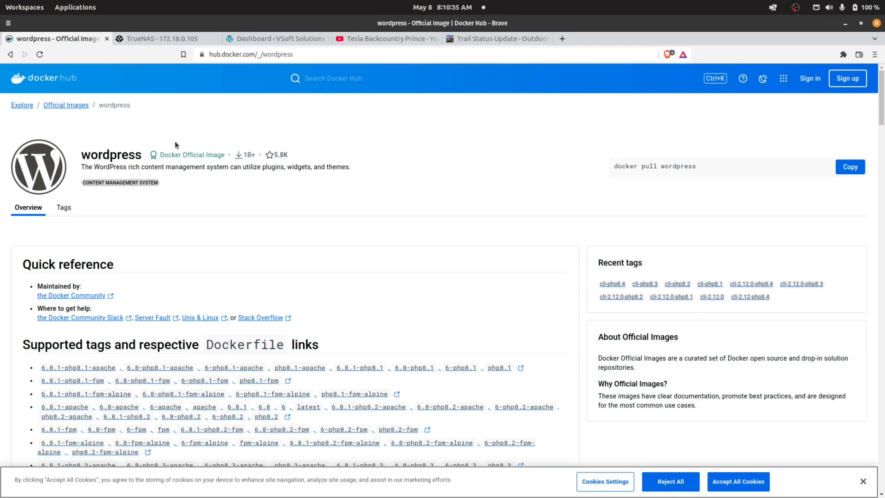
{"action": "left_click", "coordinate": [161, 39]}
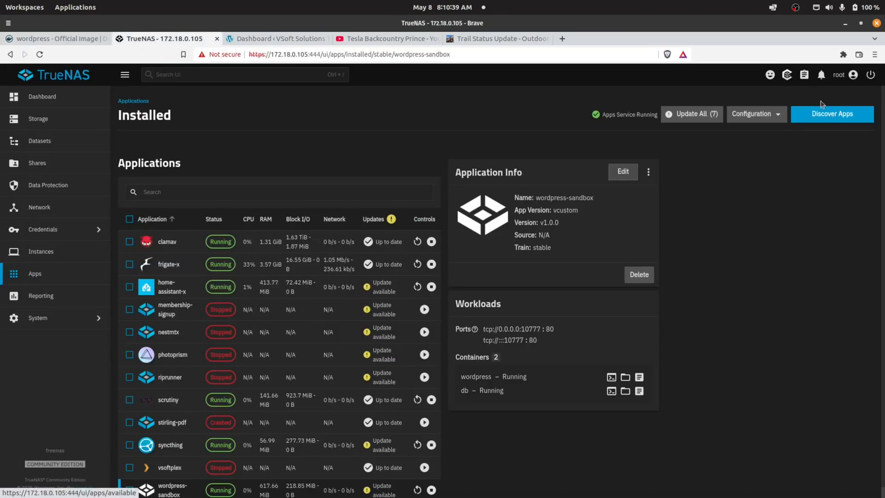
Search the Discover Apps catalog for 'wordpress', finding the community WordPress app v1.1.16
{"action": "left_click", "coordinate": [830, 113]}
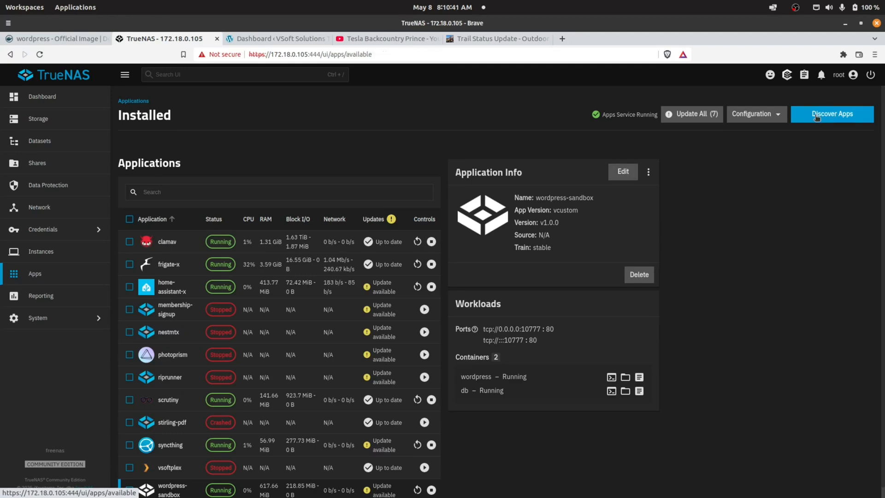
{"action": "left_click", "coordinate": [831, 113]}
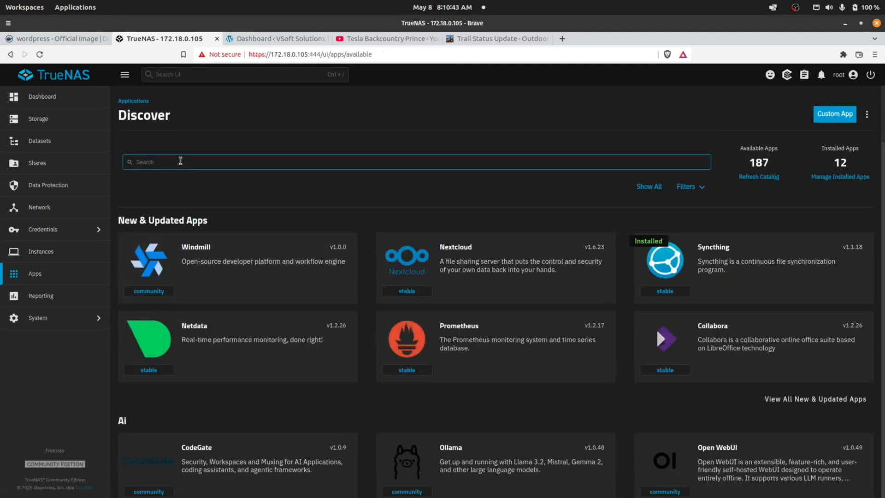
{"action": "type", "text": "wordpress"}
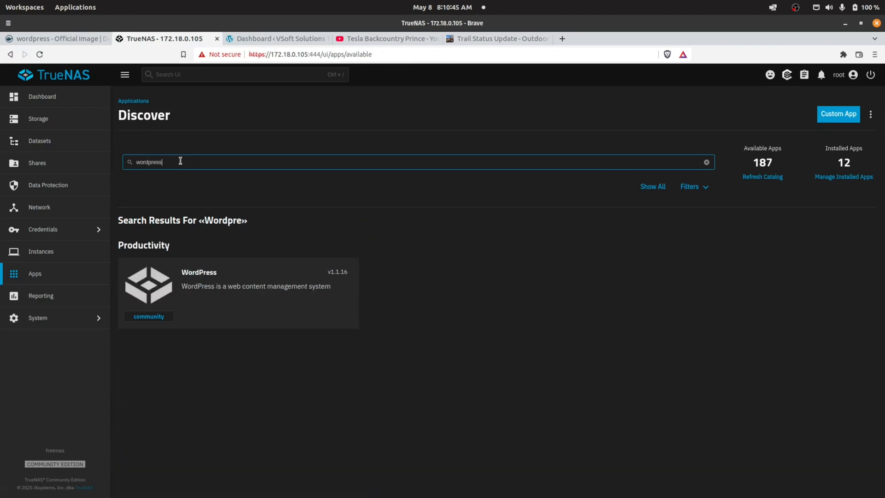
{"action": "mouse_move", "coordinate": [181, 287]}
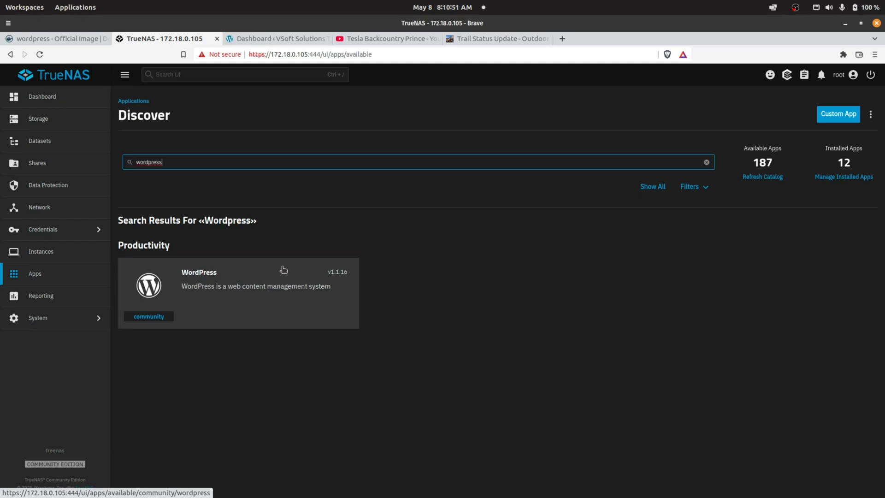
Copy the example WordPress and MySQL compose.yaml from the Docker Hub wordpress page
{"action": "left_click", "coordinate": [53, 39]}
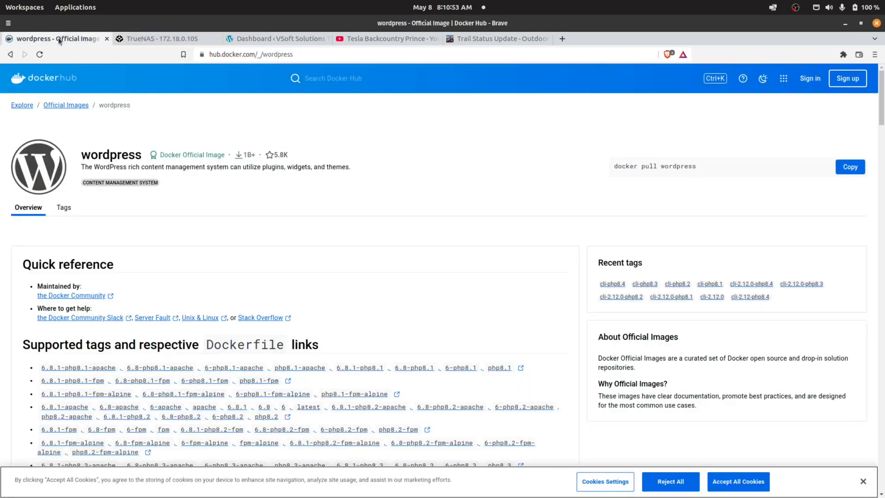
{"action": "mouse_move", "coordinate": [50, 78]}
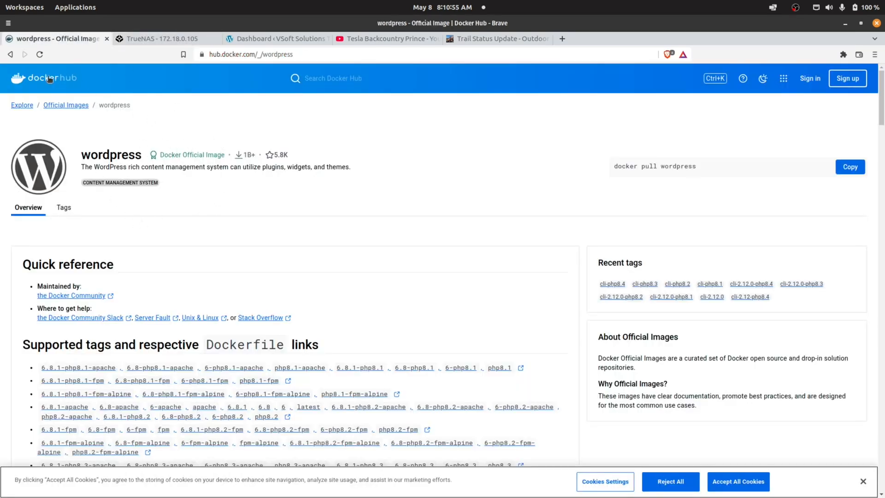
{"action": "scroll", "scroll_direction": "down", "scroll_amount": 3}
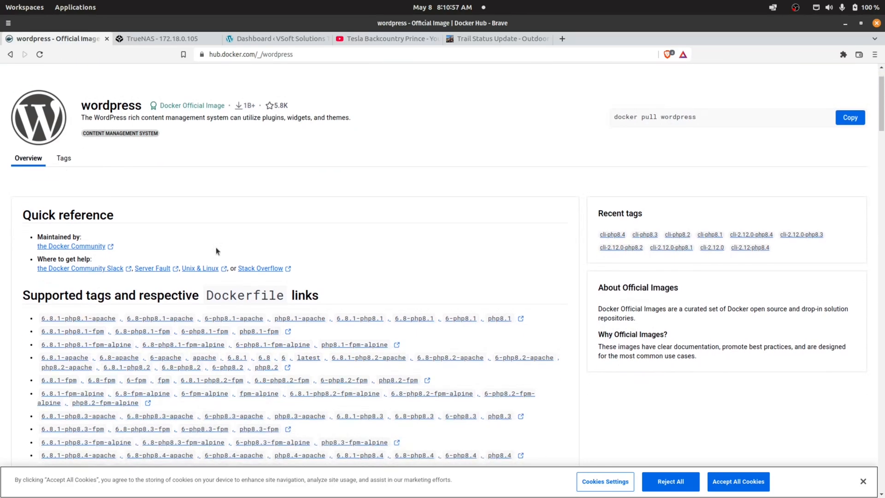
{"action": "scroll", "scroll_direction": "down", "scroll_amount": 3}
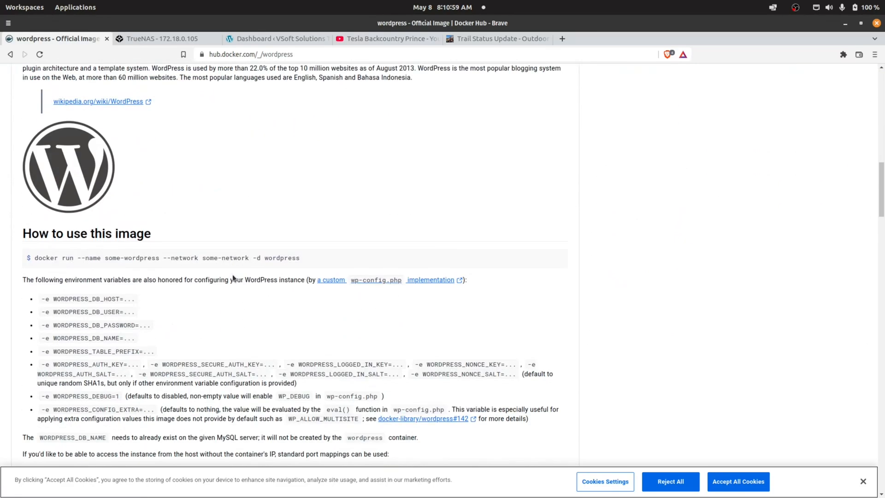
{"action": "scroll", "scroll_direction": "down", "scroll_amount": 3}
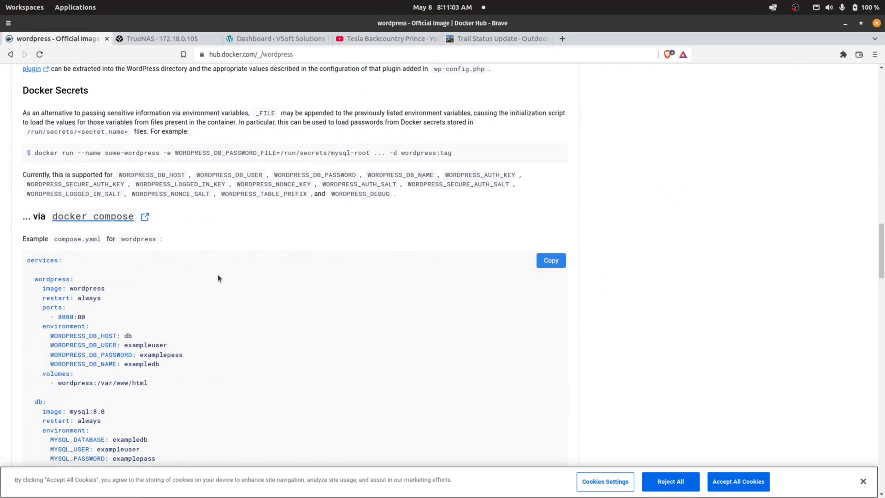
{"action": "scroll", "scroll_direction": "down", "scroll_amount": 3}
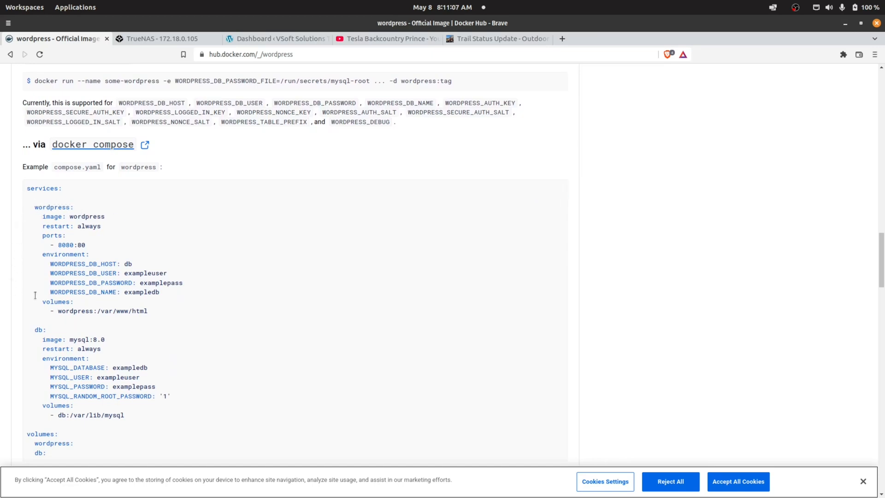
{"action": "mouse_move", "coordinate": [80, 336]}
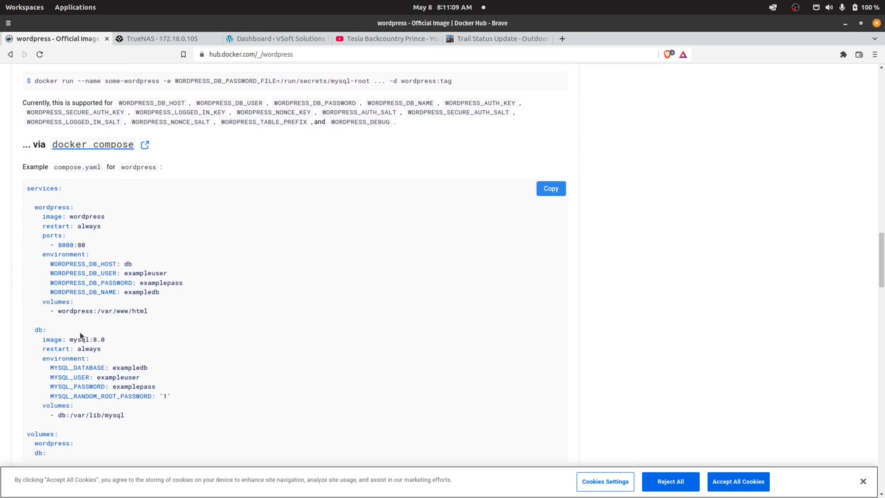
{"action": "mouse_move", "coordinate": [148, 416]}
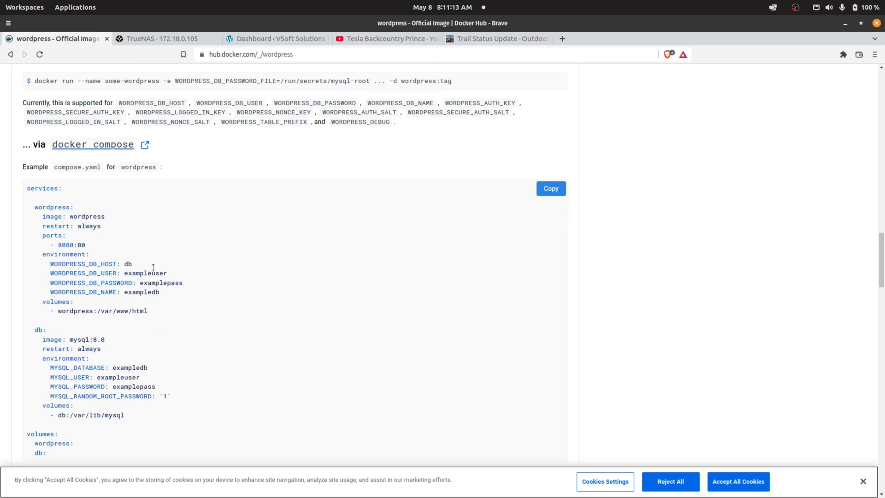
{"action": "mouse_move", "coordinate": [125, 282]}
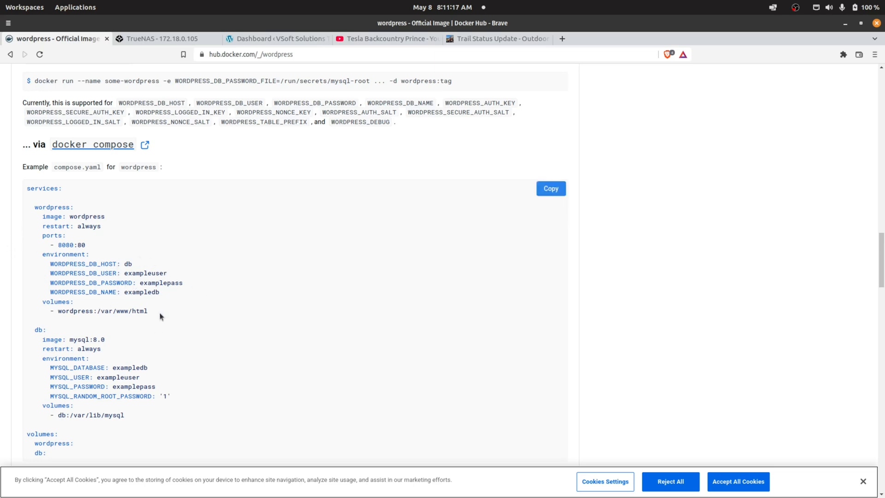
{"action": "scroll", "scroll_direction": "down", "scroll_amount": 3}
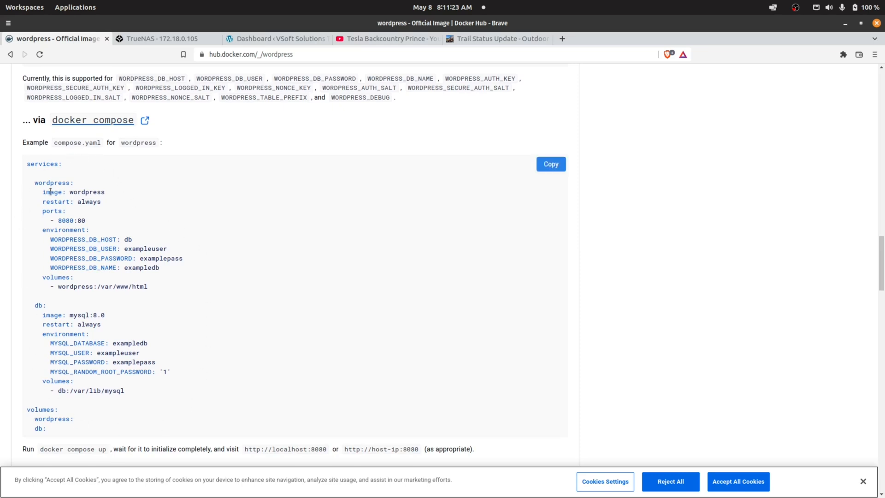
{"action": "mouse_move", "coordinate": [315, 276]}
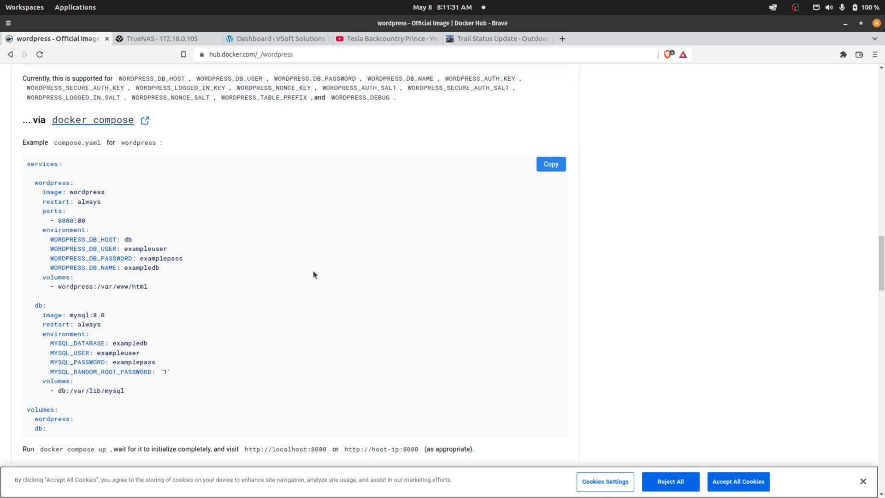
{"action": "mouse_move", "coordinate": [297, 291]}
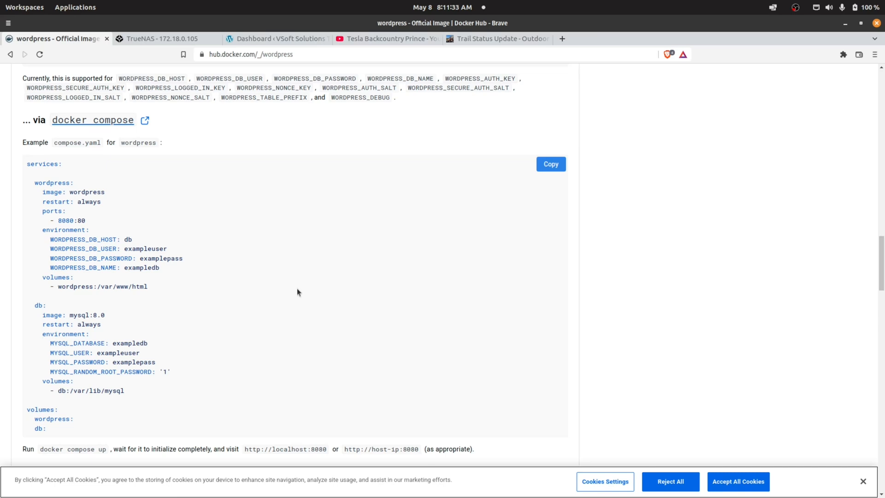
{"action": "mouse_move", "coordinate": [244, 307]}
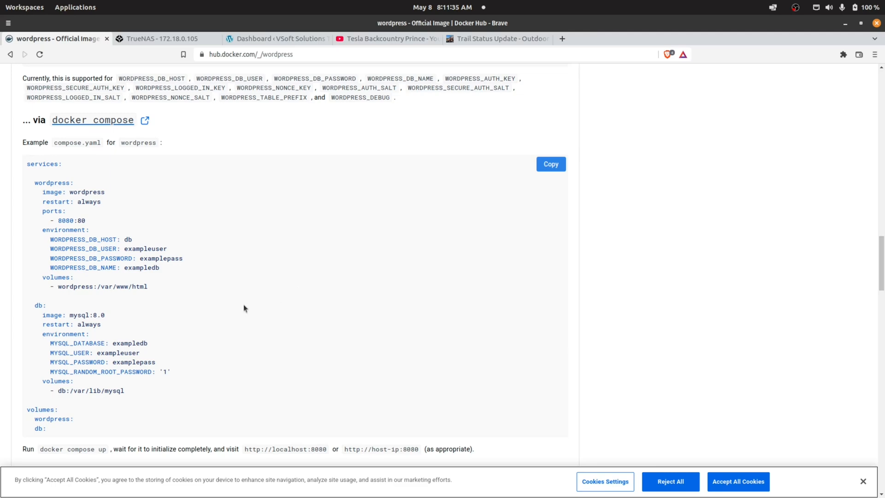
{"action": "mouse_move", "coordinate": [231, 315]}
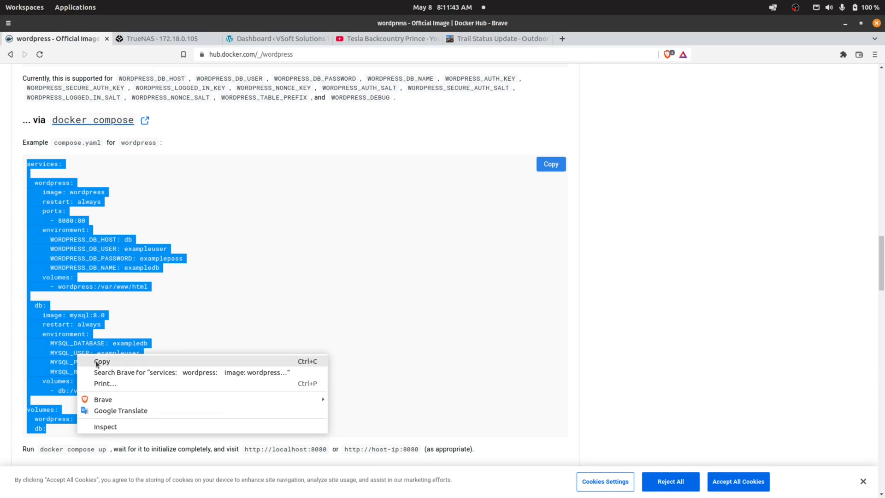
{"action": "left_click", "coordinate": [161, 38]}
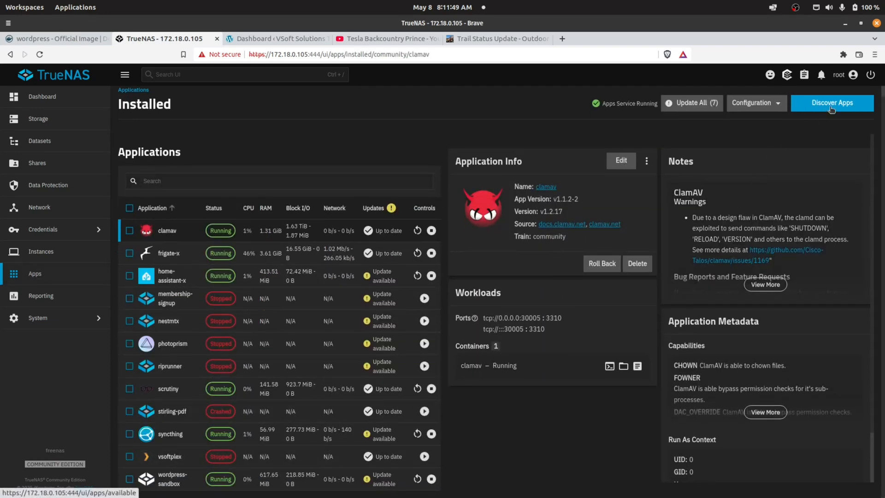
Open the Install Custom App form and scroll through its blank name and image fields
{"action": "left_click", "coordinate": [830, 103]}
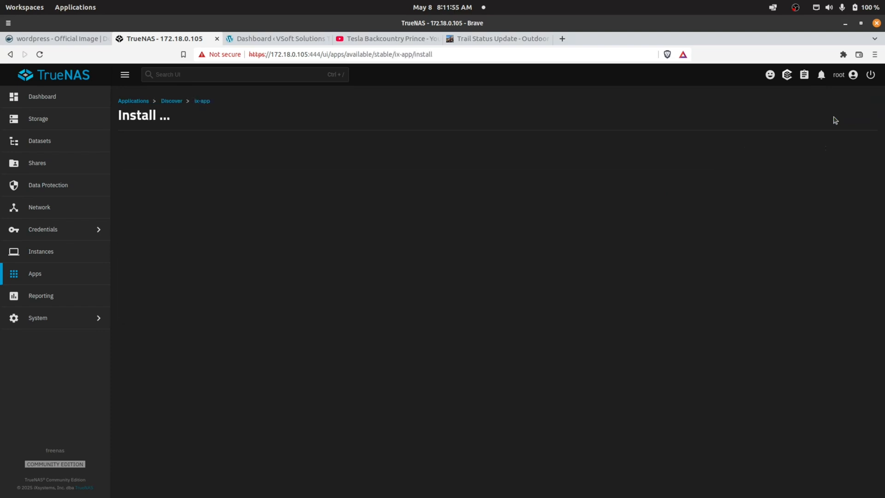
{"action": "mouse_move", "coordinate": [482, 238]}
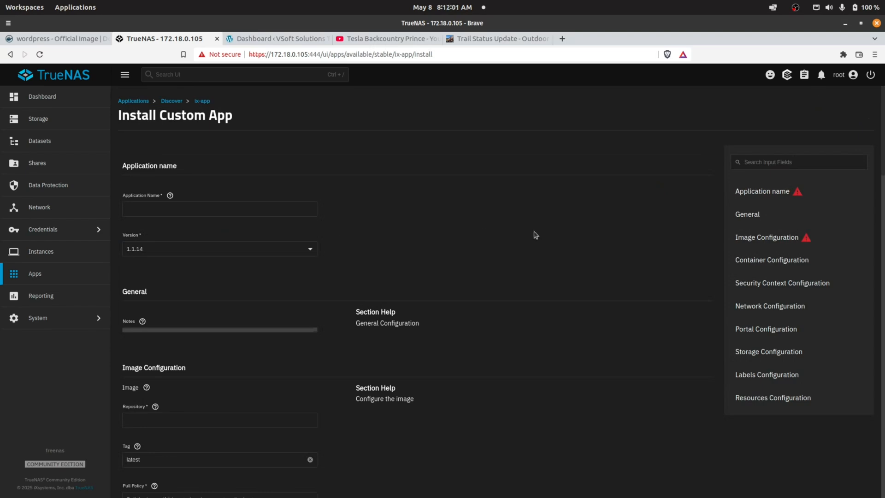
{"action": "mouse_move", "coordinate": [466, 290]}
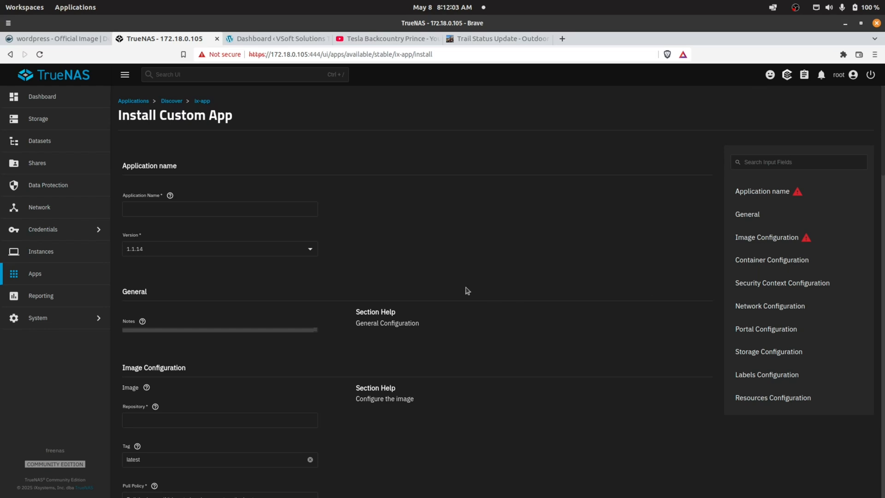
{"action": "mouse_move", "coordinate": [194, 169]}
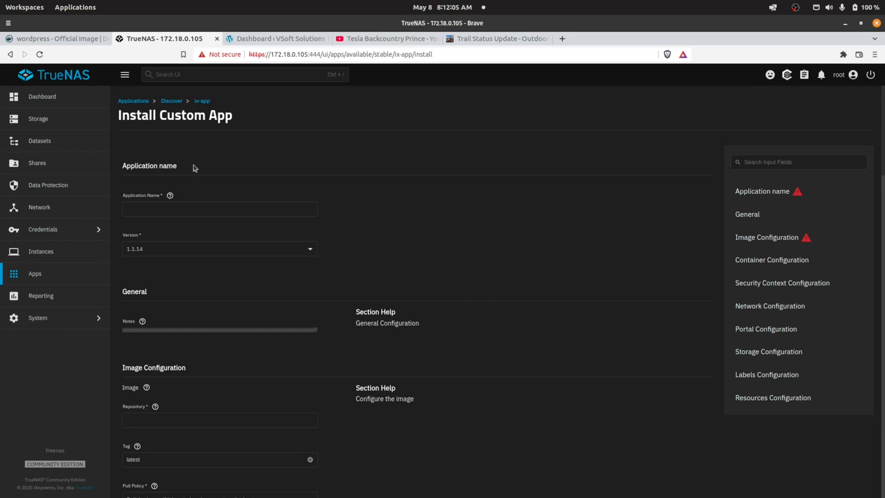
{"action": "mouse_move", "coordinate": [197, 441]}
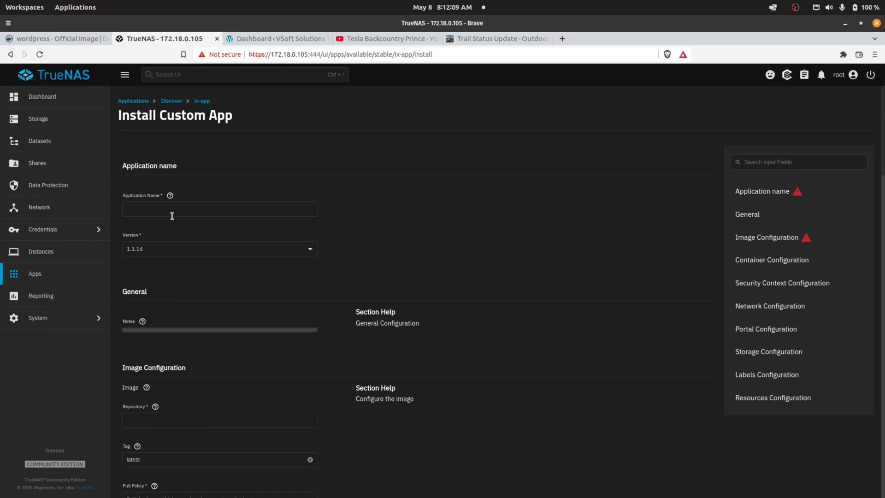
{"action": "scroll", "scroll_direction": "down", "scroll_amount": 3}
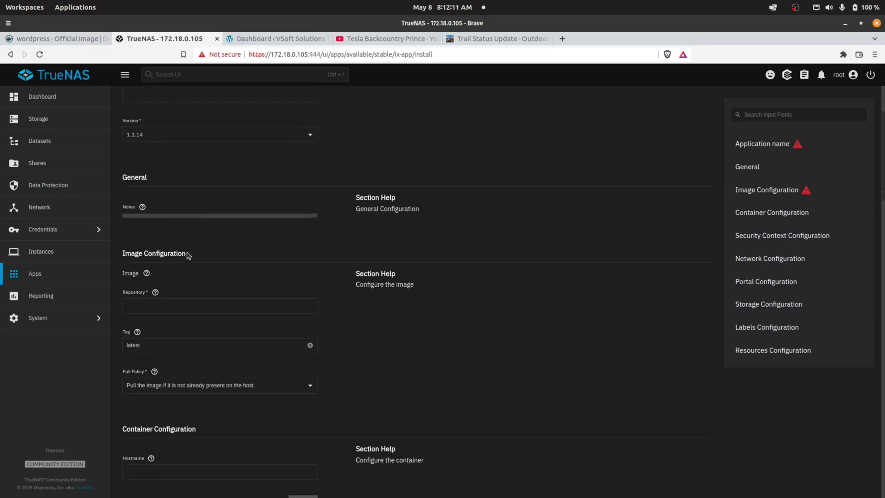
{"action": "scroll", "scroll_direction": "down", "scroll_amount": 3}
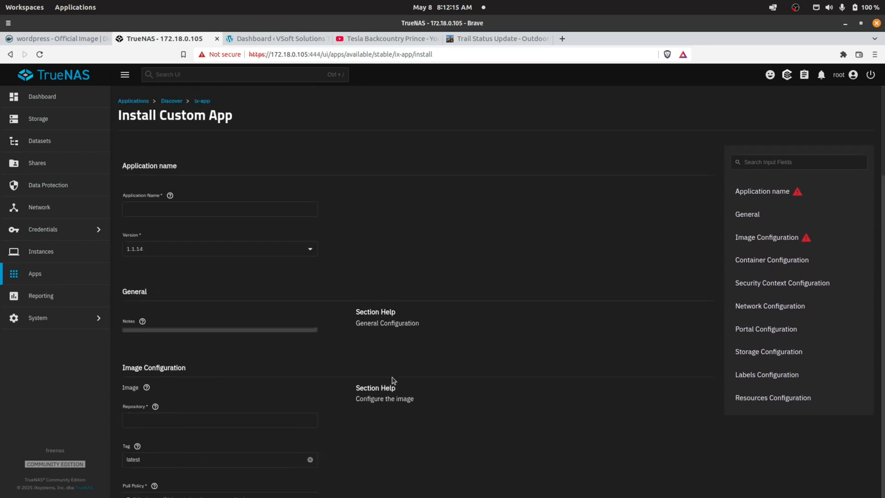
{"action": "mouse_move", "coordinate": [801, 88]}
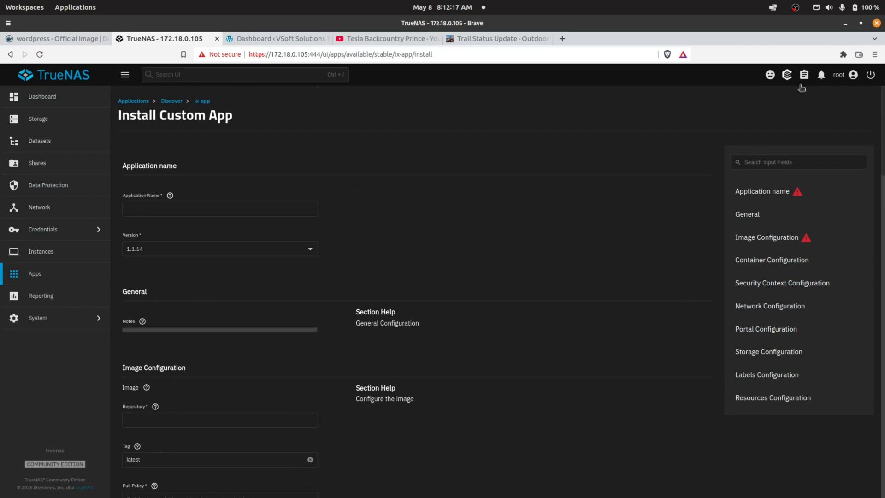
{"action": "mouse_move", "coordinate": [171, 101]}
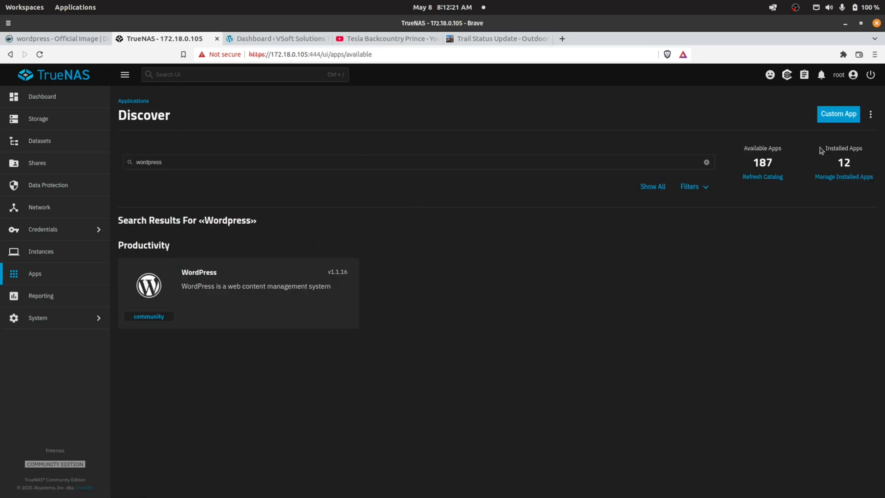
{"action": "mouse_move", "coordinate": [872, 119]}
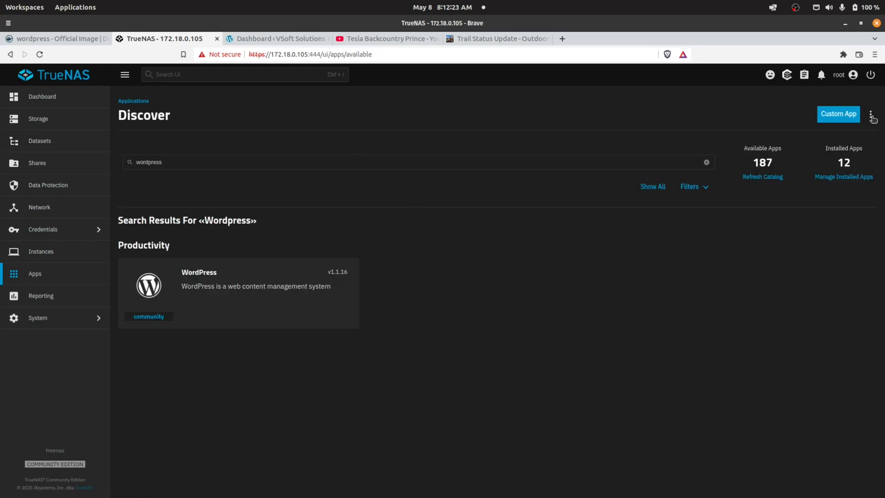
{"action": "mouse_move", "coordinate": [621, 137]}
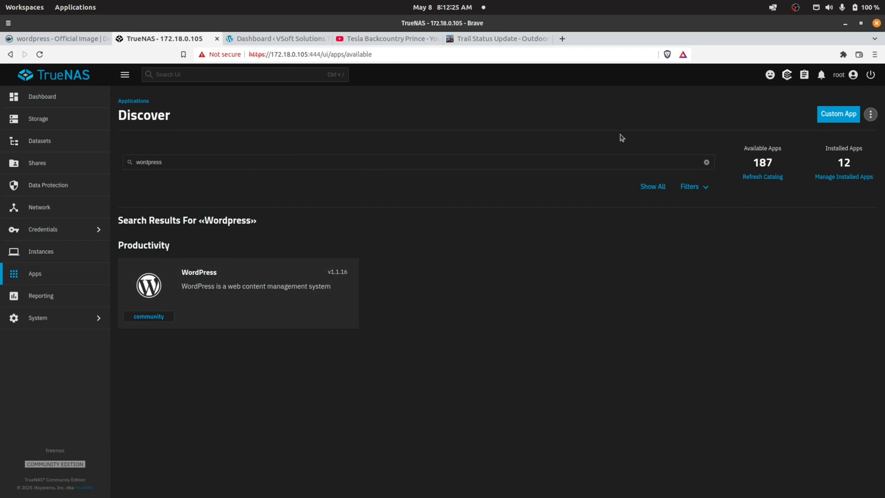
Load Discover Apps in a second Chrome window and show Custom App's install-via-YAML option
{"action": "left_click", "coordinate": [706, 162]}
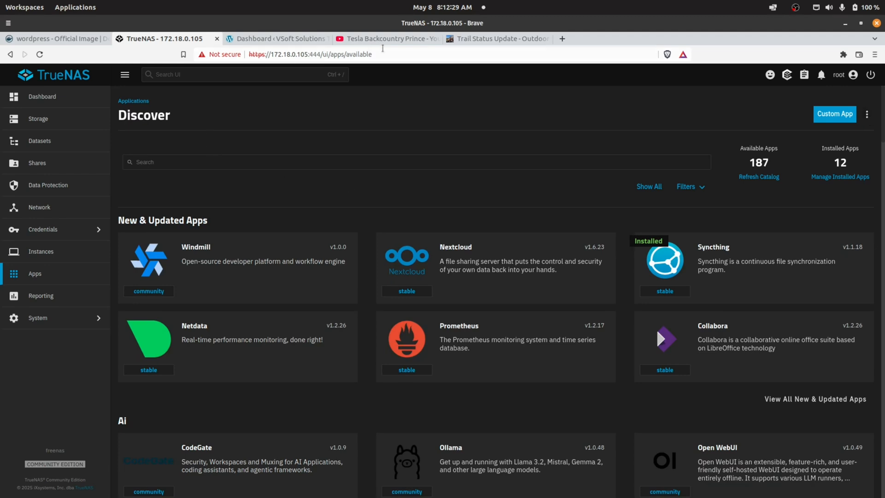
{"action": "mouse_move", "coordinate": [497, 183]}
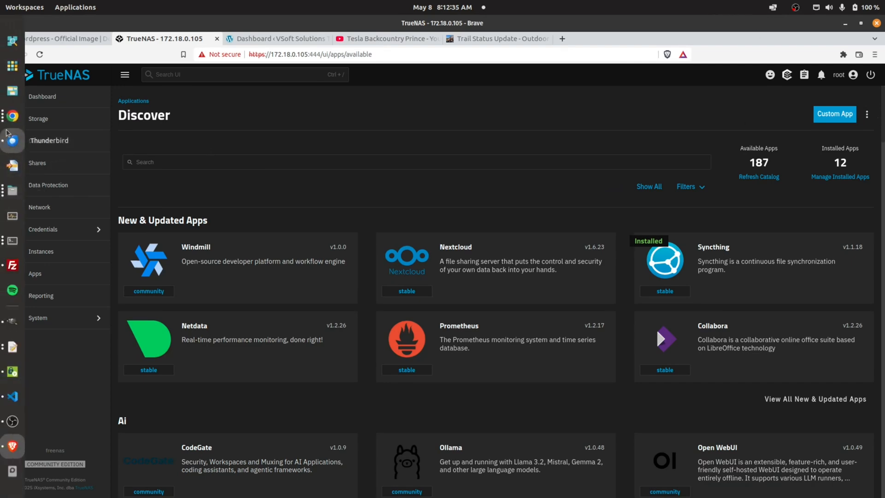
{"action": "left_click", "coordinate": [309, 54]}
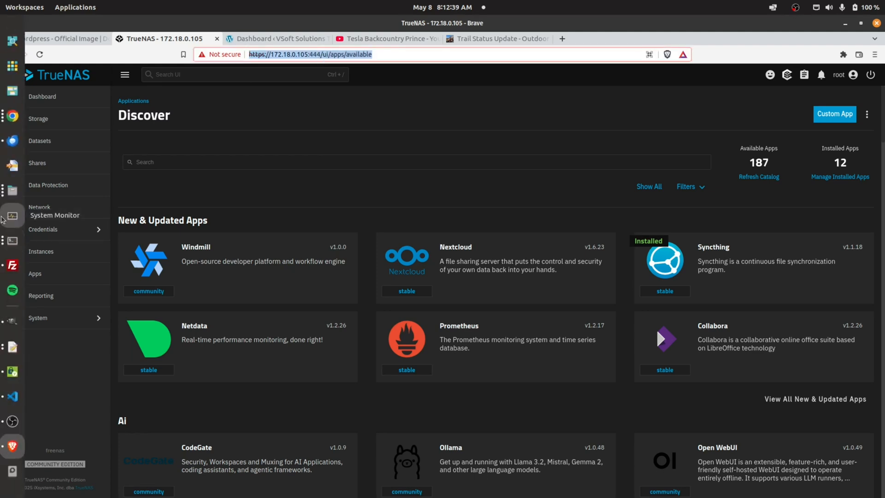
{"action": "mouse_move", "coordinate": [12, 115]}
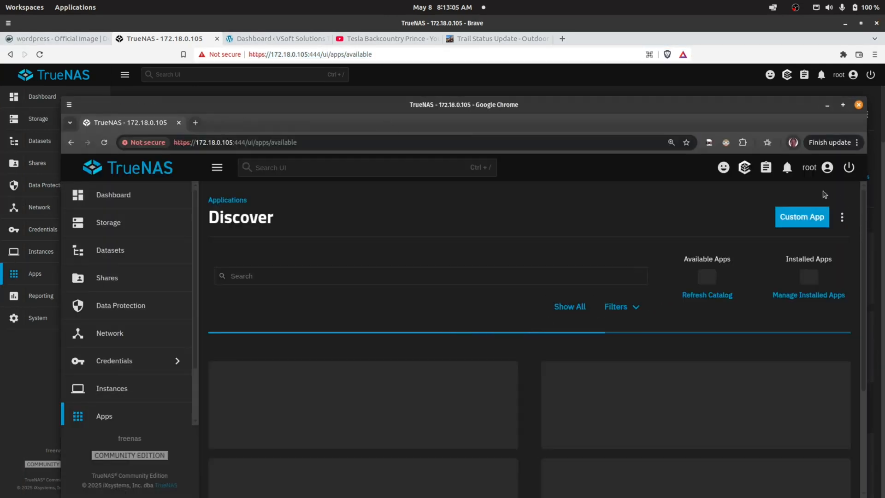
{"action": "left_click", "coordinate": [841, 216]}
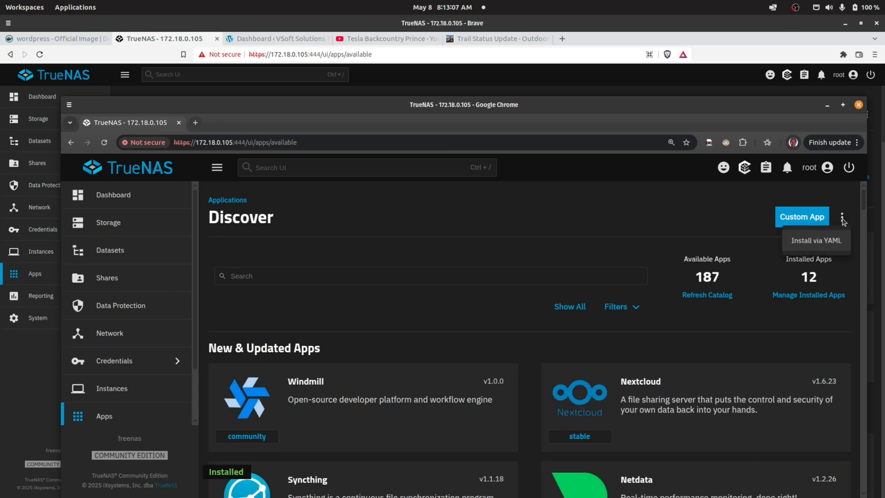
{"action": "mouse_move", "coordinate": [822, 250]}
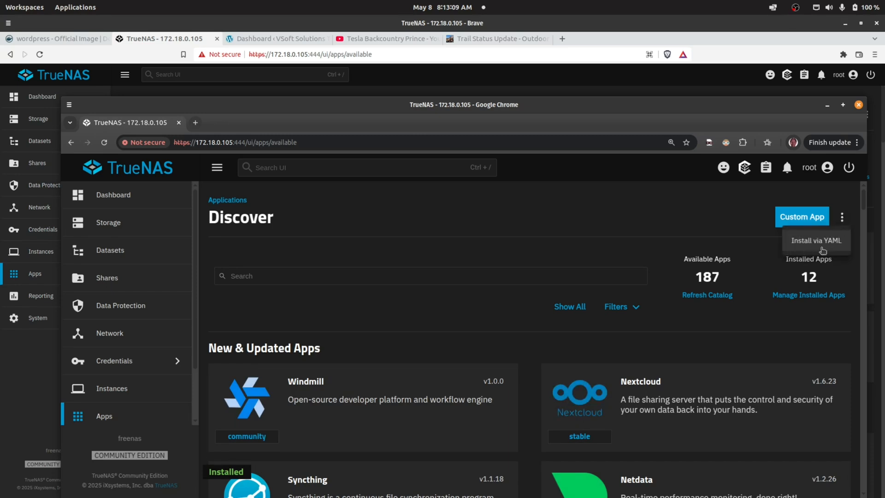
{"action": "mouse_move", "coordinate": [158, 103]}
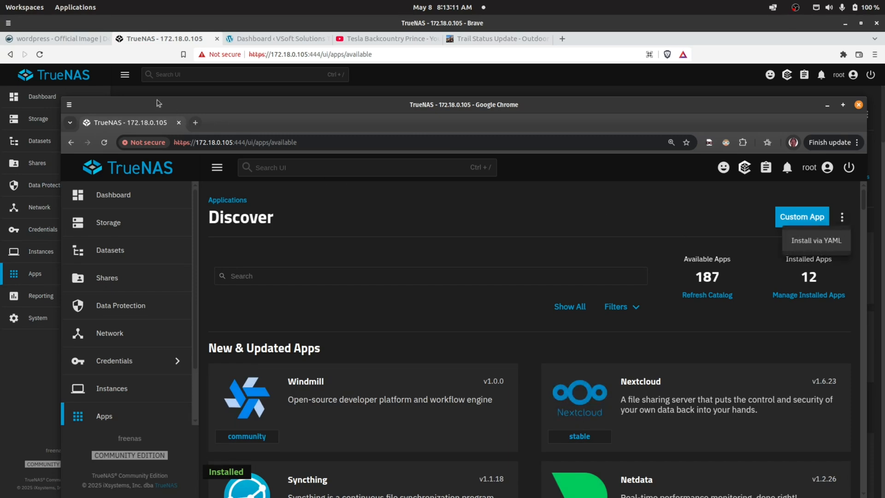
Name the YAML app wordpress-sandbox2 and paste the WordPress and MySQL compose config
{"action": "left_click", "coordinate": [815, 241]}
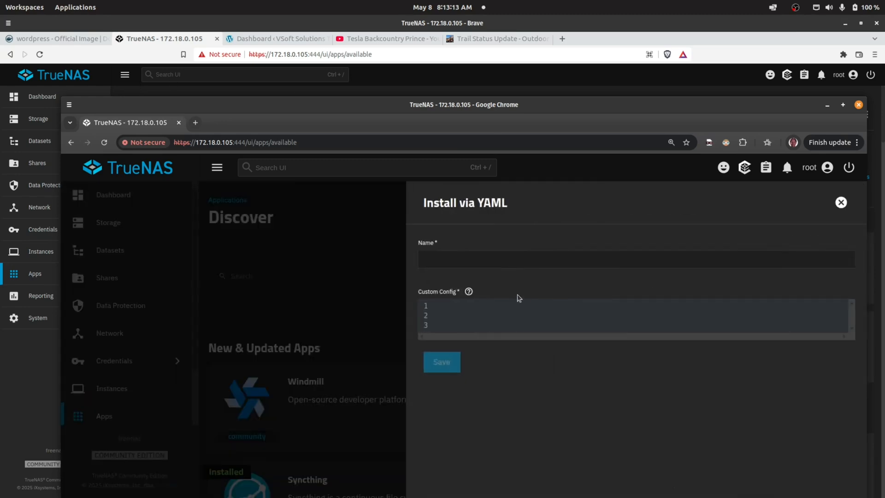
{"action": "left_click", "coordinate": [636, 259]}
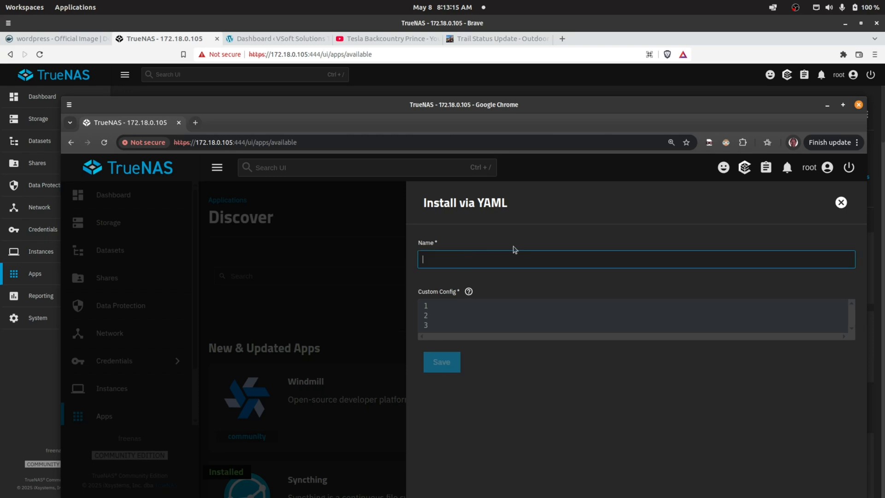
{"action": "type", "text": "wordpress-sandbox2"}
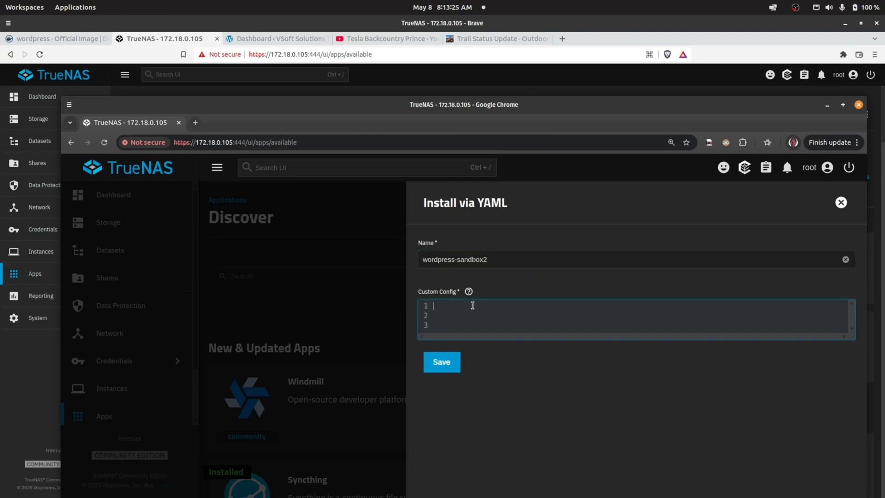
{"action": "type", "text": "https://172.18.0.105:444/ui/apps/available"}
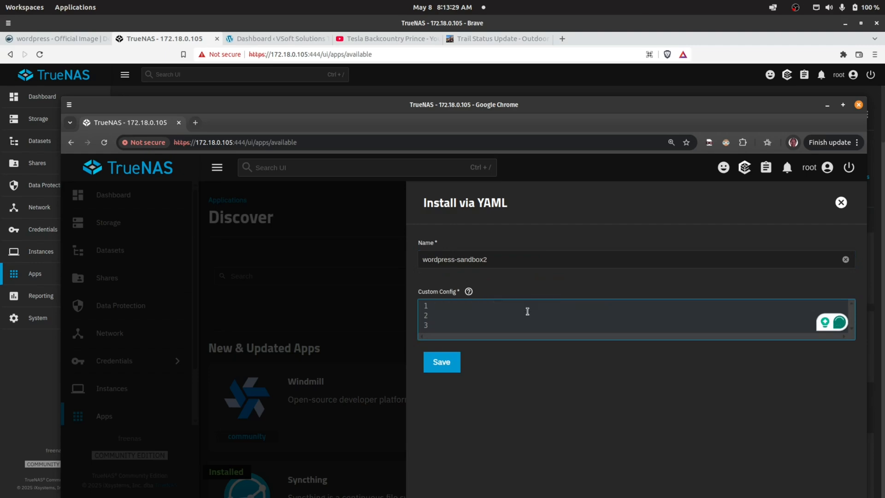
{"action": "left_click", "coordinate": [56, 38]}
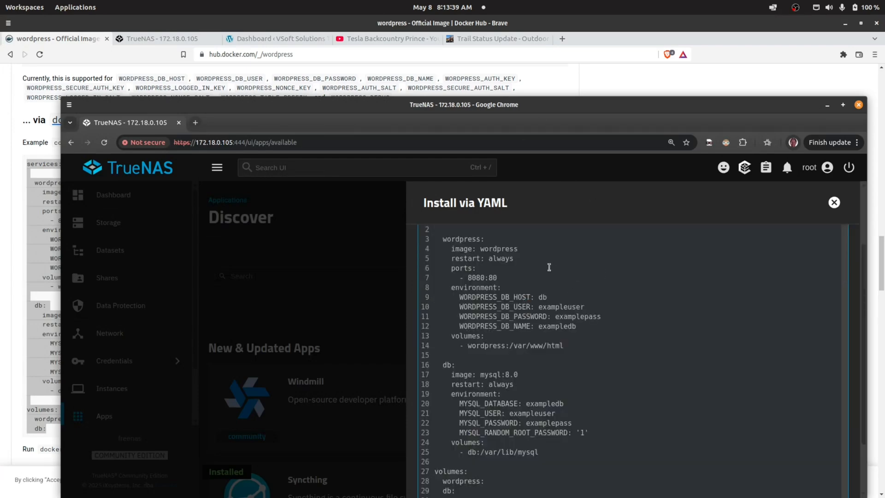
{"action": "mouse_move", "coordinate": [538, 315]}
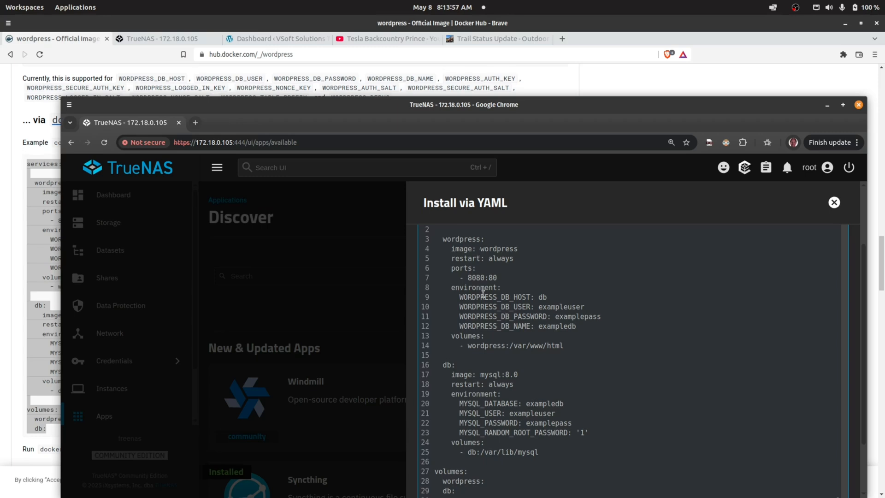
{"action": "mouse_move", "coordinate": [495, 368]}
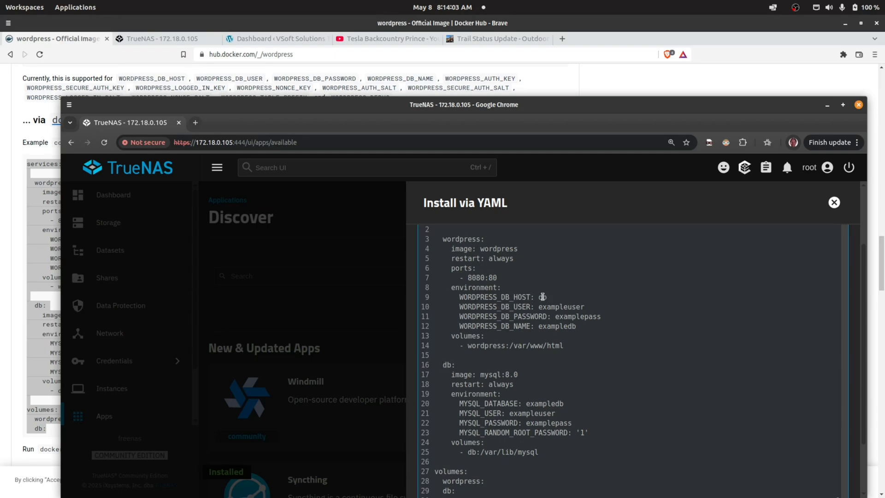
{"action": "double_click", "coordinate": [540, 297]}
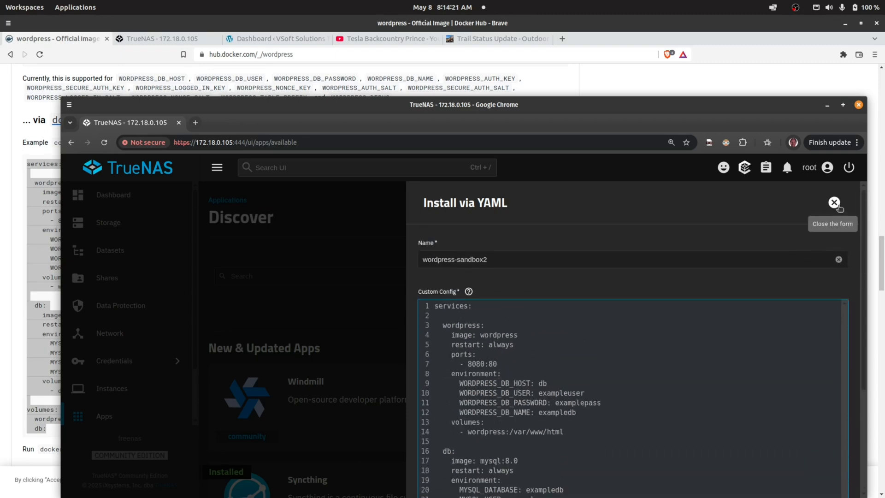
Discard the unsaved wordpress-sandbox2 install and return to the TrueNAS installed apps list
{"action": "left_click", "coordinate": [834, 203]}
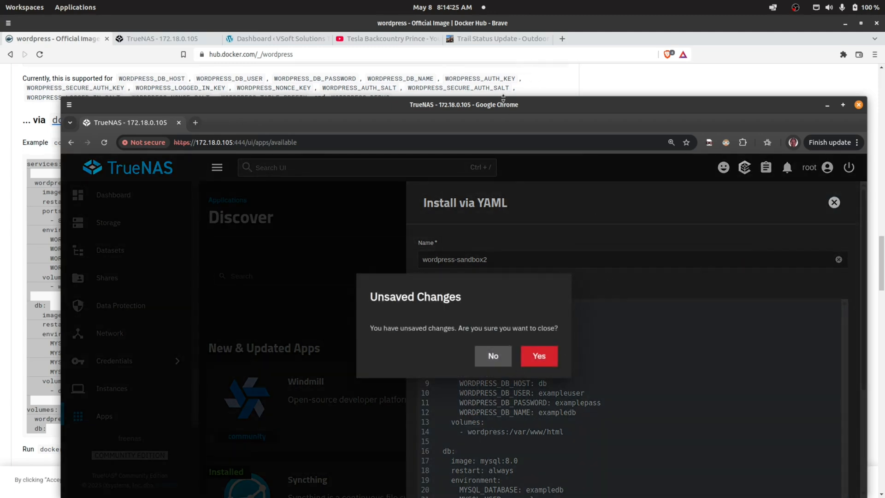
{"action": "left_click", "coordinate": [538, 356]}
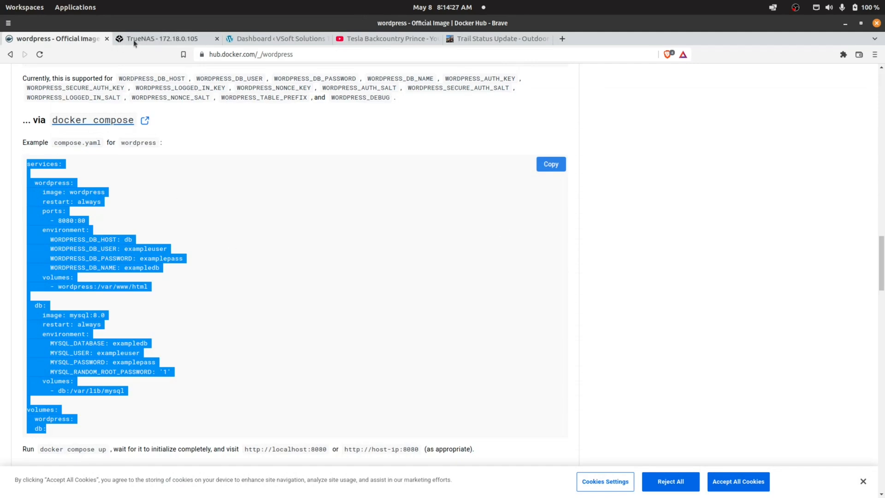
{"action": "left_click", "coordinate": [160, 38]}
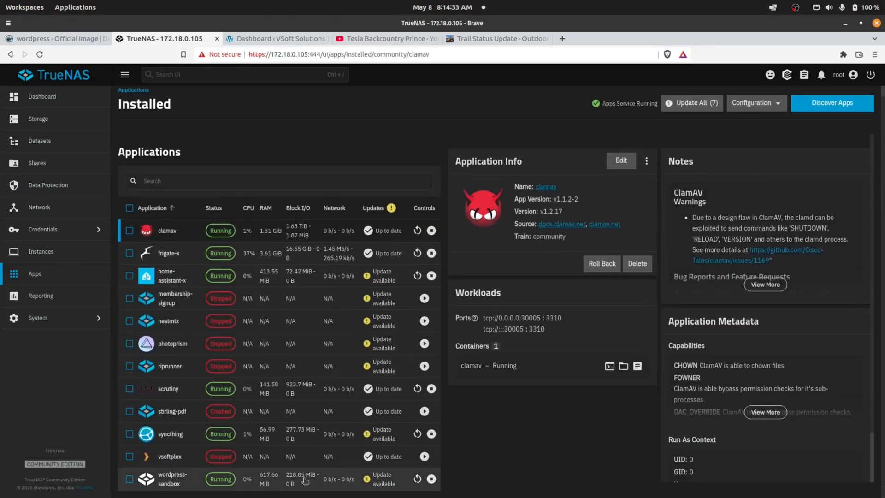
Open Edit App YAML for wordpress-sandbox and select its published port 10777
{"action": "left_click", "coordinate": [172, 479]}
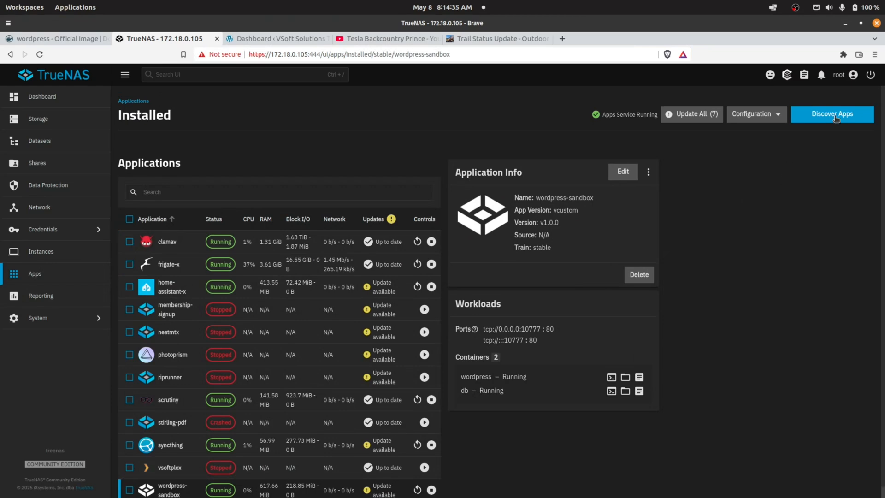
{"action": "left_click", "coordinate": [623, 171]}
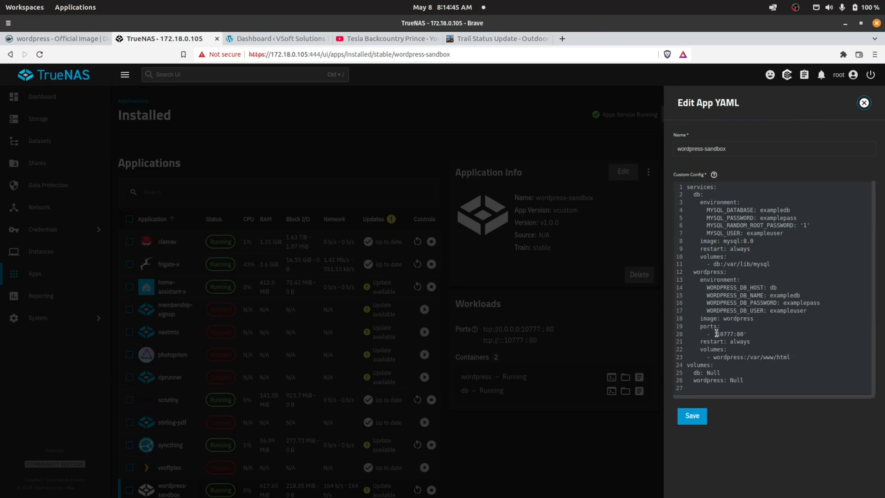
{"action": "double_click", "coordinate": [720, 334]}
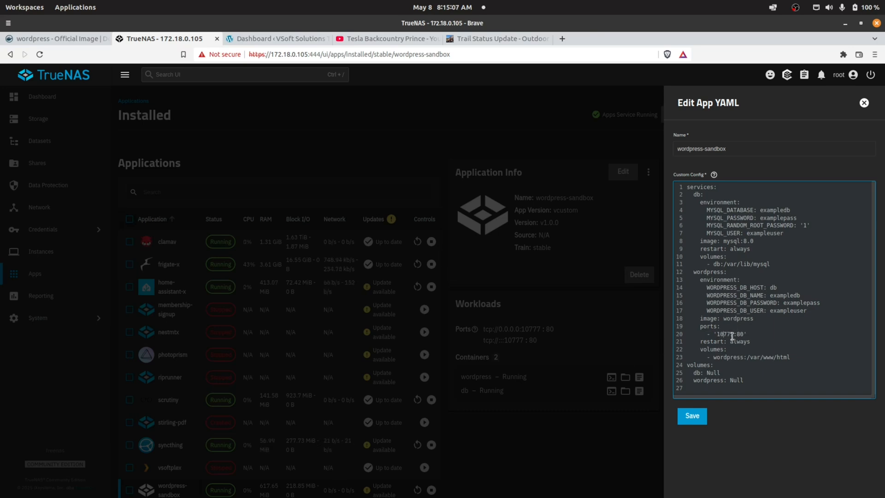
{"action": "mouse_move", "coordinate": [271, 69]}
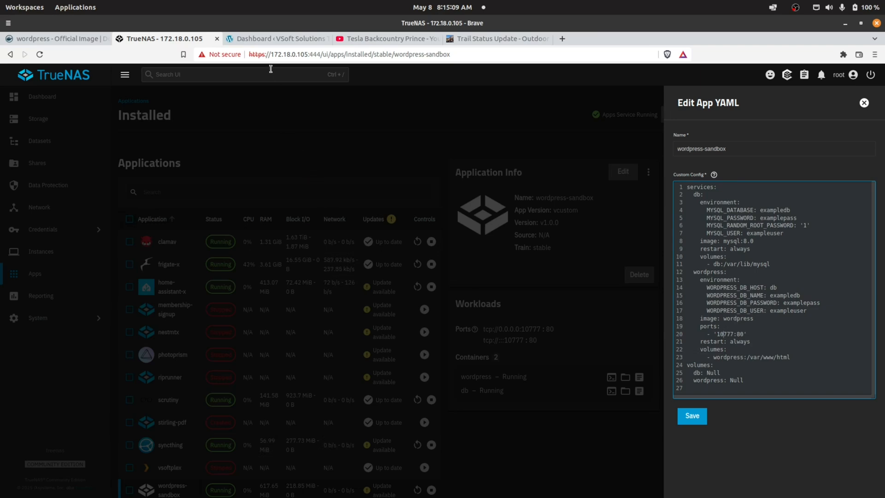
Compare the port 10777 WordPress dashboard with the wordpress-sandbox YAML, ending on WordPress
{"action": "left_click", "coordinate": [276, 38]}
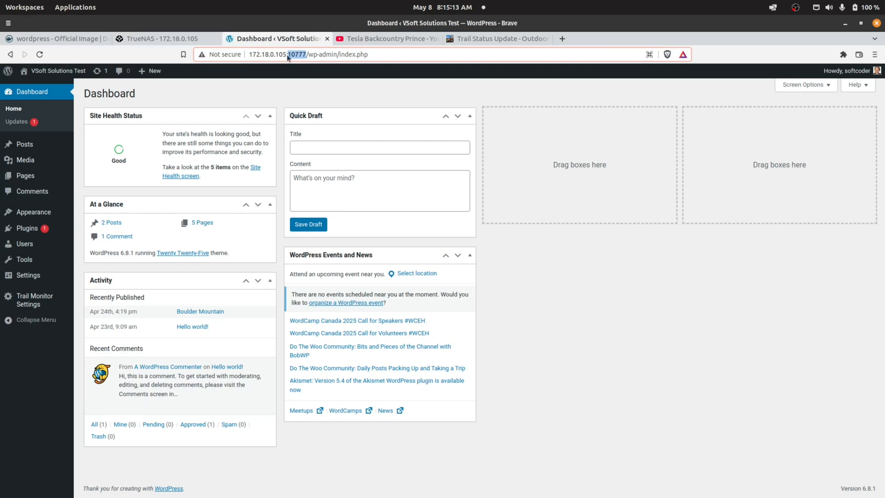
{"action": "mouse_move", "coordinate": [499, 108]}
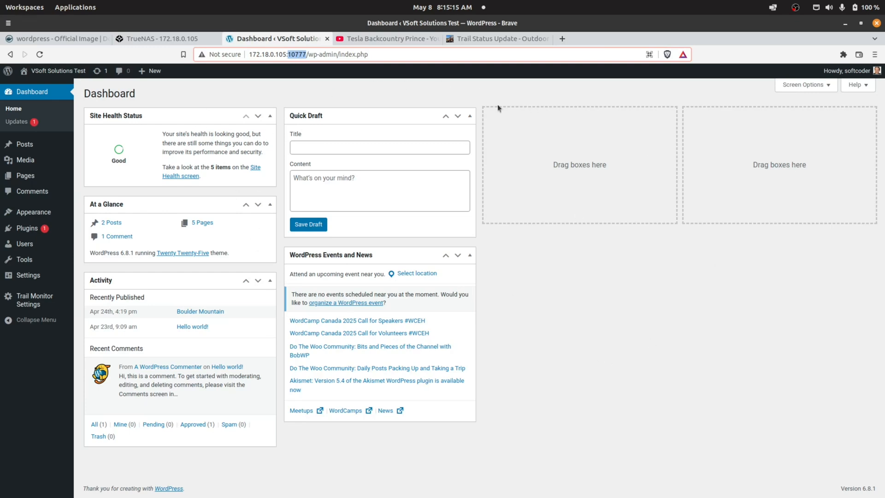
{"action": "mouse_move", "coordinate": [358, 143]}
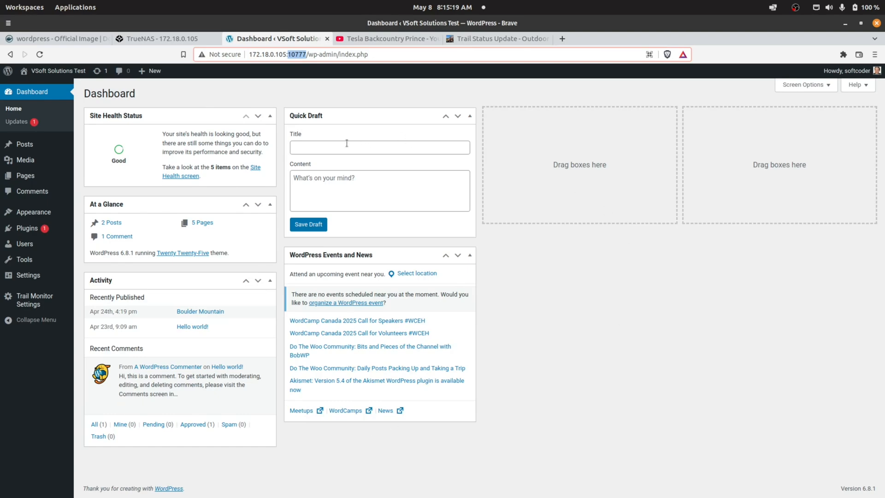
{"action": "mouse_move", "coordinate": [274, 324]}
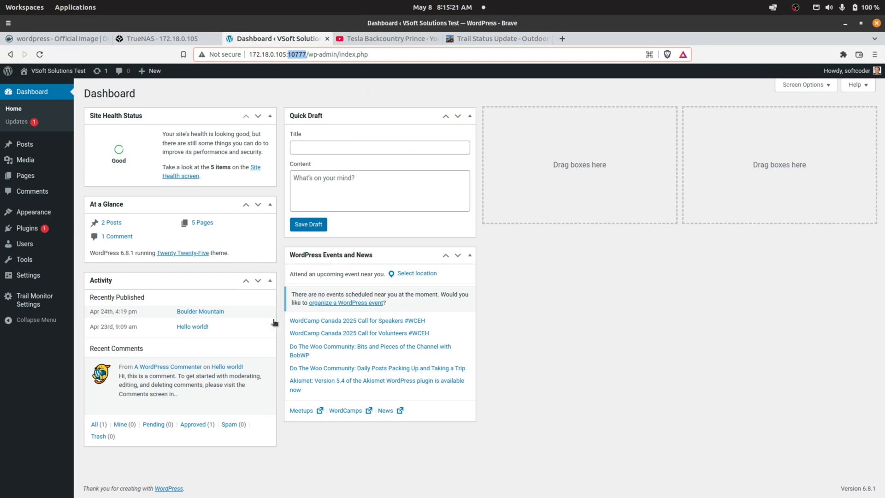
{"action": "mouse_move", "coordinate": [493, 400]}
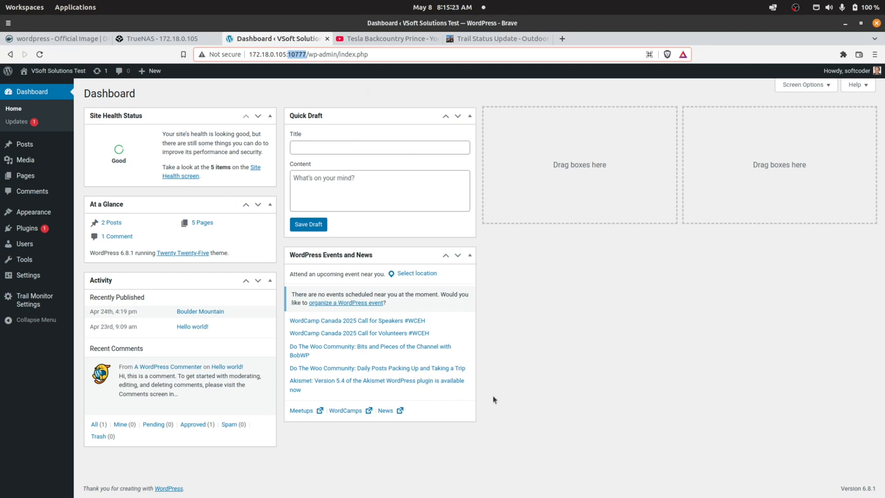
{"action": "mouse_move", "coordinate": [657, 334]}
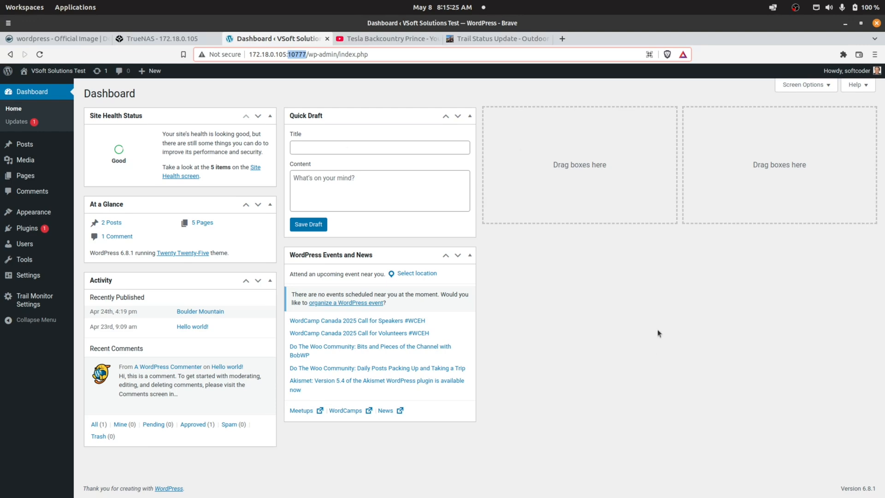
{"action": "mouse_move", "coordinate": [571, 261]}
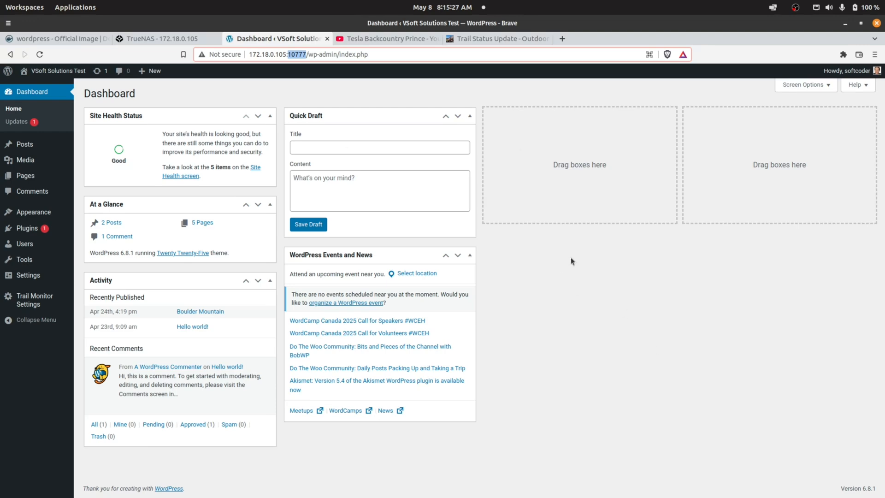
{"action": "mouse_move", "coordinate": [559, 252]}
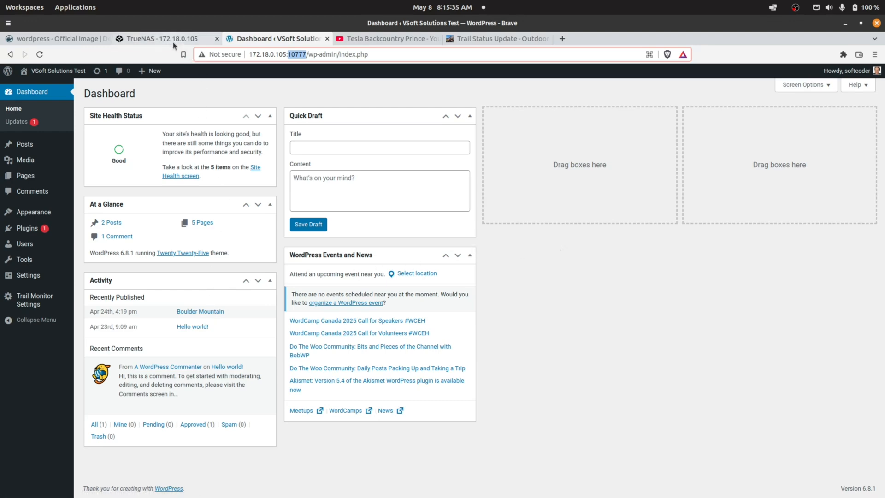
{"action": "left_click", "coordinate": [161, 39]}
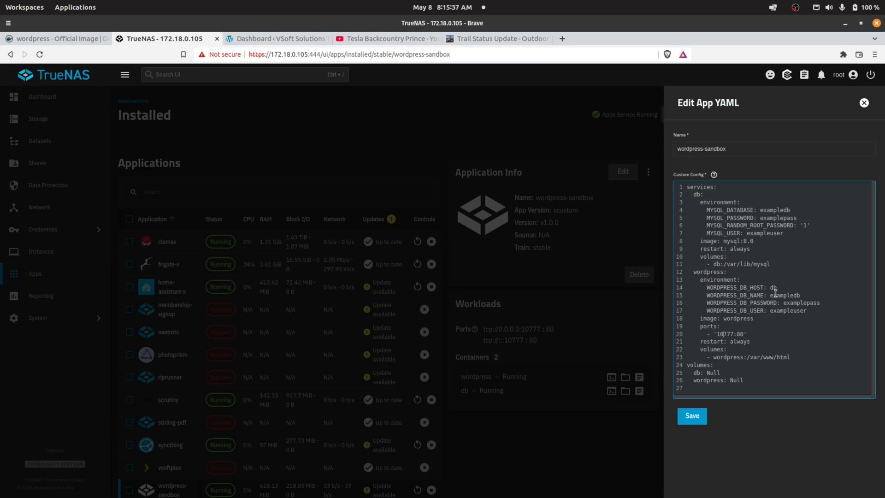
{"action": "mouse_move", "coordinate": [698, 252]}
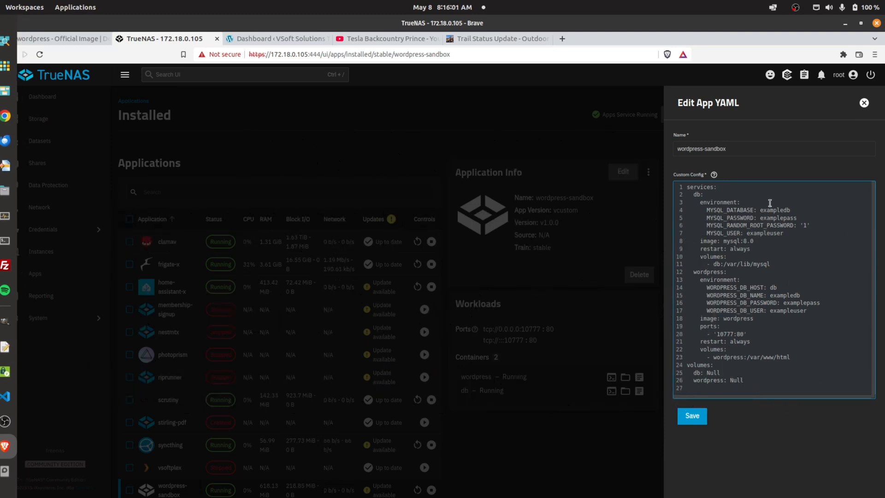
{"action": "left_click", "coordinate": [277, 38]}
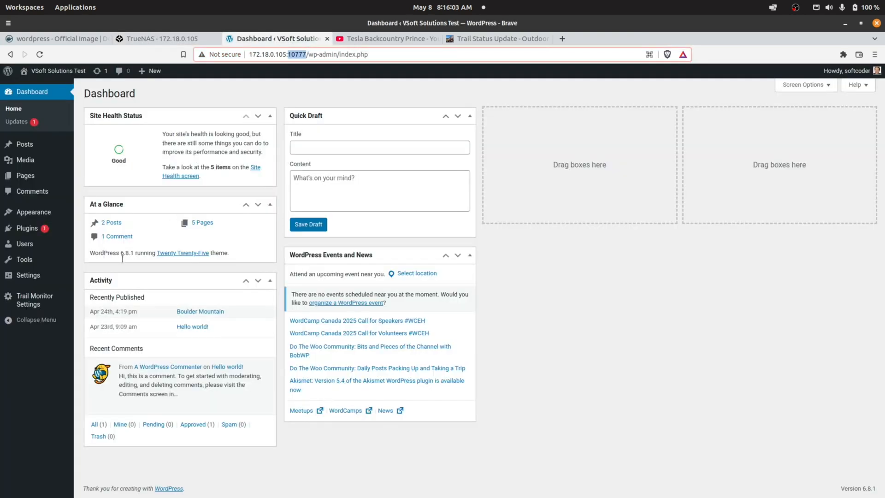
{"action": "mouse_move", "coordinate": [87, 323]}
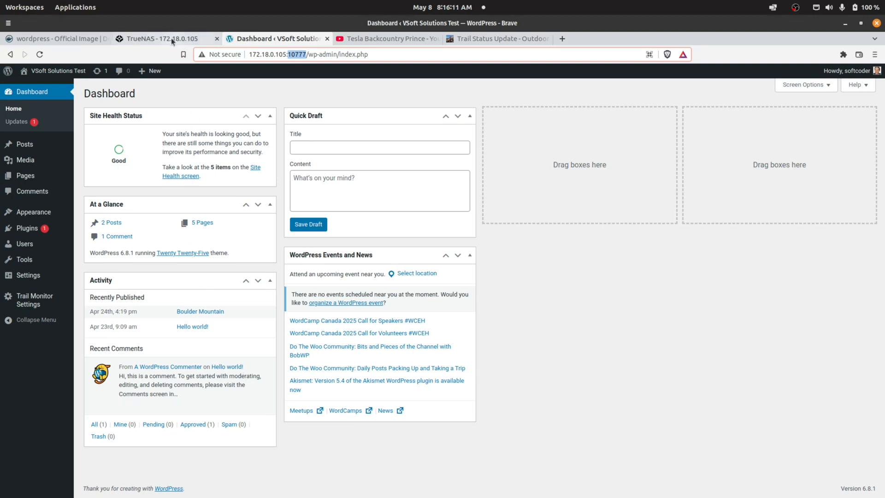
{"action": "left_click", "coordinate": [161, 38]}
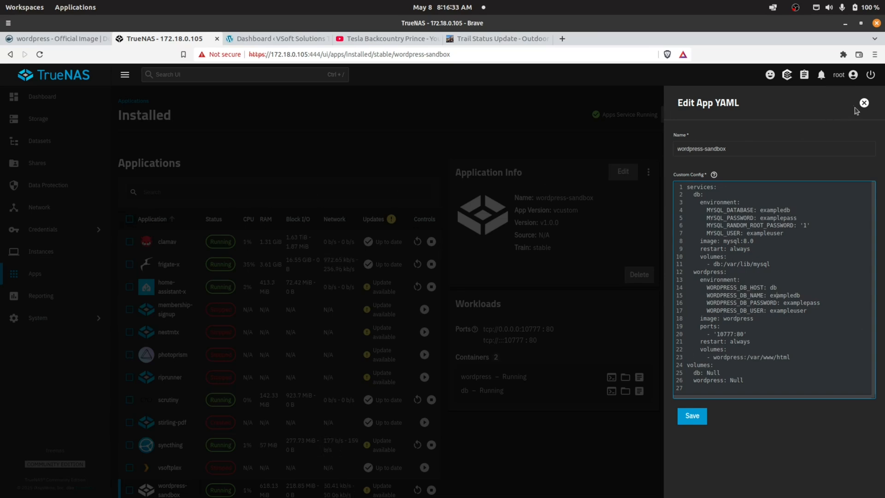
{"action": "left_click", "coordinate": [277, 38]}
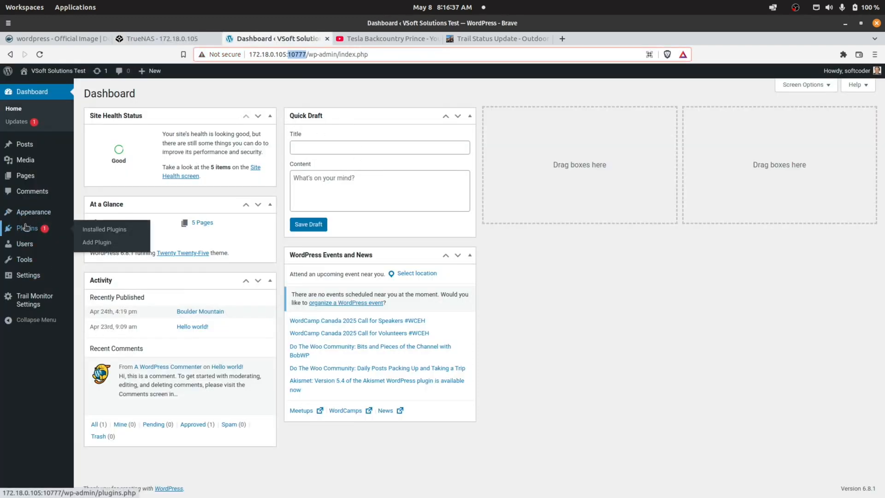
Delete the duplicate Trail Monitor, deactivate and delete the remaining copy, then open Add Plugins
{"action": "left_click", "coordinate": [96, 243]}
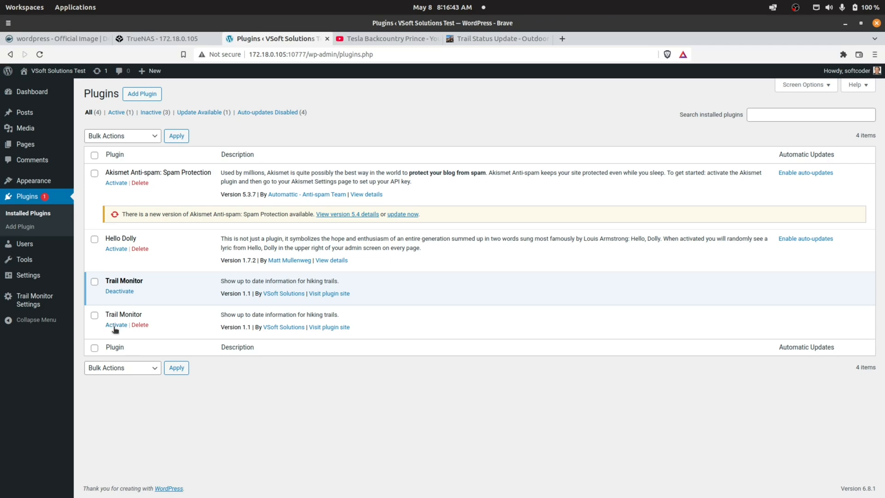
{"action": "left_click", "coordinate": [139, 325]}
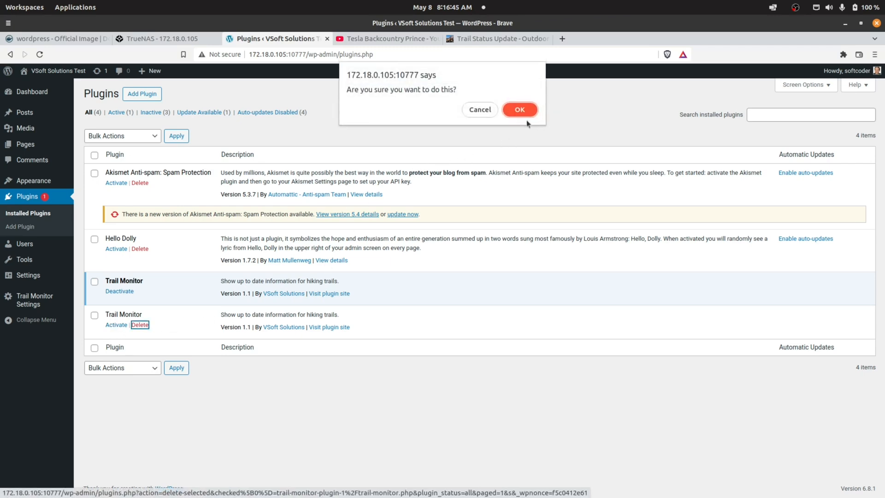
{"action": "left_click", "coordinate": [518, 109]}
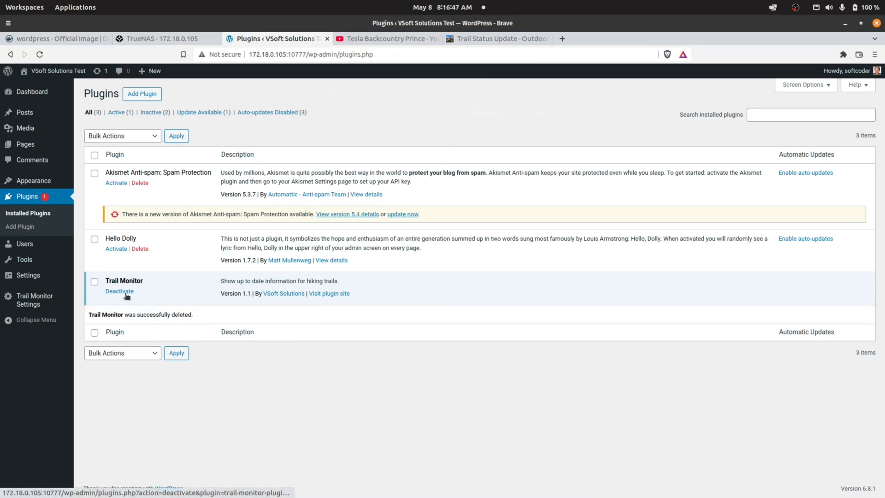
{"action": "left_click", "coordinate": [119, 291]}
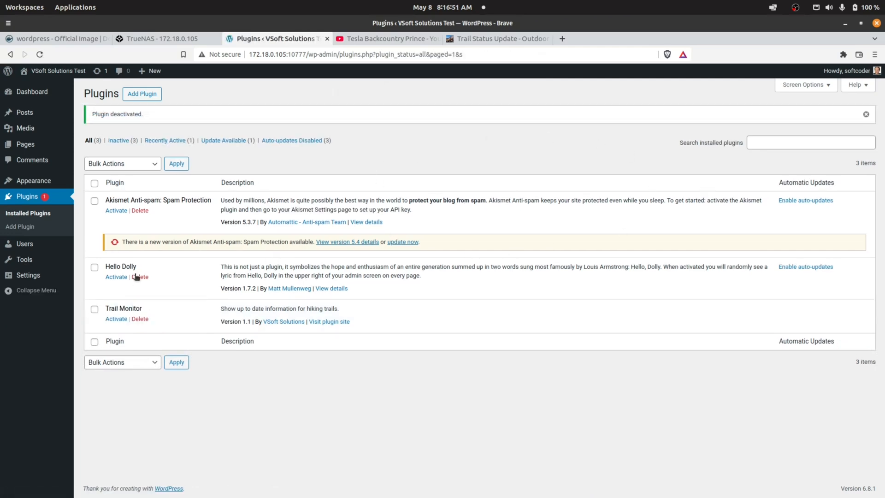
{"action": "left_click", "coordinate": [141, 318]}
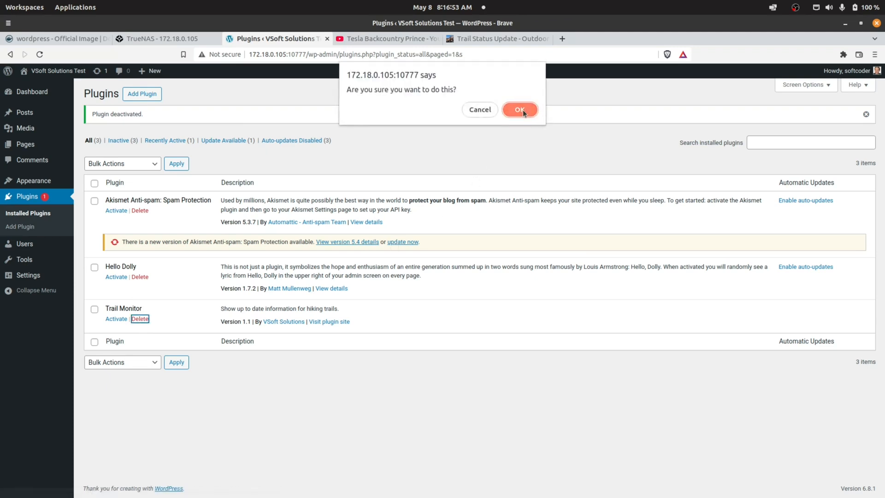
{"action": "left_click", "coordinate": [519, 109]}
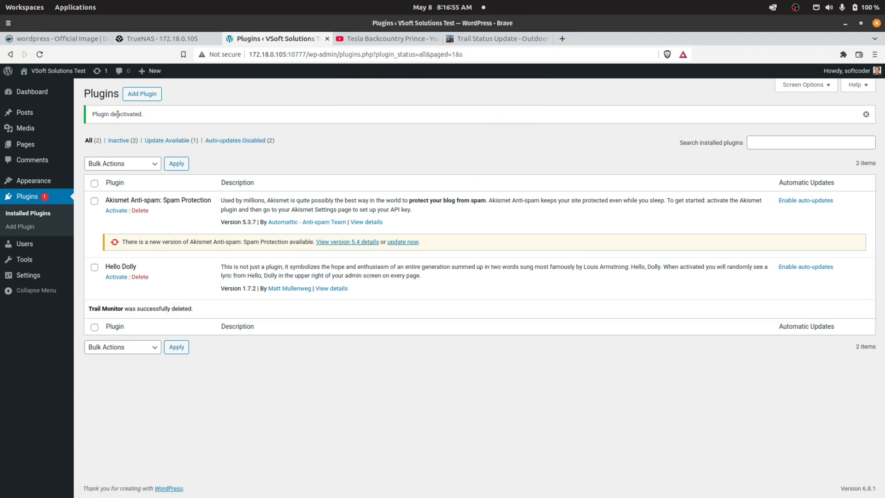
{"action": "left_click", "coordinate": [141, 93]}
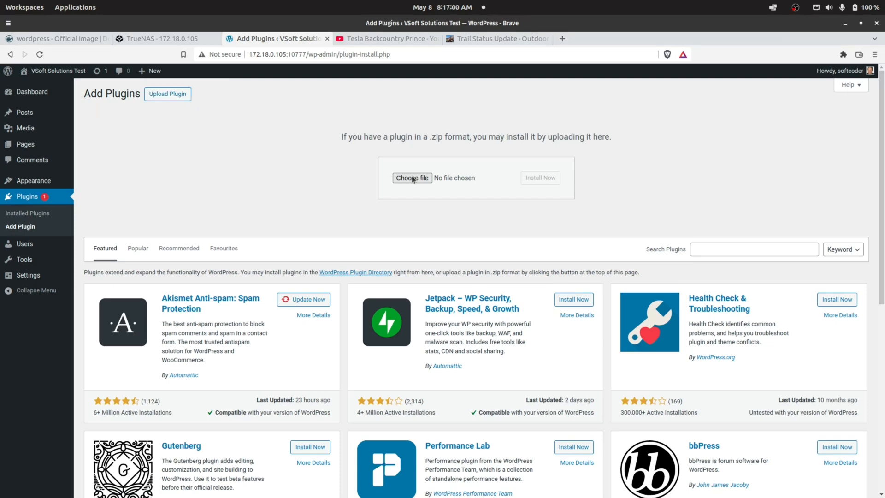
Choose trail-monitor-plugin.zip from public_html/svvfd1/wordpress-plugin-dev/trail-monitor and retry after the expired-link error
{"action": "left_click", "coordinate": [411, 178]}
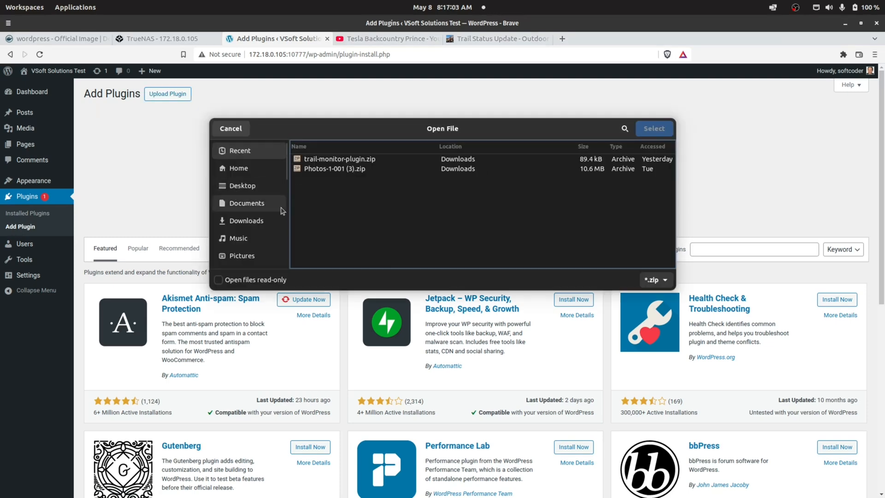
{"action": "scroll", "scroll_direction": "down", "scroll_amount": 3}
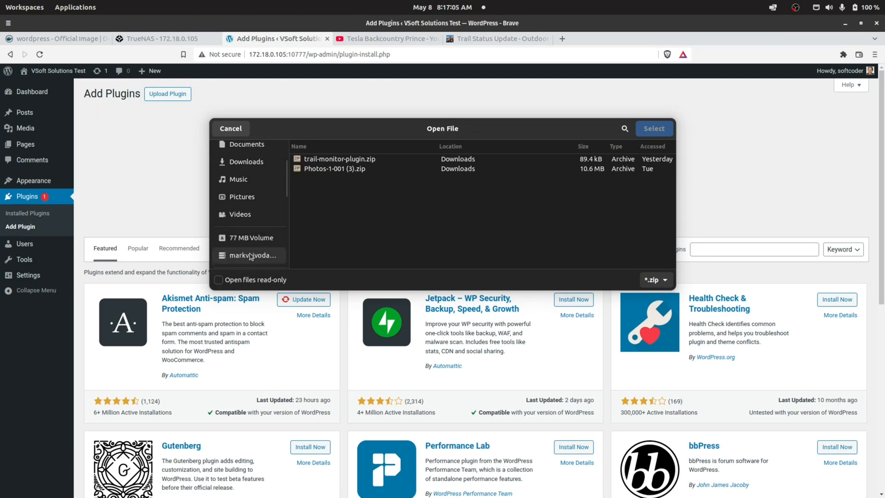
{"action": "left_click", "coordinate": [252, 255]}
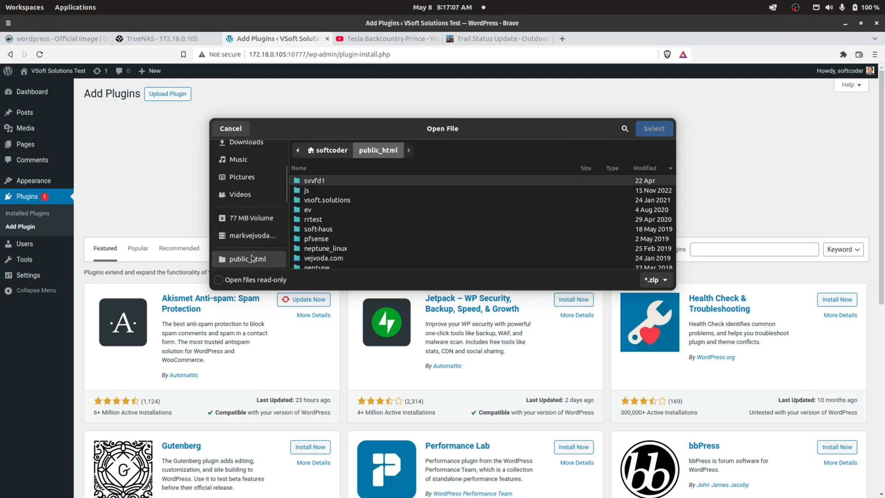
{"action": "double_click", "coordinate": [314, 180]}
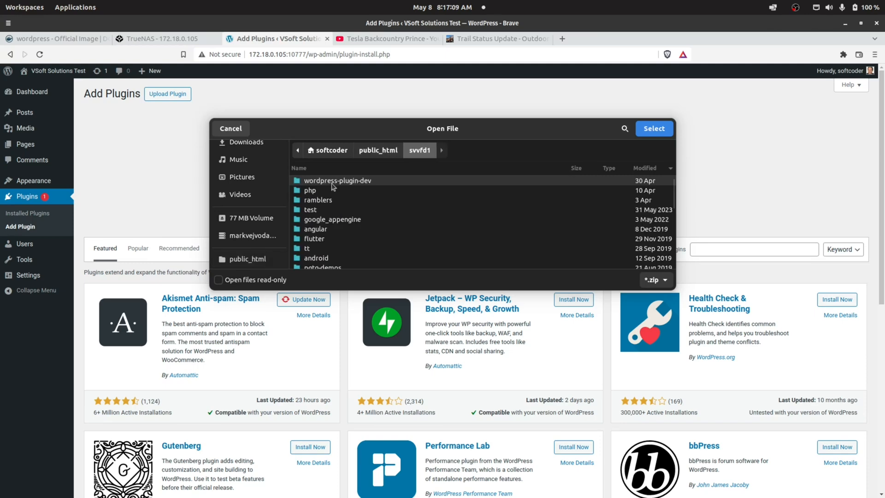
{"action": "double_click", "coordinate": [337, 180]}
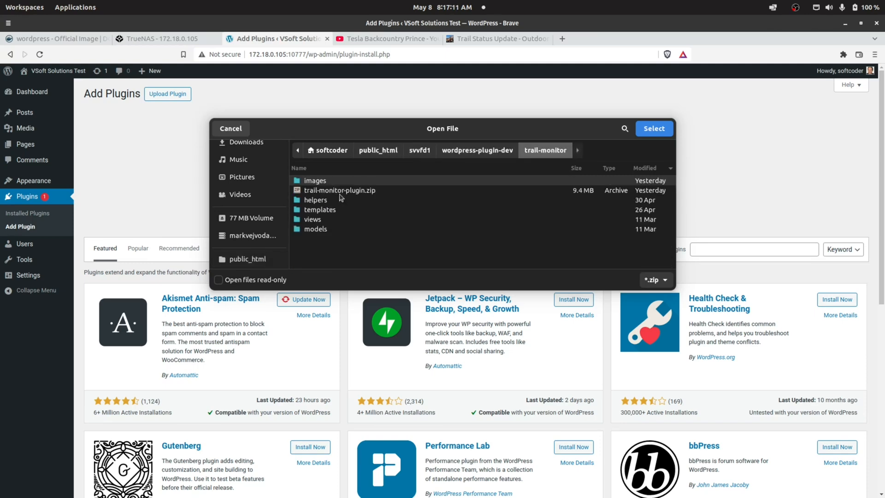
{"action": "left_click", "coordinate": [653, 128]}
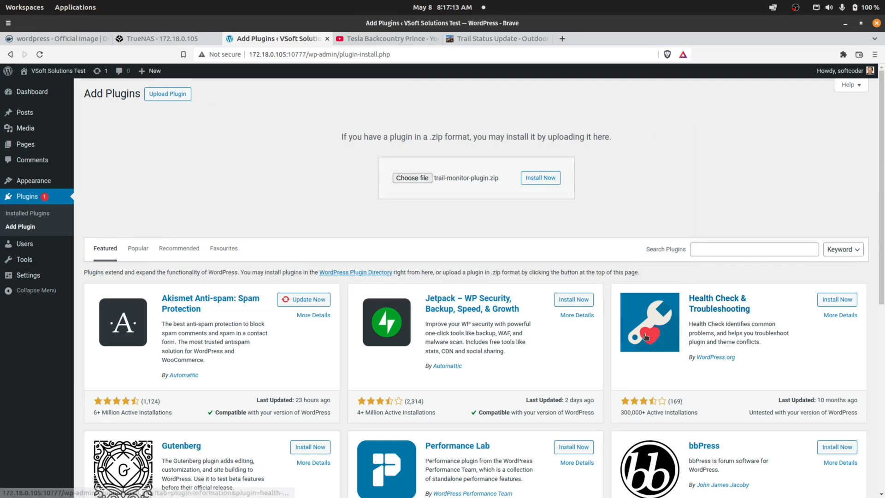
{"action": "mouse_move", "coordinate": [716, 191]}
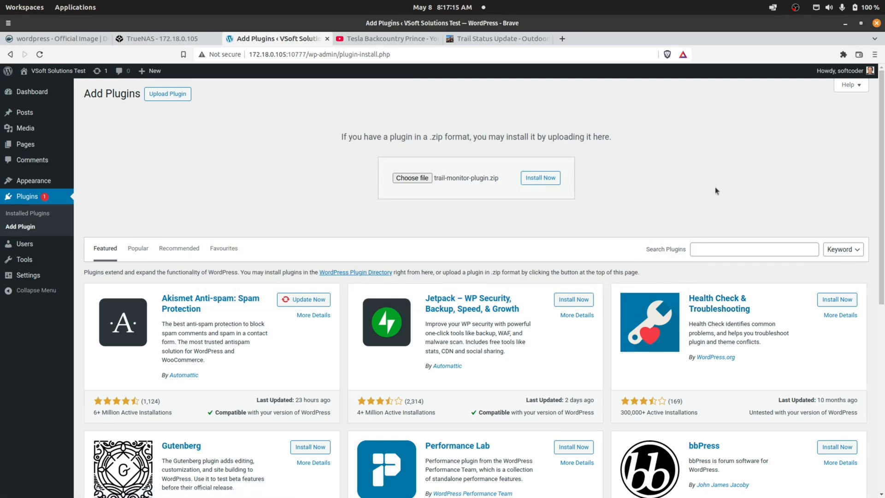
{"action": "mouse_move", "coordinate": [763, 381]}
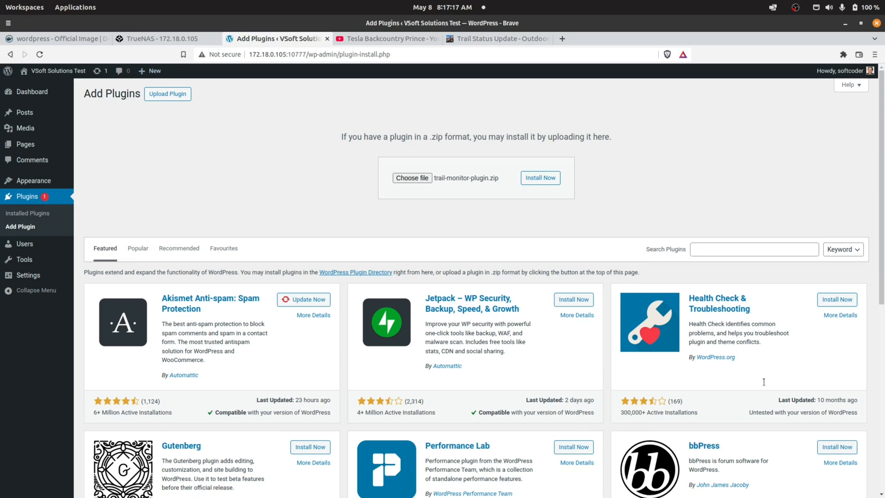
{"action": "mouse_move", "coordinate": [430, 202]}
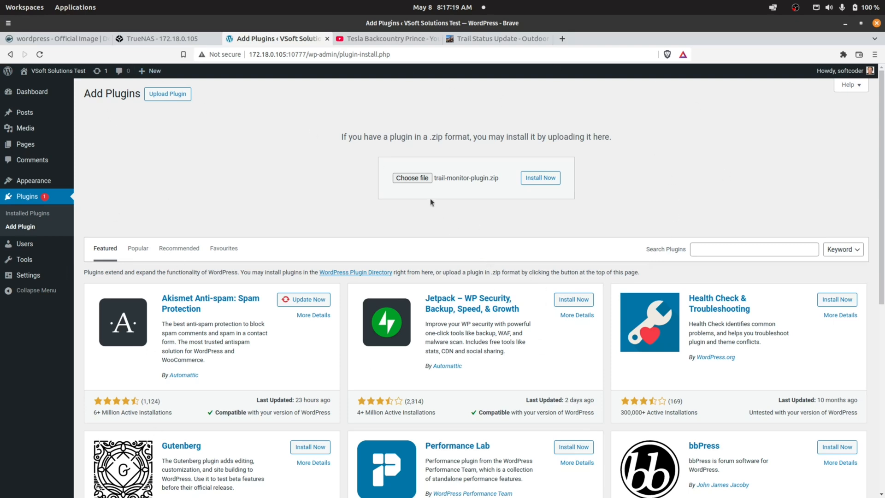
{"action": "left_click", "coordinate": [538, 178]}
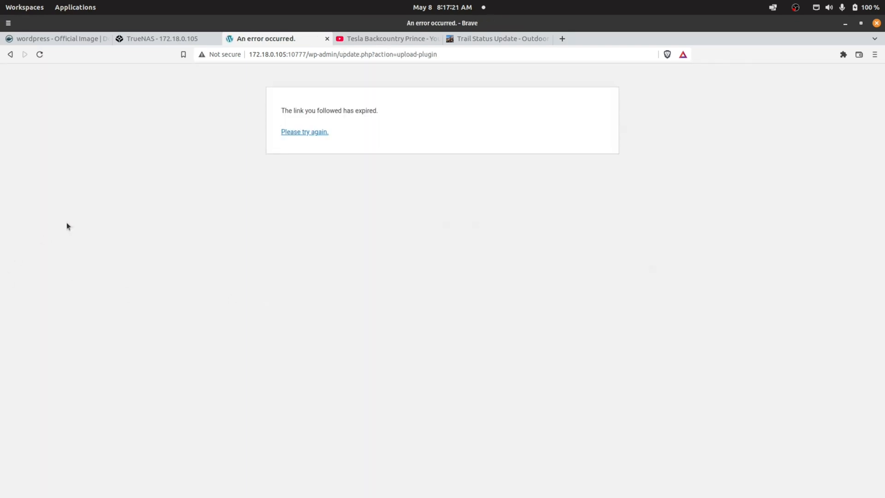
{"action": "left_click", "coordinate": [304, 132]}
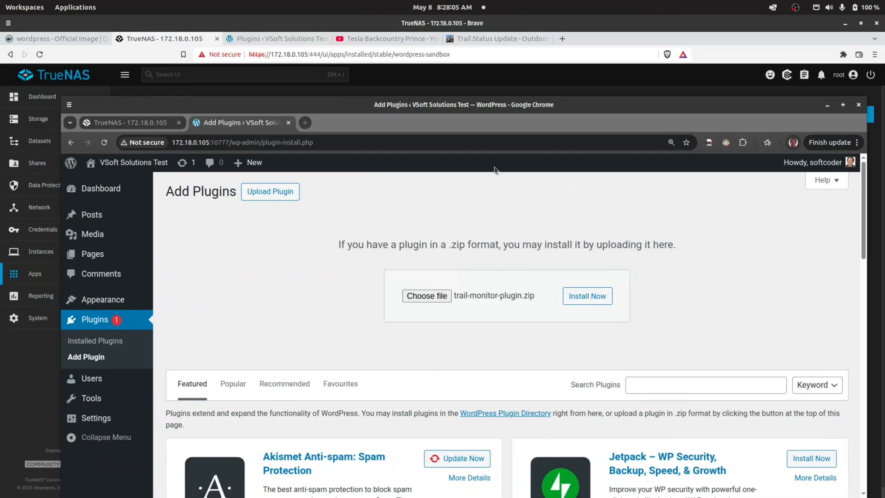
{"action": "mouse_move", "coordinate": [553, 297]}
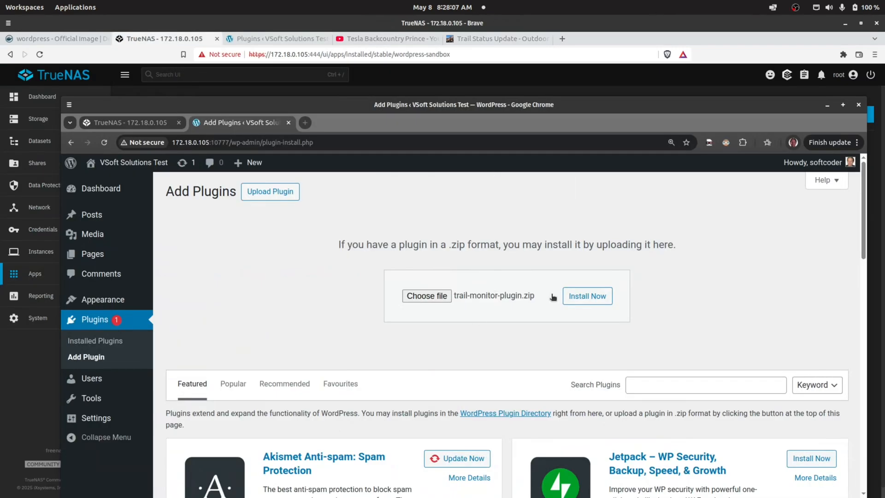
{"action": "mouse_move", "coordinate": [481, 204]}
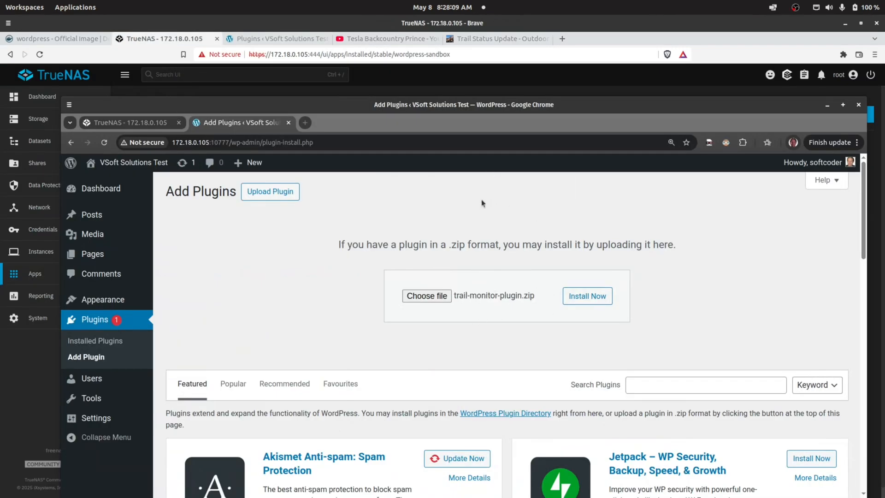
{"action": "mouse_move", "coordinate": [535, 299]}
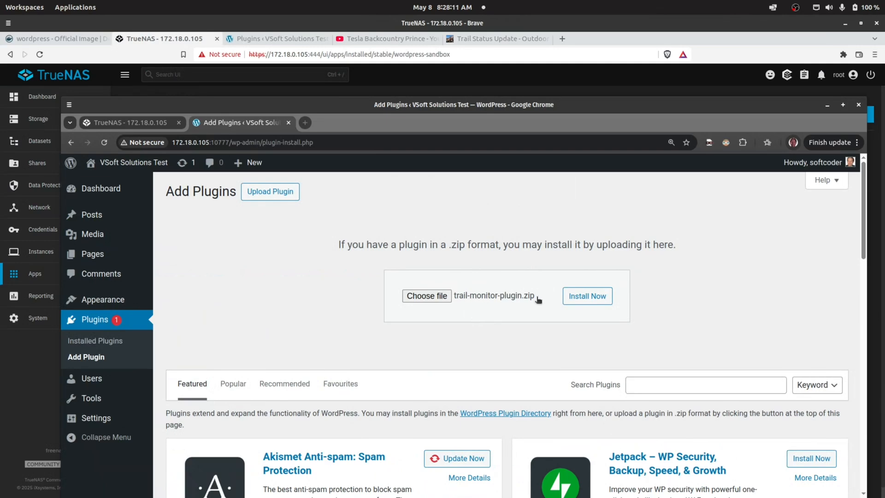
{"action": "mouse_move", "coordinate": [496, 295]}
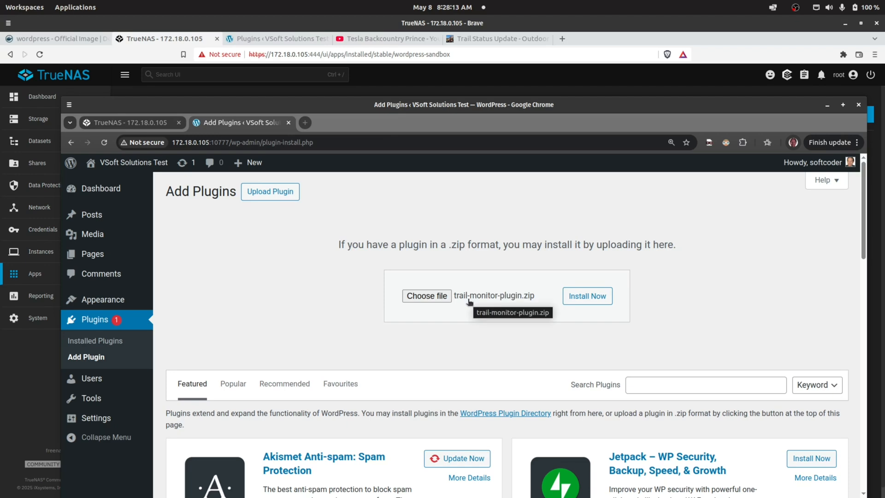
{"action": "mouse_move", "coordinate": [522, 300]}
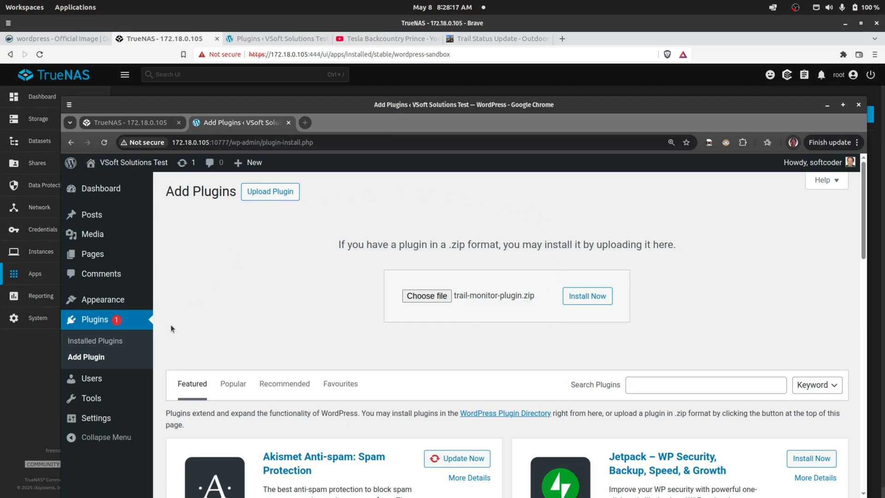
{"action": "mouse_move", "coordinate": [203, 466]}
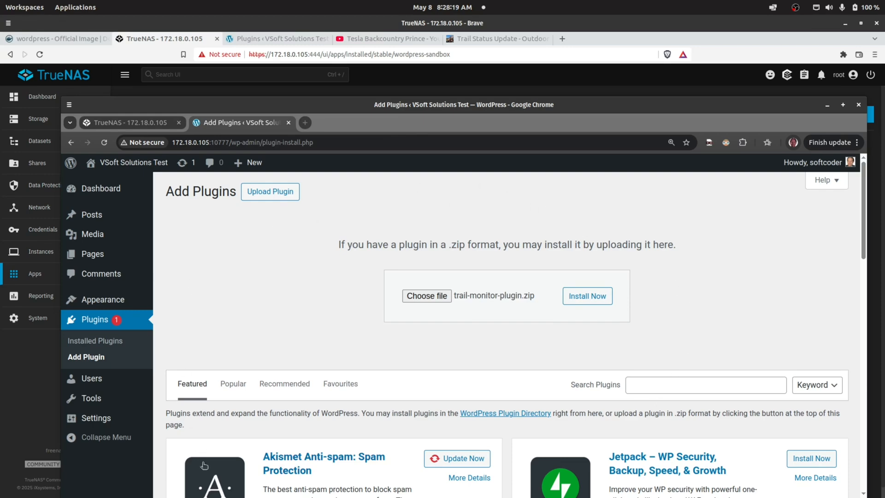
{"action": "mouse_move", "coordinate": [443, 174]}
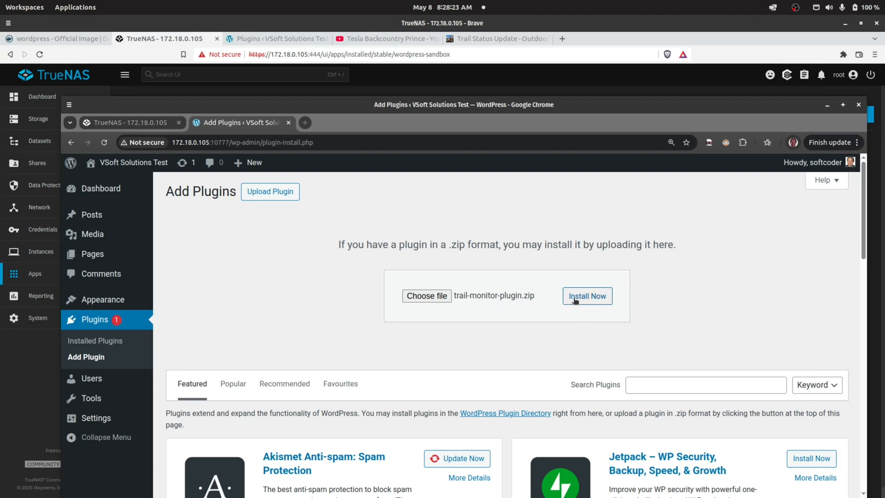
Install trail-monitor-plugin.zip and activate Trail Monitor from the success page
{"action": "left_click", "coordinate": [586, 296]}
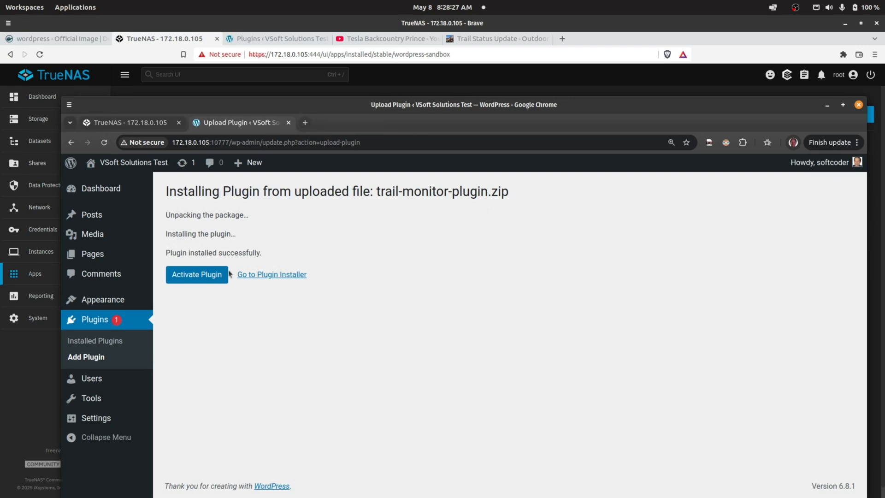
{"action": "left_click", "coordinate": [196, 274]}
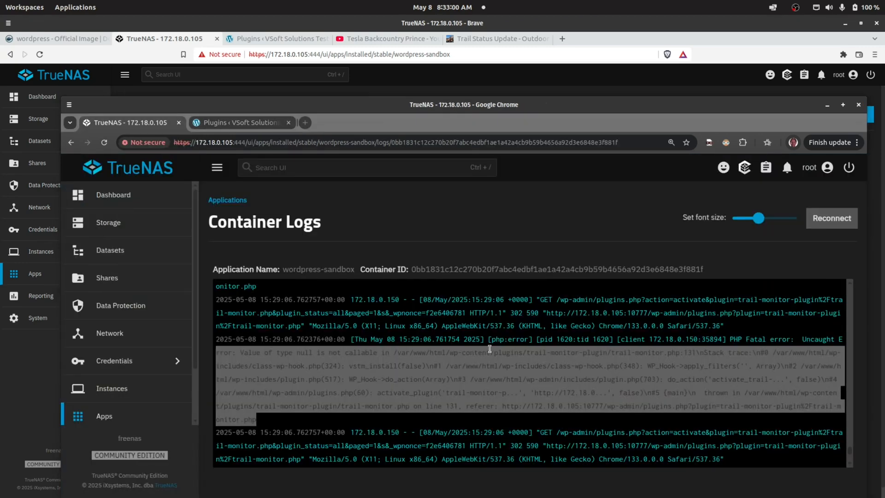
{"action": "mouse_move", "coordinate": [259, 344]}
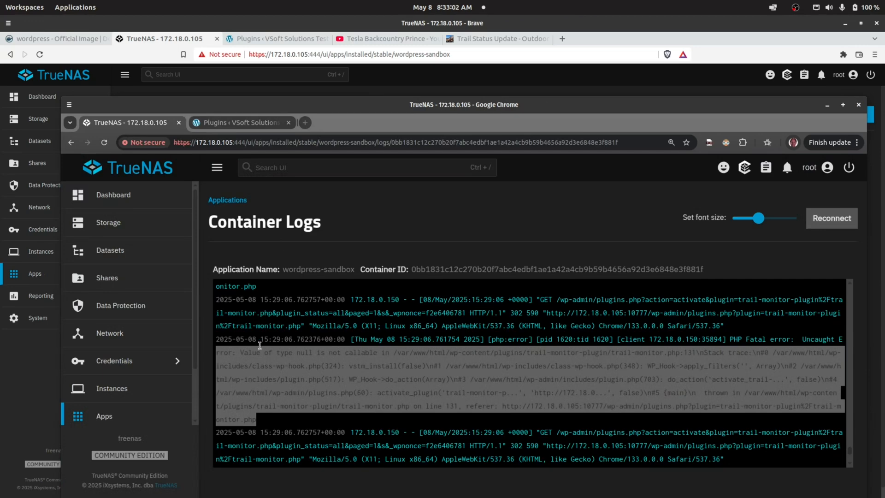
{"action": "mouse_move", "coordinate": [448, 351]}
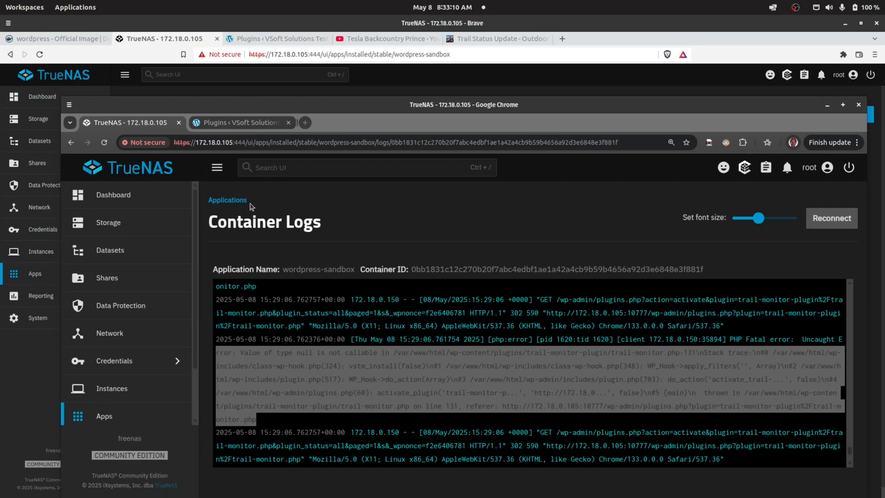
Return to the WordPress Add Plugins page after reviewing the fatal error
{"action": "left_click", "coordinate": [240, 123]}
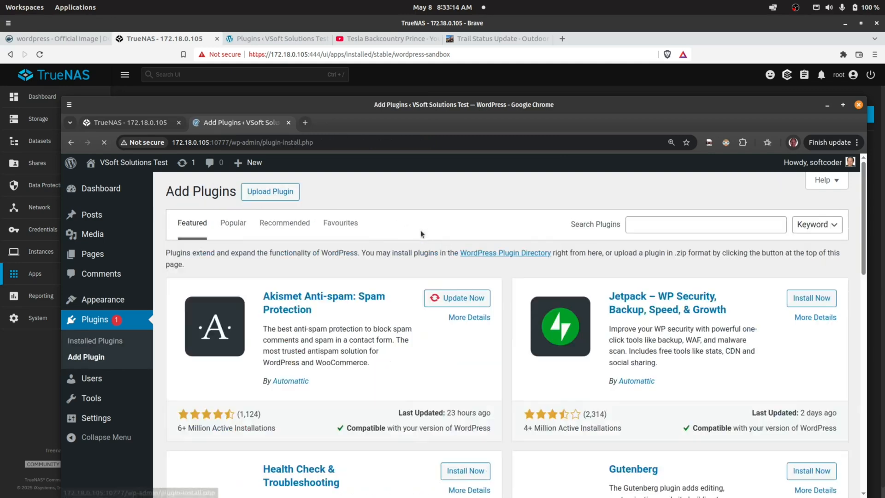
Upload the rebuilt trail-monitor-plugin.zip through the Upload Plugin form
{"action": "left_click", "coordinate": [269, 191]}
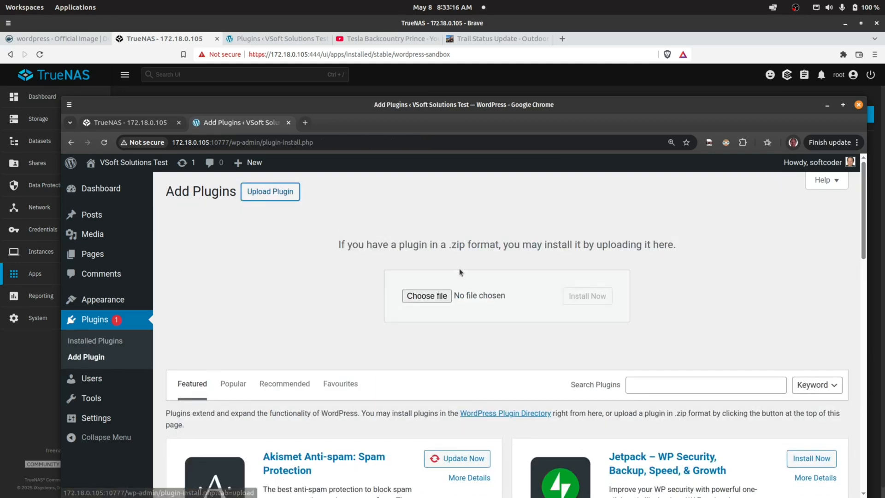
{"action": "left_click", "coordinate": [427, 295]}
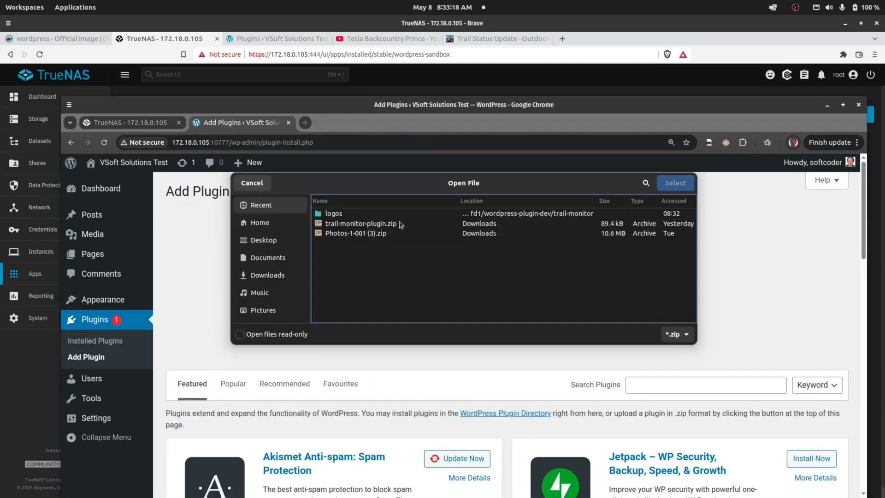
{"action": "scroll", "scroll_direction": "down", "scroll_amount": 3}
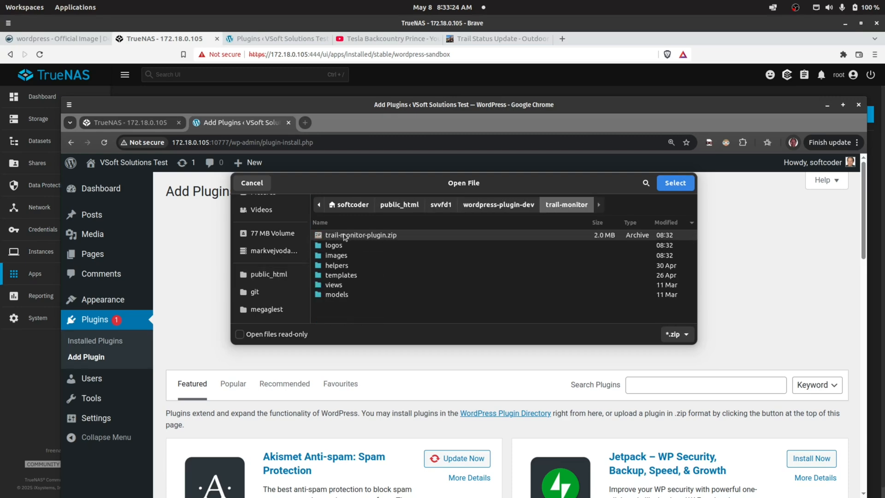
{"action": "left_click", "coordinate": [675, 183]}
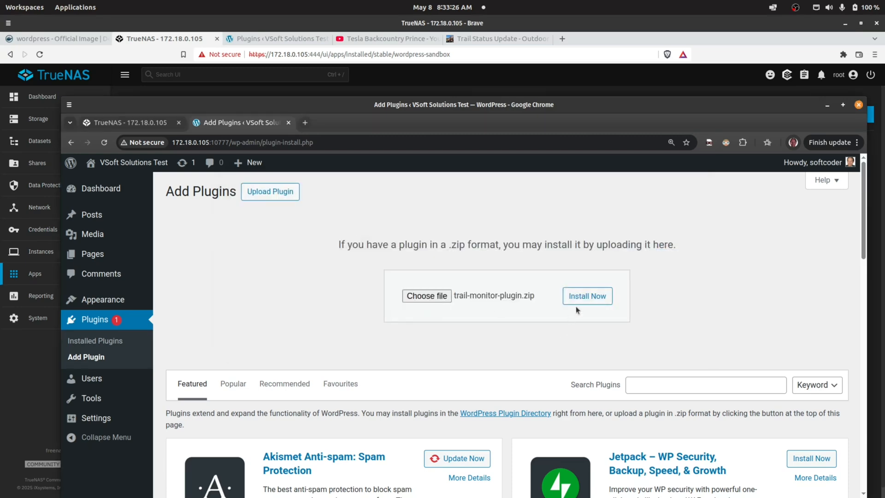
{"action": "left_click", "coordinate": [586, 296]}
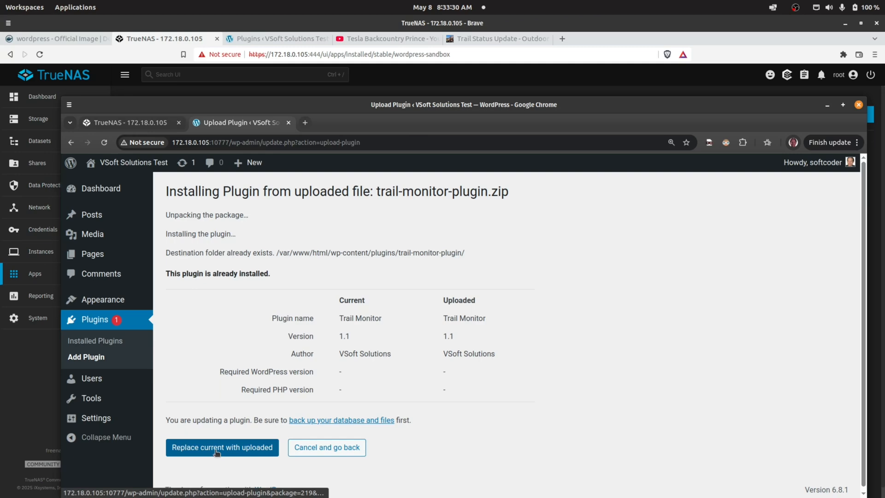
Replace the installed Trail Monitor with the uploaded version and activate it
{"action": "left_click", "coordinate": [222, 447]}
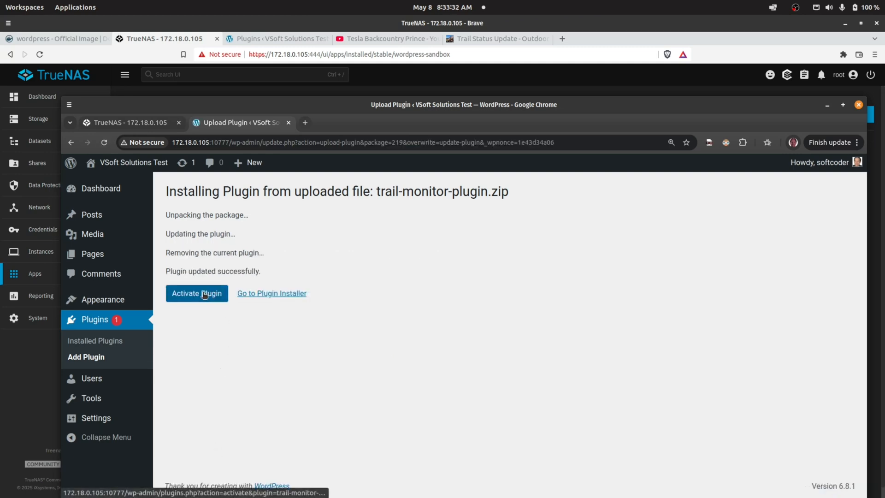
{"action": "left_click", "coordinate": [196, 293]}
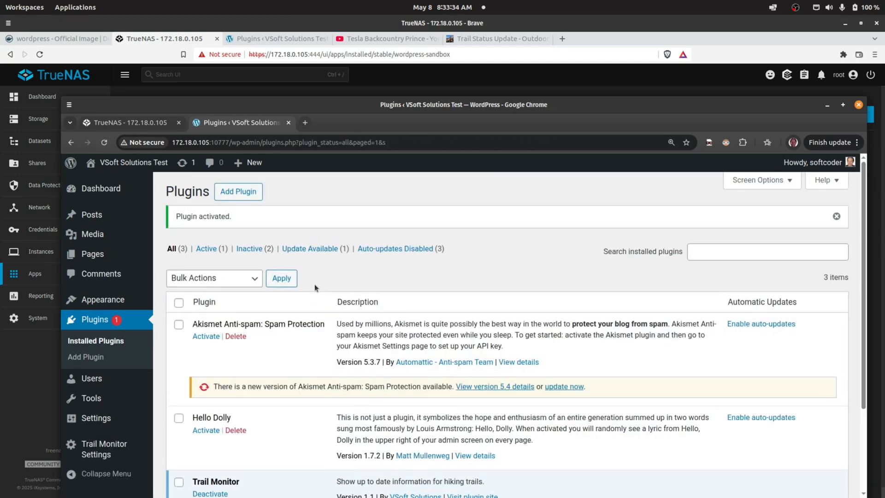
{"action": "scroll", "scroll_direction": "down", "scroll_amount": 3}
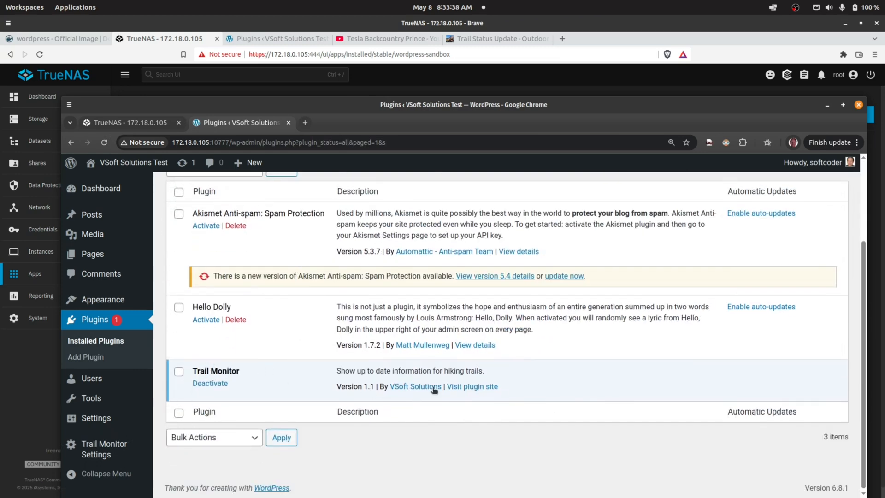
{"action": "mouse_move", "coordinate": [103, 300]}
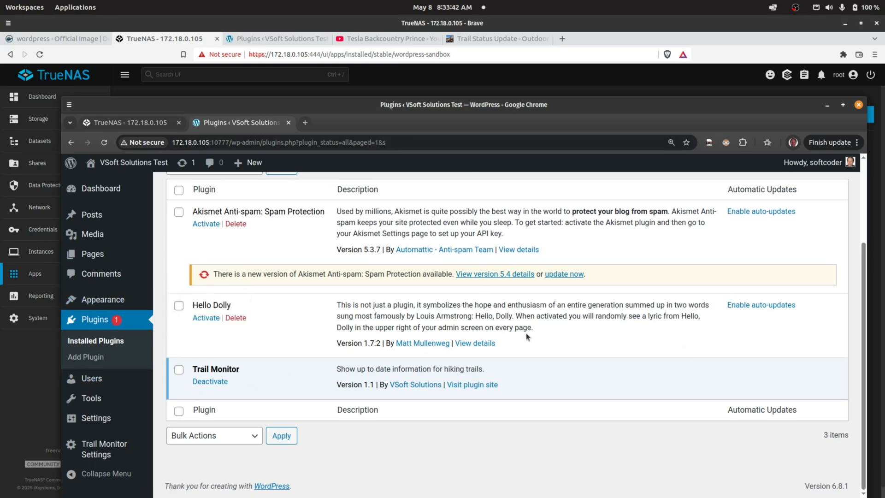
{"action": "left_click", "coordinate": [130, 123]}
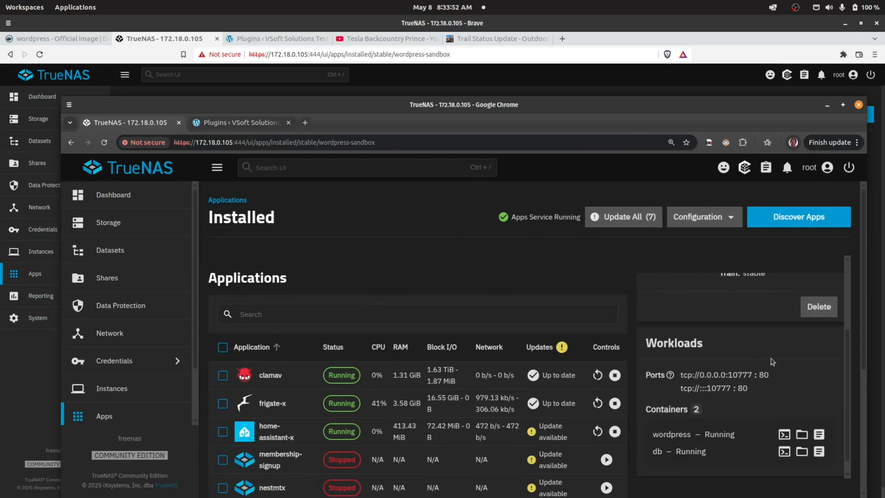
{"action": "mouse_move", "coordinate": [802, 434]}
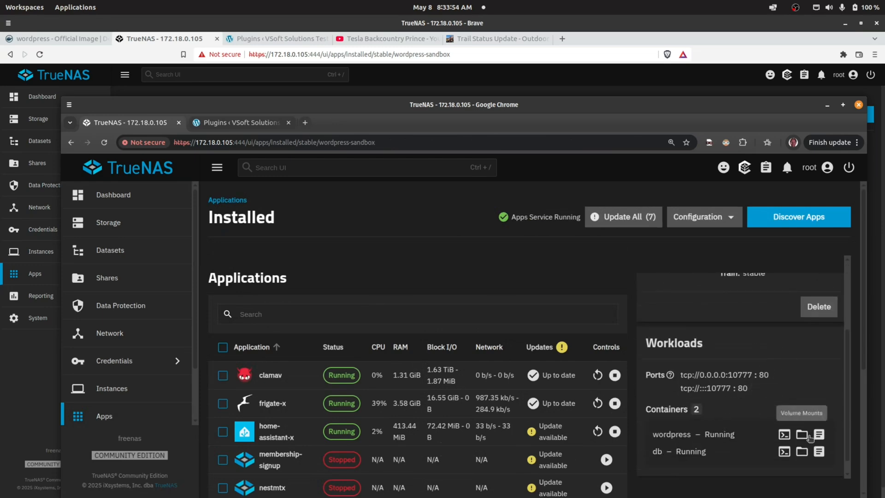
Show the wordpress container logs with the last 500 lines
{"action": "left_click", "coordinate": [819, 434]}
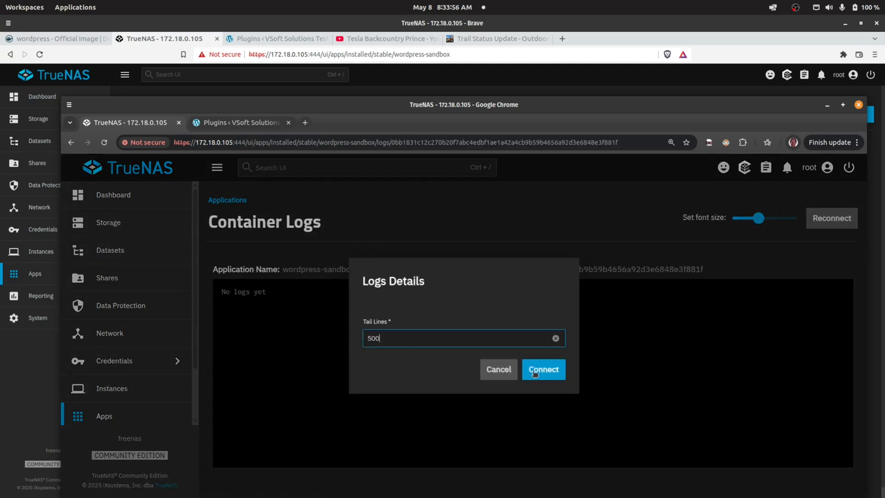
{"action": "left_click", "coordinate": [542, 369]}
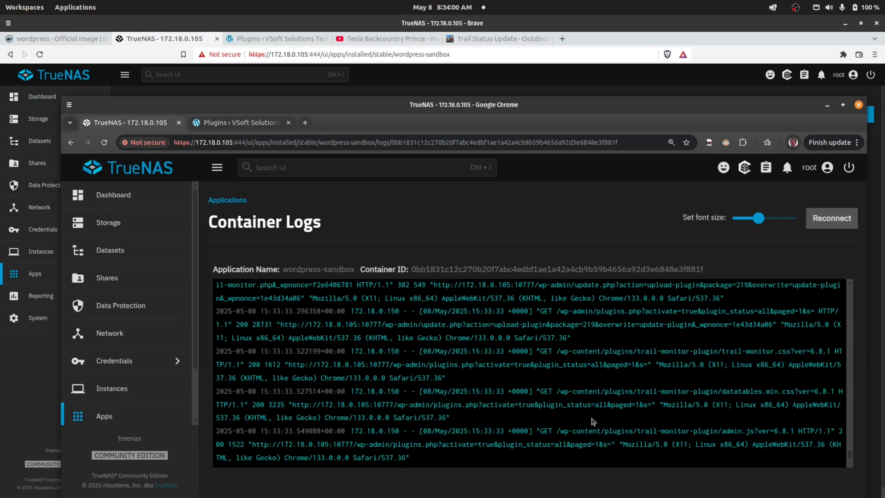
{"action": "mouse_move", "coordinate": [594, 375]}
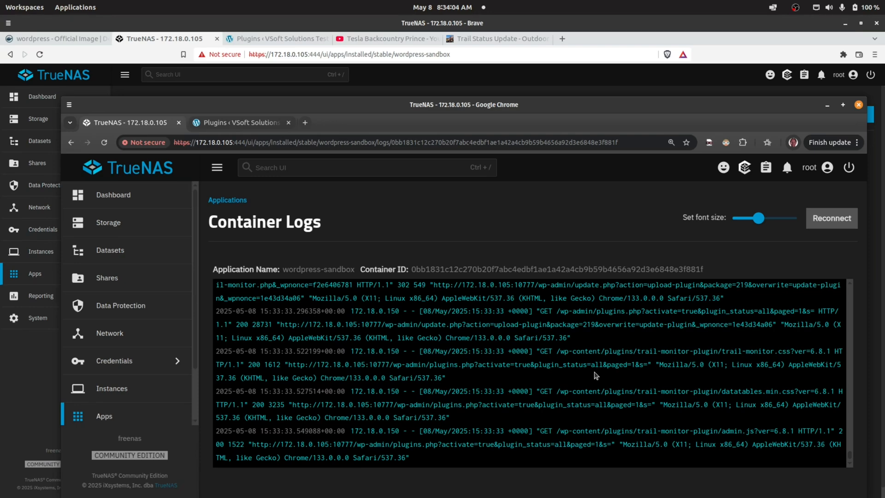
{"action": "mouse_move", "coordinate": [385, 259]}
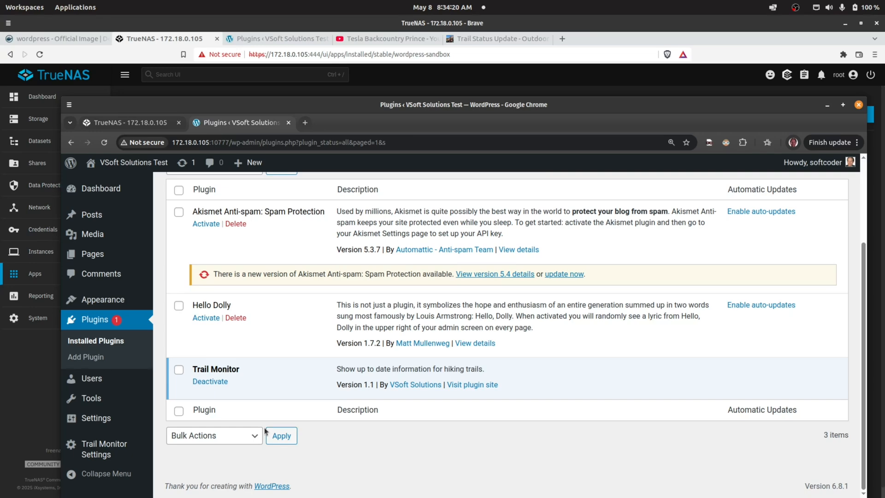
{"action": "mouse_move", "coordinate": [153, 202]}
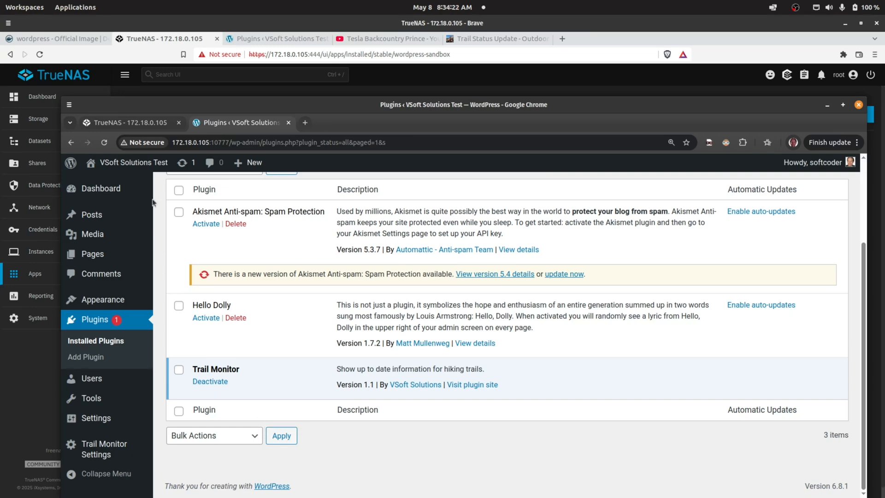
{"action": "mouse_move", "coordinate": [163, 249]}
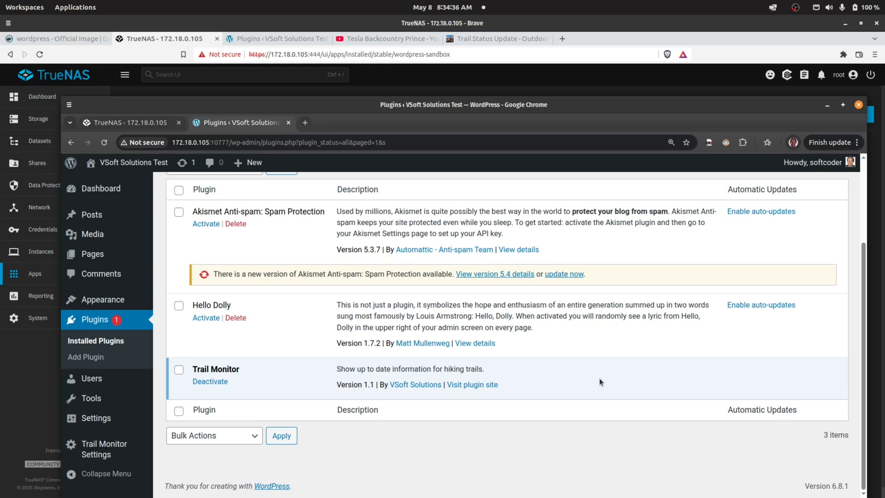
{"action": "mouse_move", "coordinate": [419, 393]}
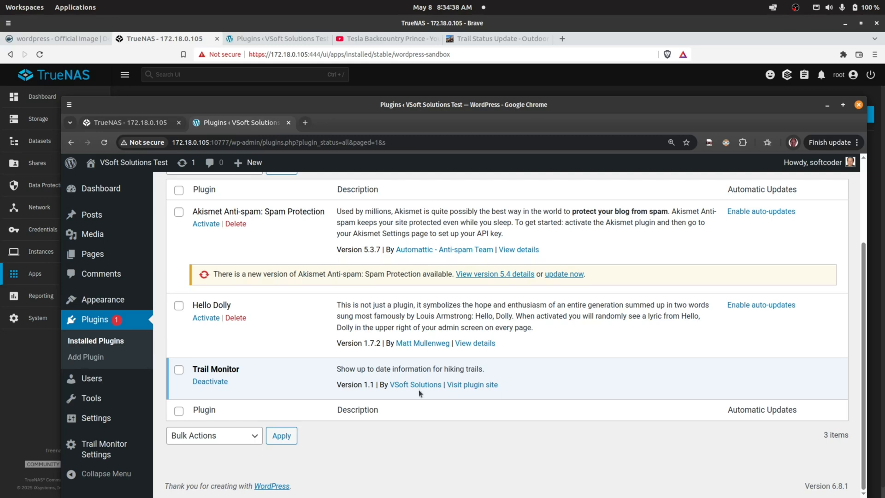
{"action": "mouse_move", "coordinate": [314, 387]}
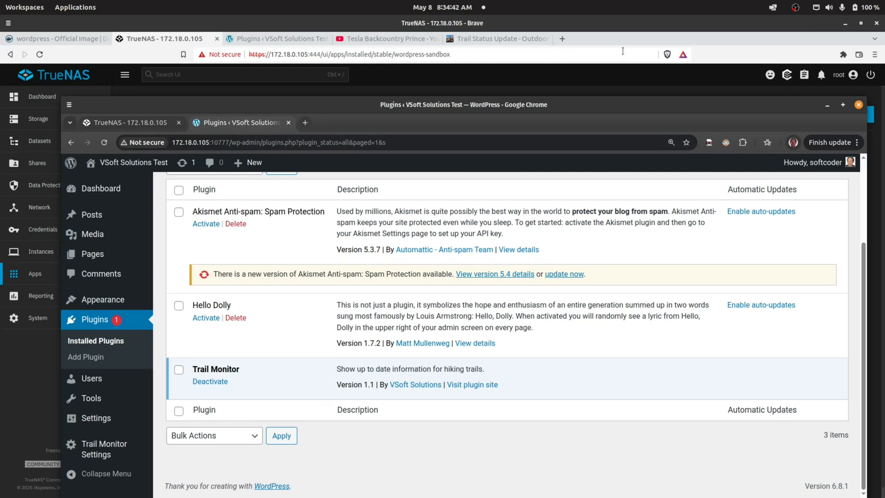
Switch to the other browser window's Plugins tab showing the fatal-error notice
{"action": "left_click", "coordinate": [857, 105]}
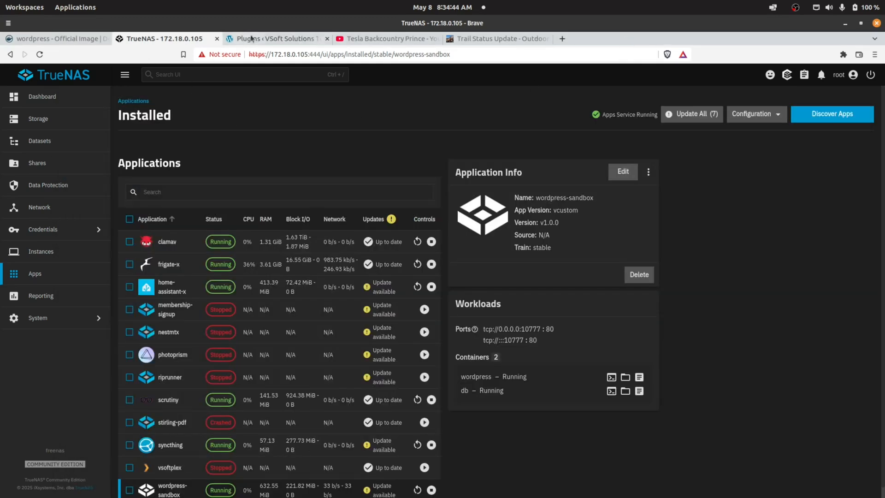
{"action": "left_click", "coordinate": [275, 39]}
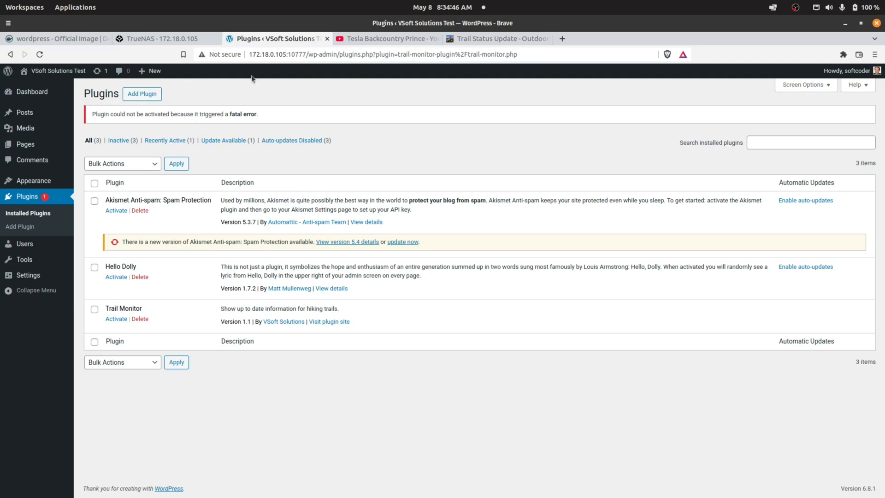
View the hiking site's Trail Status Update page, then return to TrueNAS applications
{"action": "left_click", "coordinate": [496, 39]}
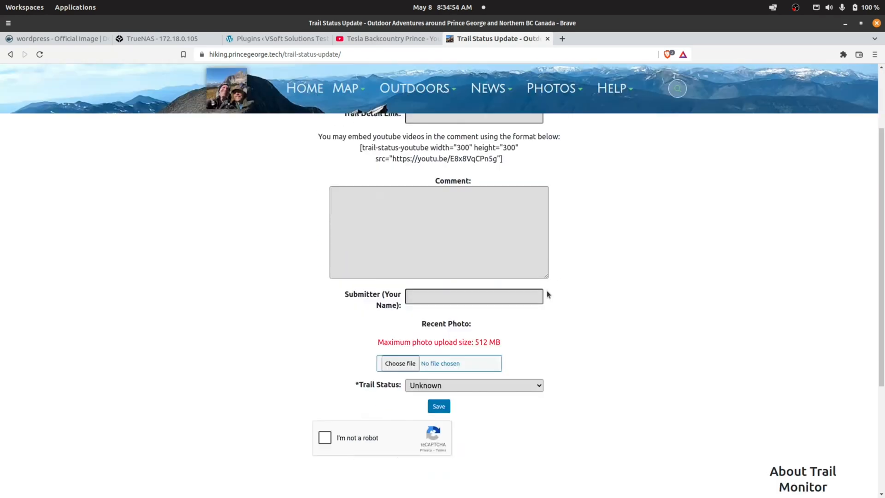
{"action": "mouse_move", "coordinate": [699, 305]}
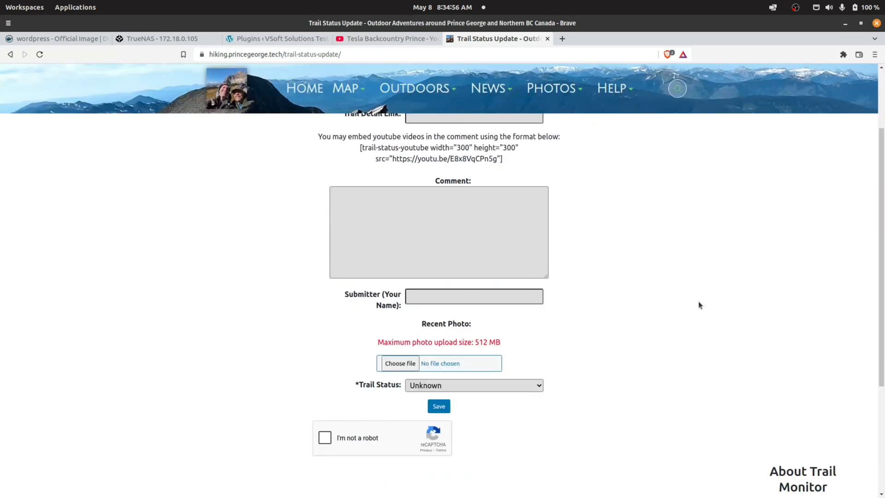
{"action": "mouse_move", "coordinate": [129, 160]}
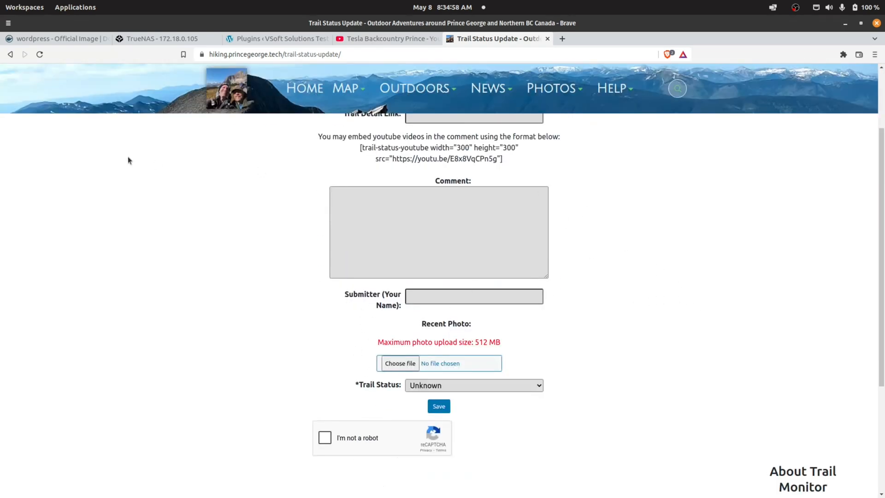
{"action": "mouse_move", "coordinate": [277, 200]}
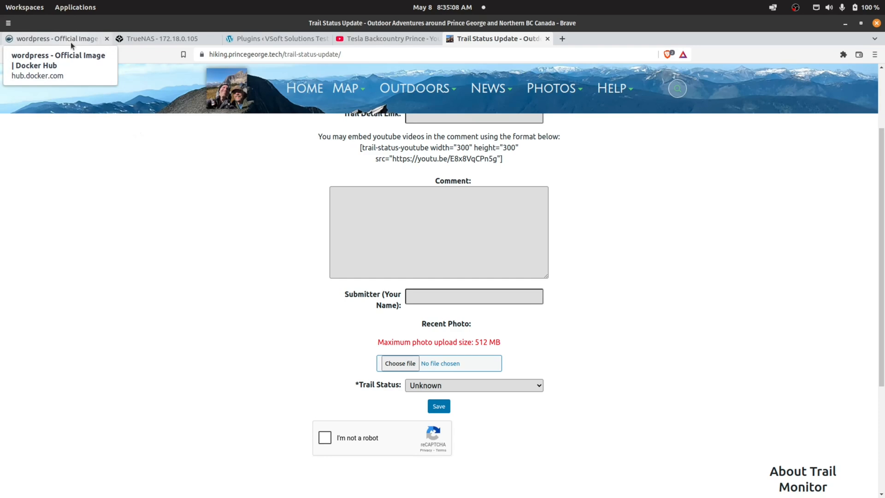
{"action": "mouse_move", "coordinate": [154, 267]}
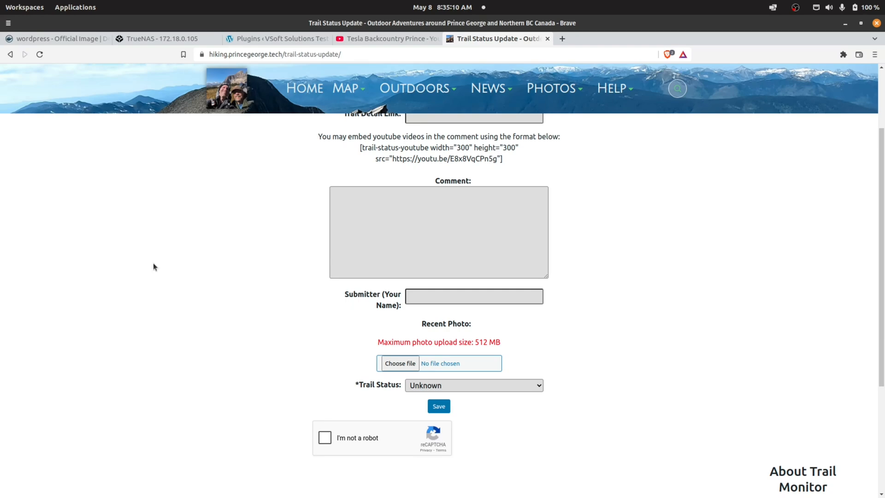
{"action": "mouse_move", "coordinate": [76, 47]}
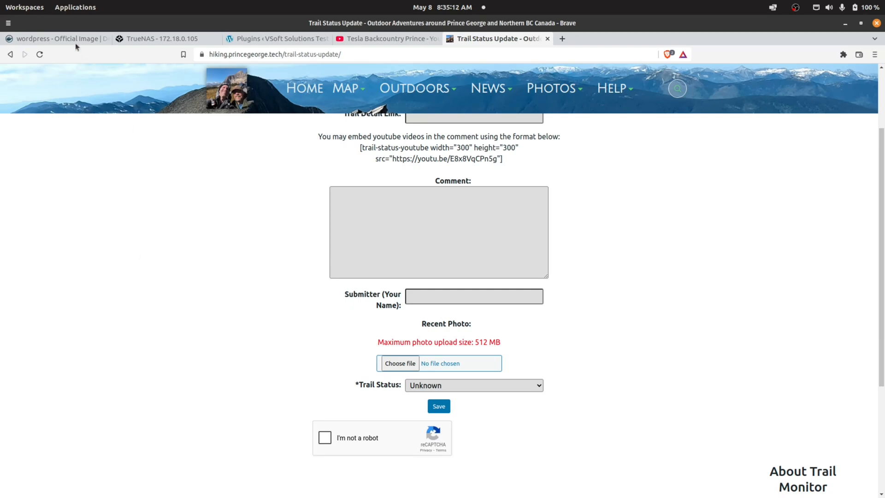
{"action": "left_click", "coordinate": [162, 38]}
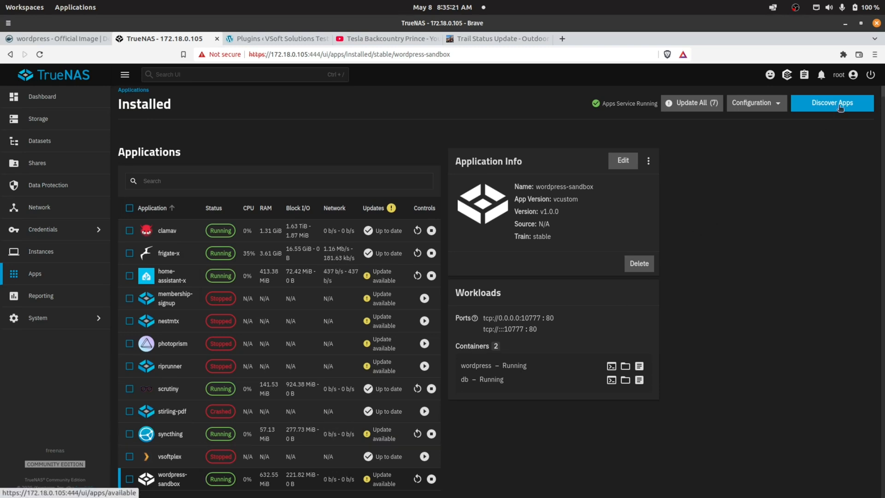
{"action": "mouse_move", "coordinate": [650, 489]}
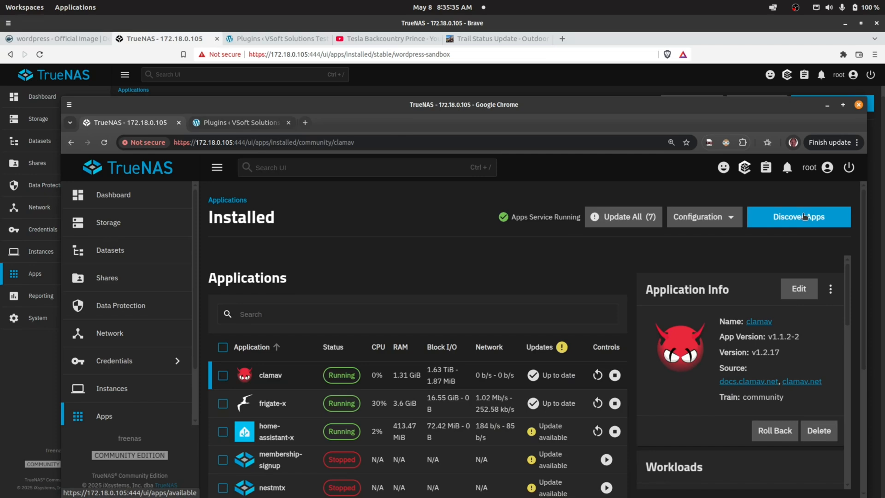
Open Discover Apps and reveal the Install via YAML option for Custom App
{"action": "left_click", "coordinate": [798, 216]}
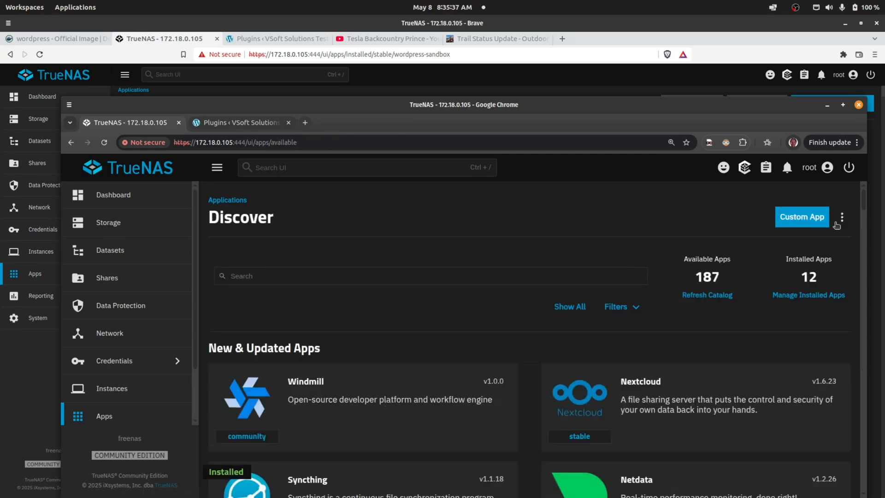
{"action": "left_click", "coordinate": [841, 217]}
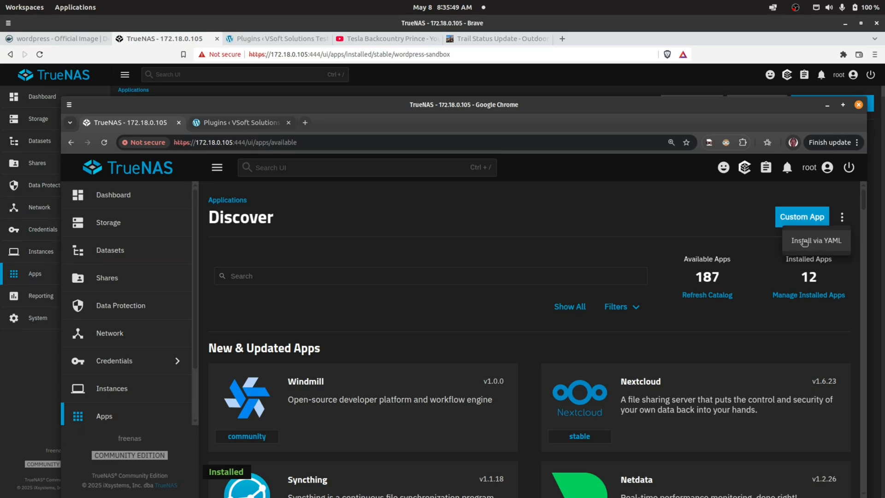
{"action": "mouse_move", "coordinate": [718, 202]}
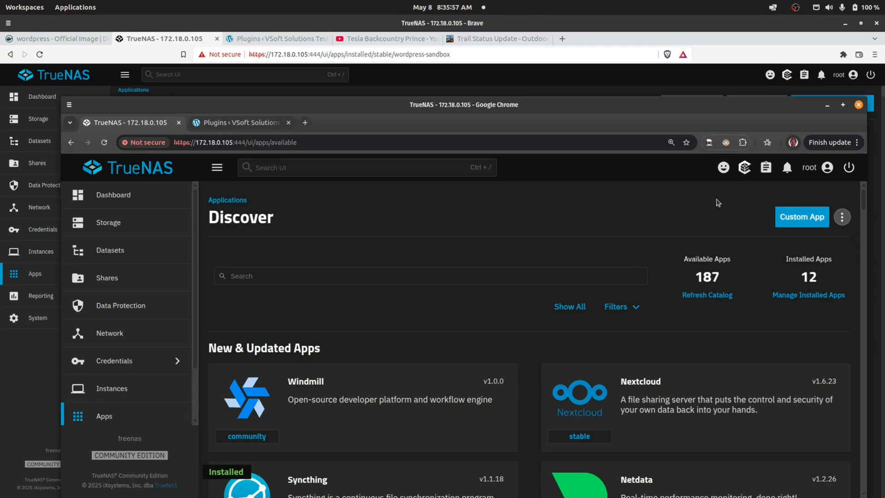
{"action": "mouse_move", "coordinate": [700, 211]}
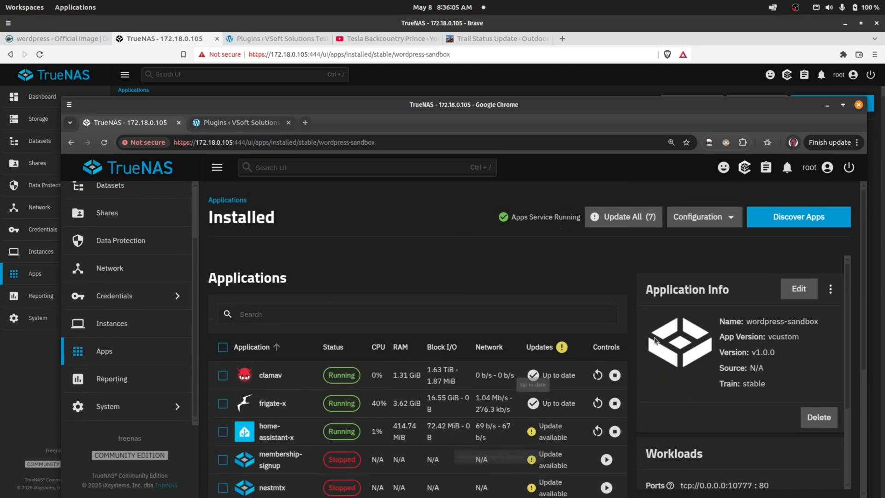
View the Trail Monitor settings page in sandbox WordPress, then return to TrueNAS apps
{"action": "scroll", "scroll_direction": "down", "scroll_amount": 3}
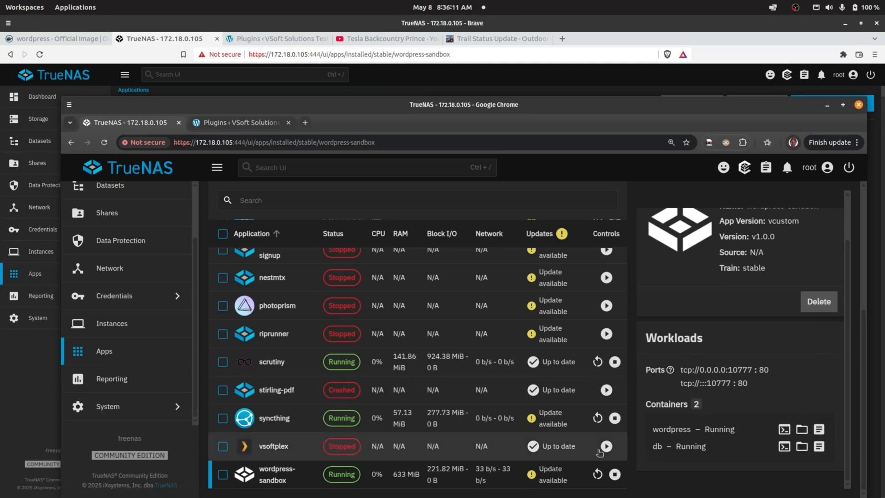
{"action": "left_click", "coordinate": [238, 123]}
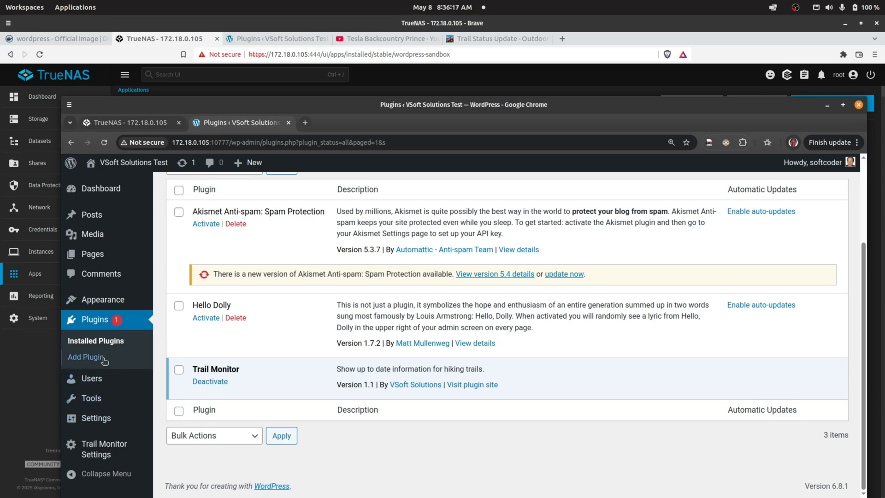
{"action": "left_click", "coordinate": [103, 409]}
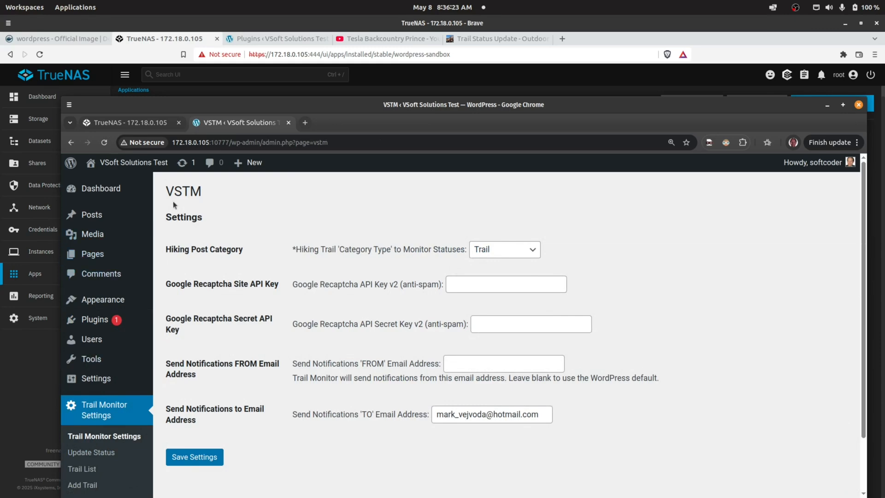
{"action": "left_click", "coordinate": [130, 122]}
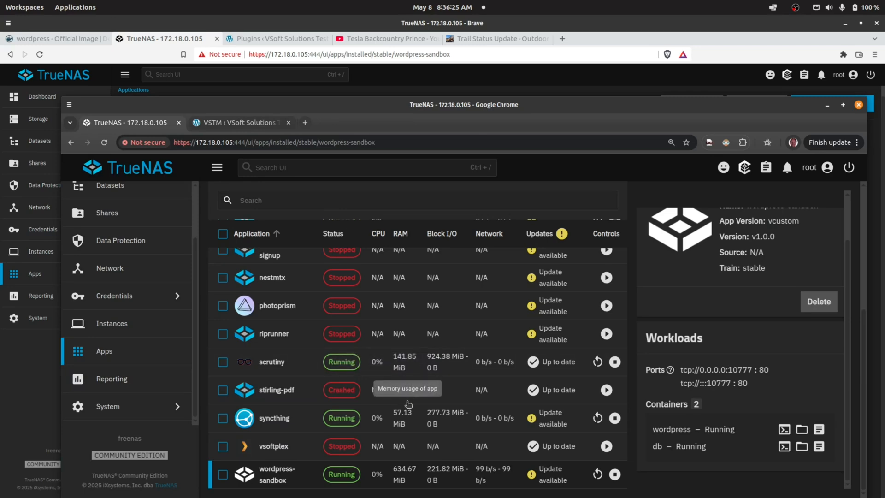
{"action": "mouse_move", "coordinate": [301, 480]}
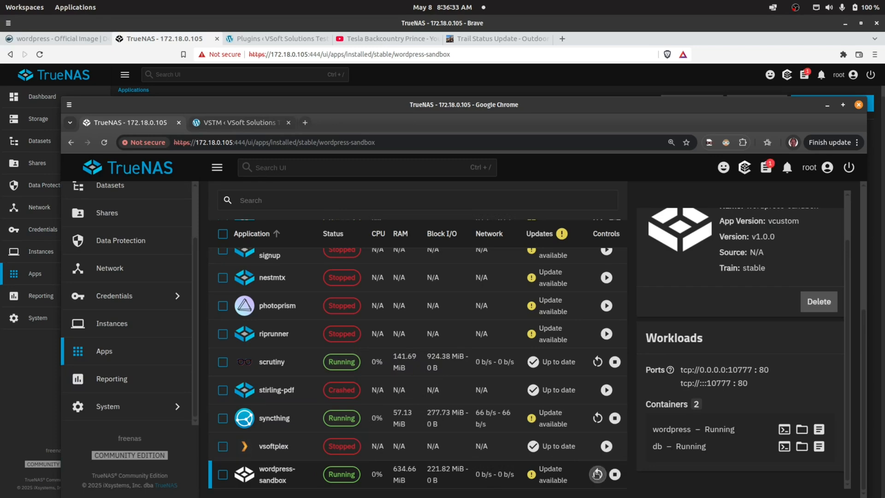
Restart wordpress-sandbox and reload the Trail Monitor settings page afterwards
{"action": "left_click", "coordinate": [597, 474]}
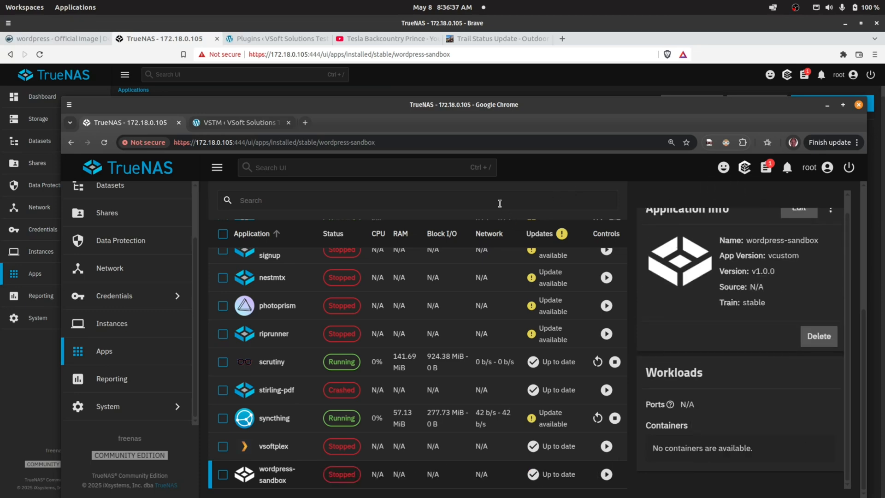
{"action": "left_click", "coordinate": [606, 474]}
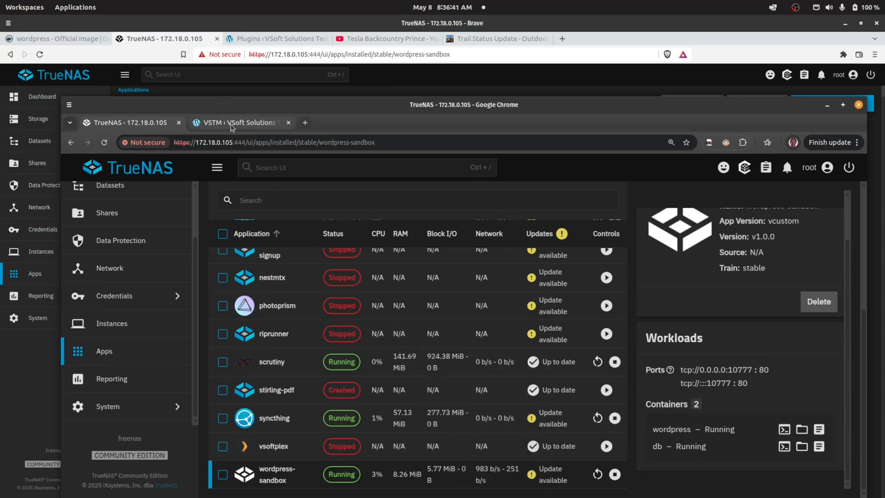
{"action": "mouse_move", "coordinate": [237, 123]}
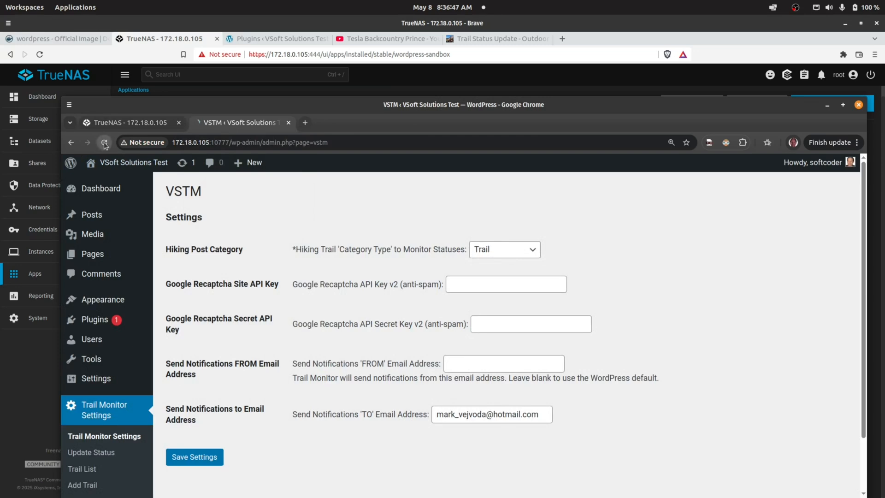
{"action": "left_click", "coordinate": [103, 142]}
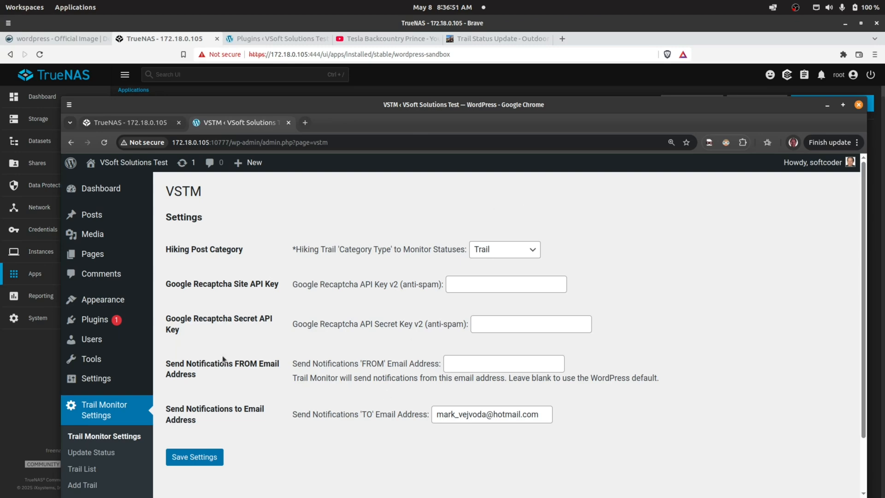
From the WordPress dashboard, open Installed Plugins to confirm Trail Monitor 1.1 is still active
{"action": "left_click", "coordinate": [101, 188]}
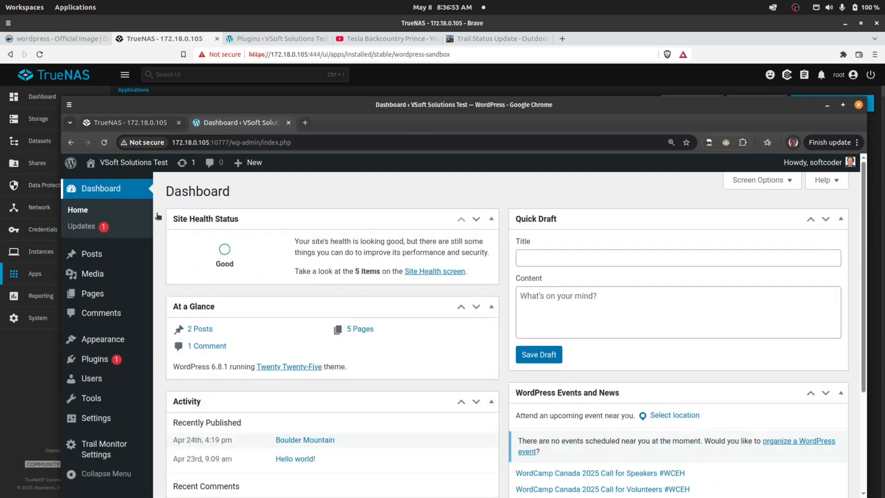
{"action": "scroll", "scroll_direction": "down", "scroll_amount": 3}
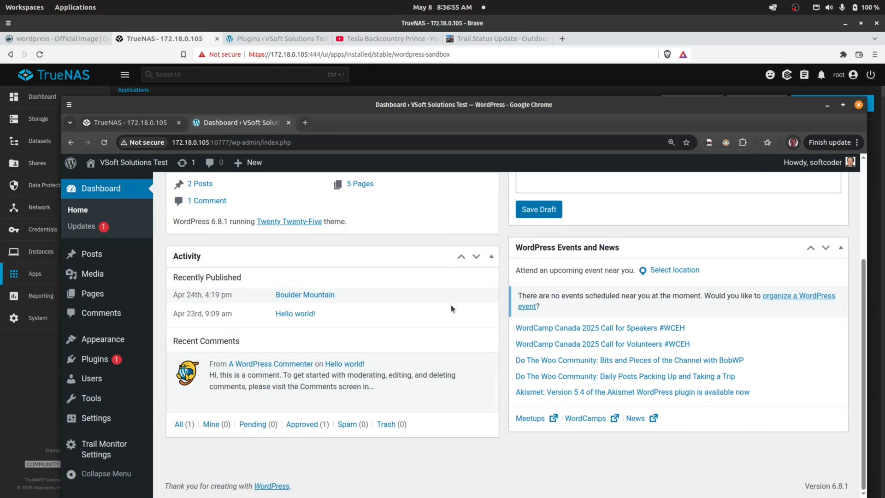
{"action": "mouse_move", "coordinate": [228, 289]}
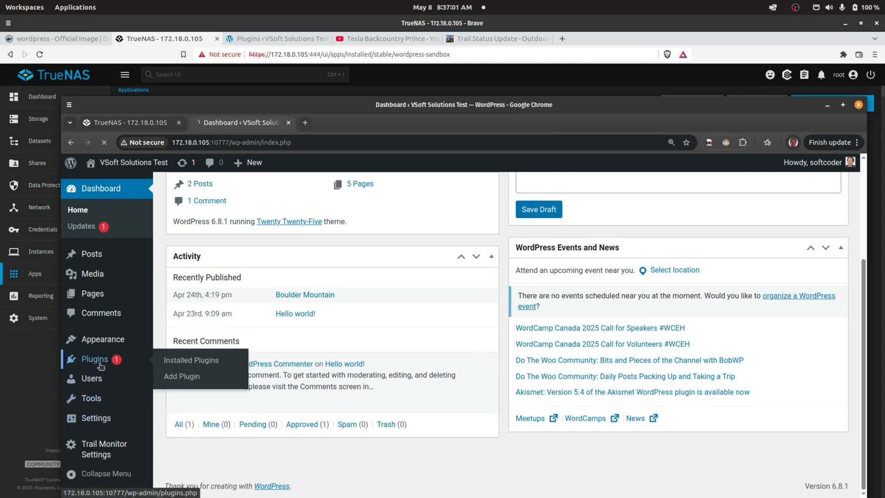
{"action": "left_click", "coordinate": [191, 360]}
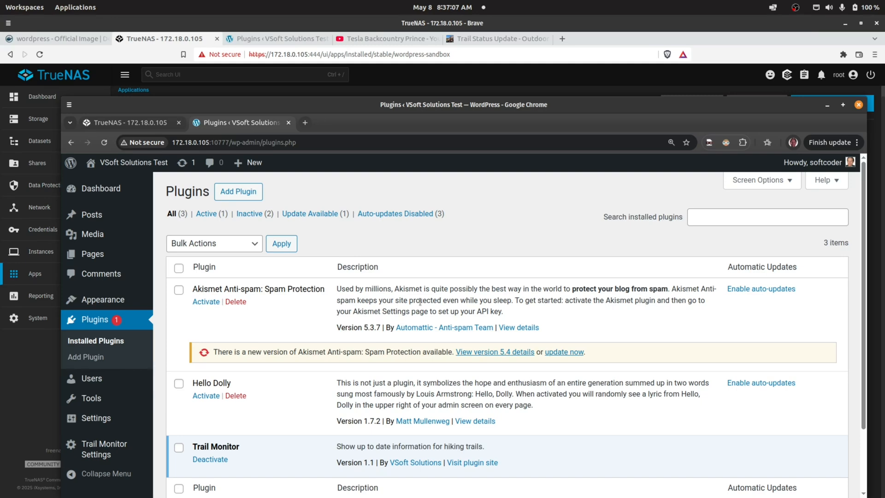
{"action": "mouse_move", "coordinate": [347, 309]}
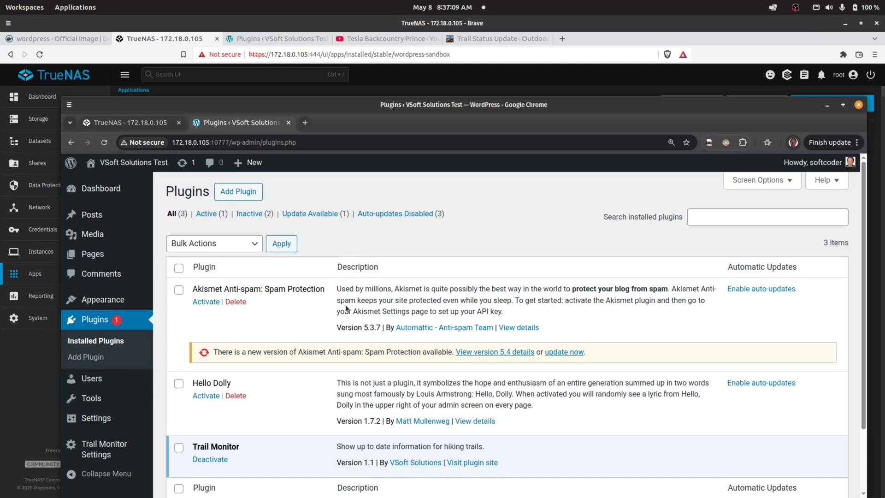
{"action": "mouse_move", "coordinate": [365, 417]}
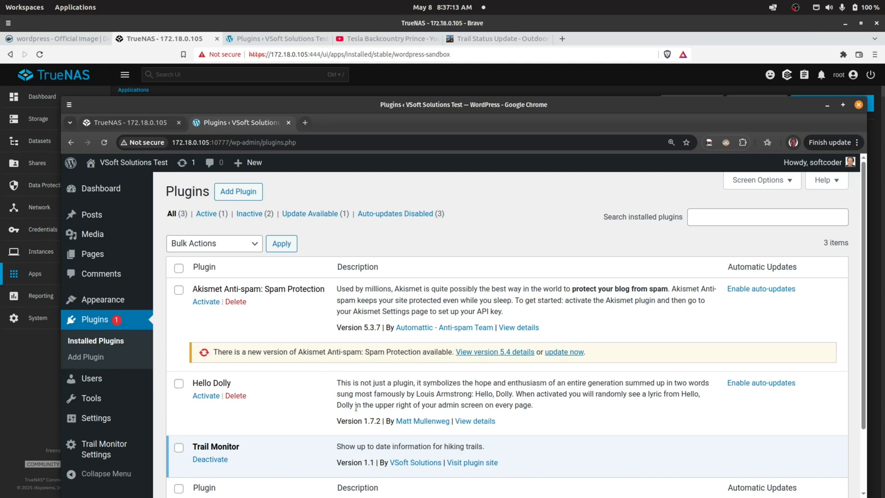
{"action": "mouse_move", "coordinate": [702, 432]}
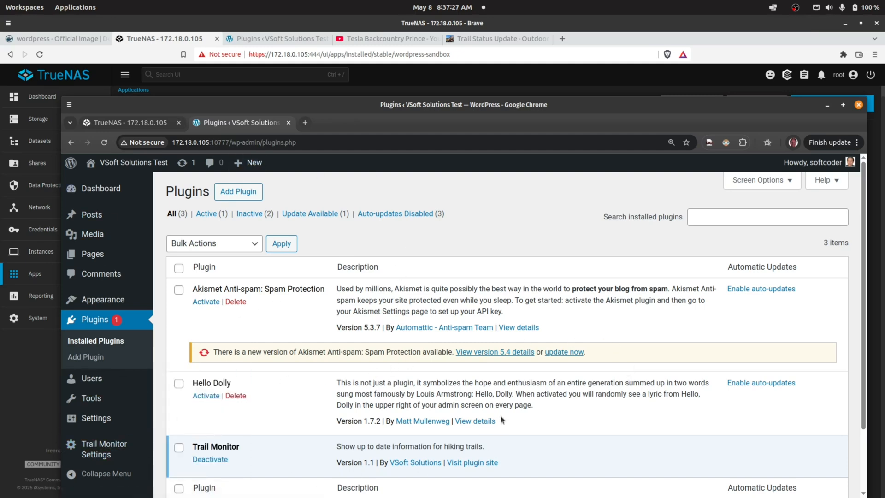
{"action": "mouse_move", "coordinate": [608, 456]}
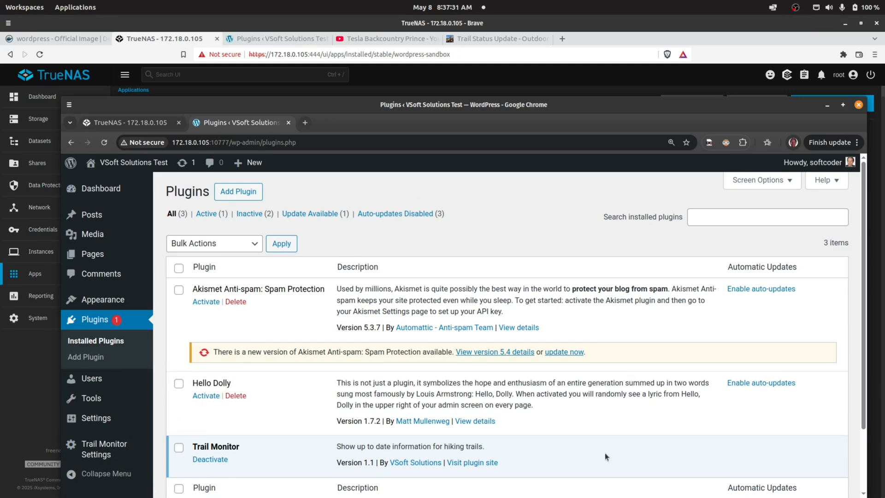
{"action": "mouse_move", "coordinate": [508, 440]}
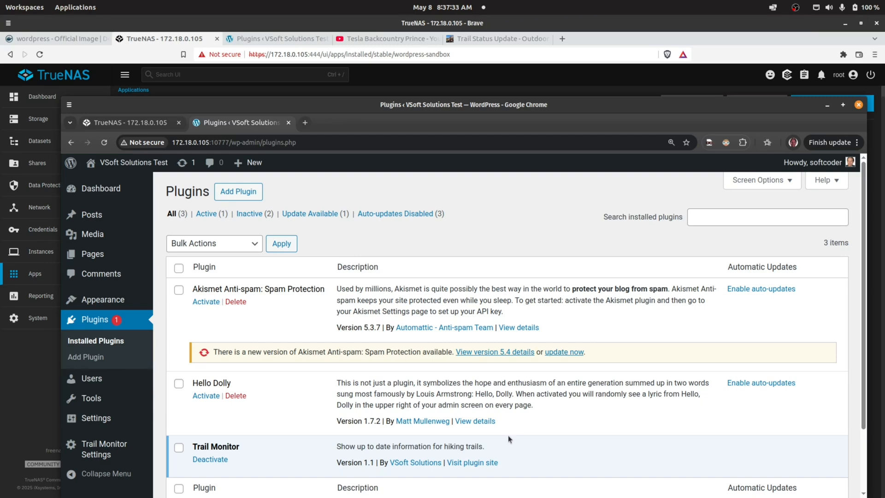
{"action": "mouse_move", "coordinate": [580, 433]}
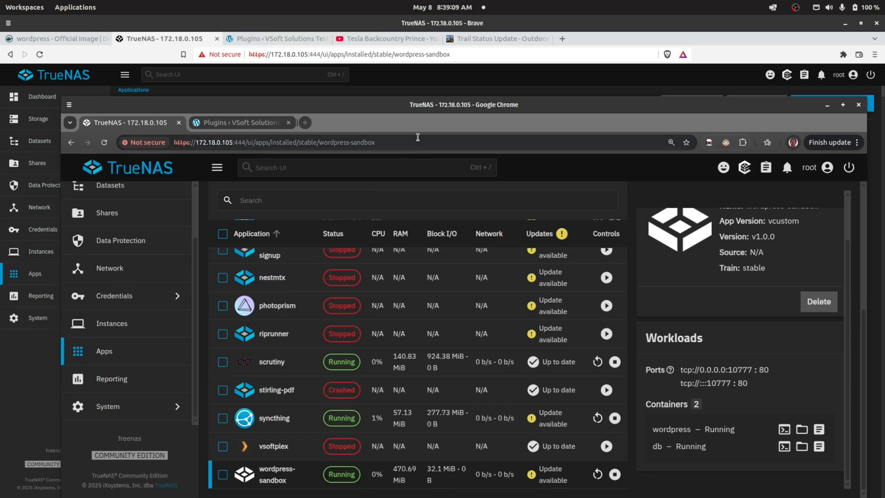
{"action": "mouse_move", "coordinate": [234, 456]}
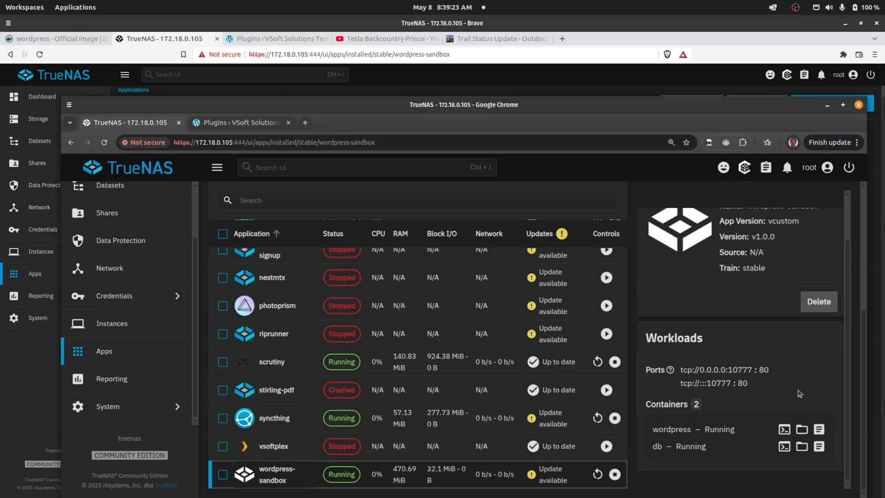
{"action": "mouse_move", "coordinate": [801, 429]}
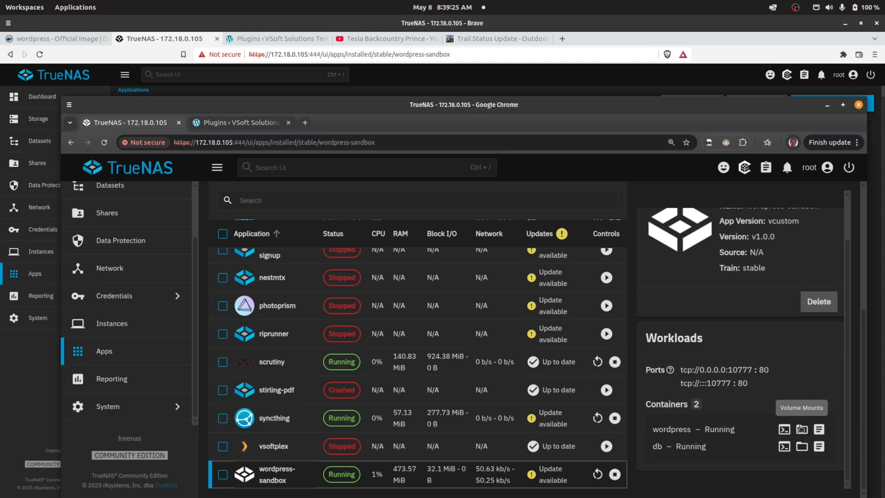
View the wordpress and db volume mounts and select the ix-wordpress-sandbox_db source path
{"action": "left_click", "coordinate": [801, 407]}
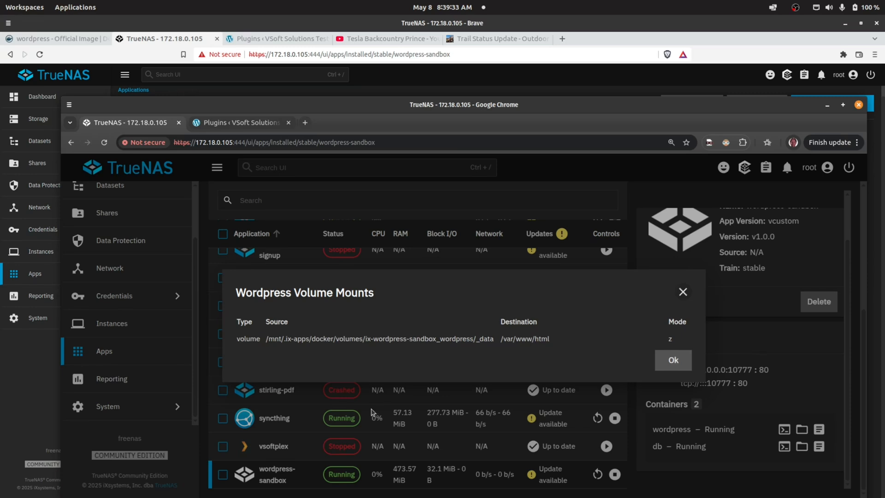
{"action": "mouse_move", "coordinate": [346, 348]}
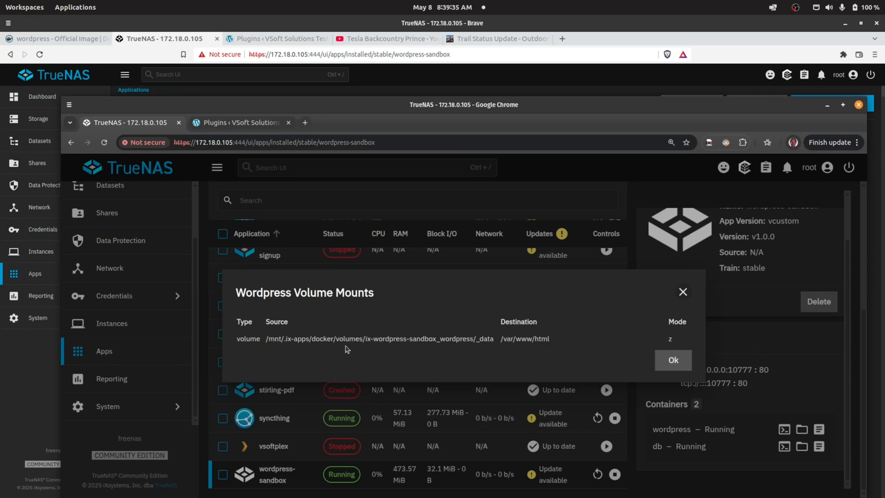
{"action": "mouse_move", "coordinate": [390, 347]}
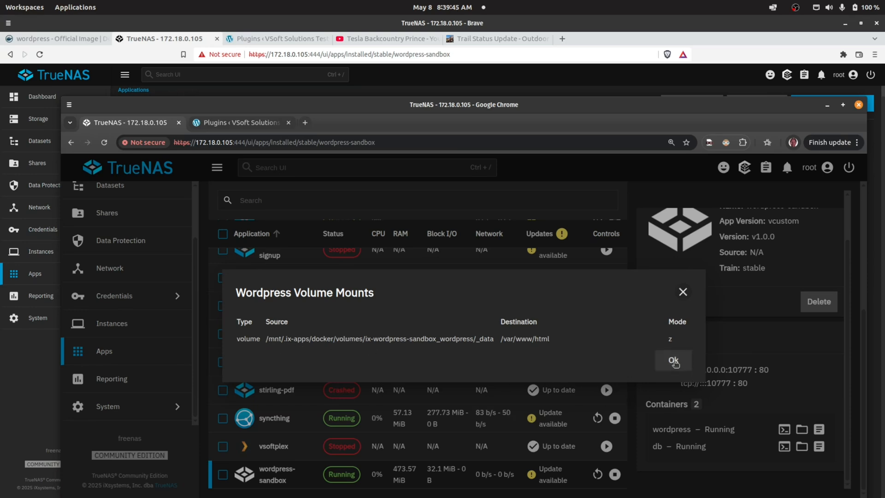
{"action": "left_click", "coordinate": [673, 362]}
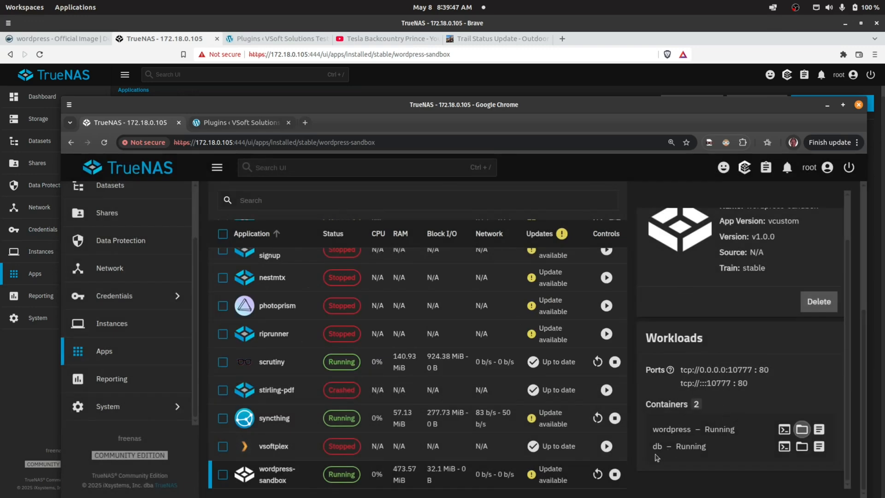
{"action": "mouse_move", "coordinate": [800, 447]}
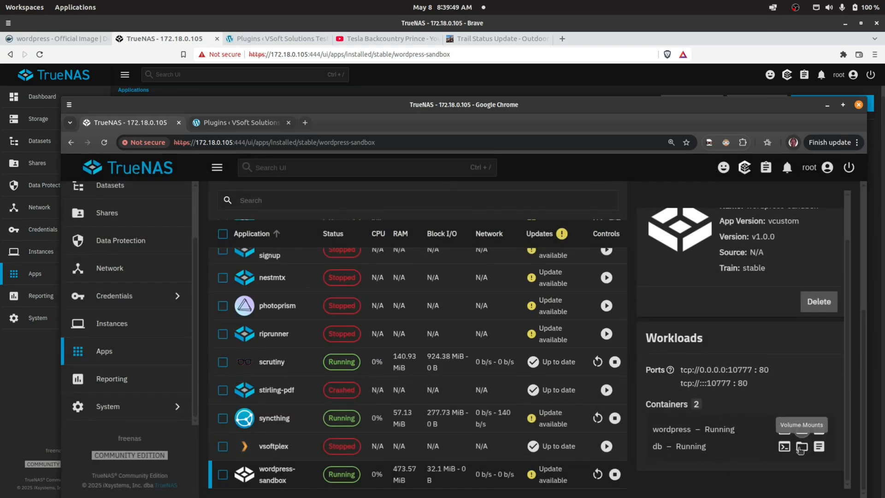
{"action": "left_click", "coordinate": [801, 446]}
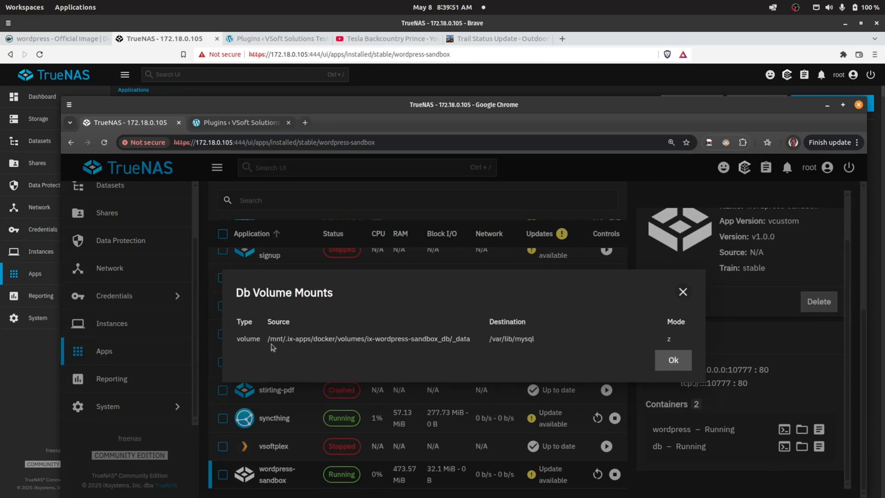
{"action": "triple_click", "coordinate": [368, 338]}
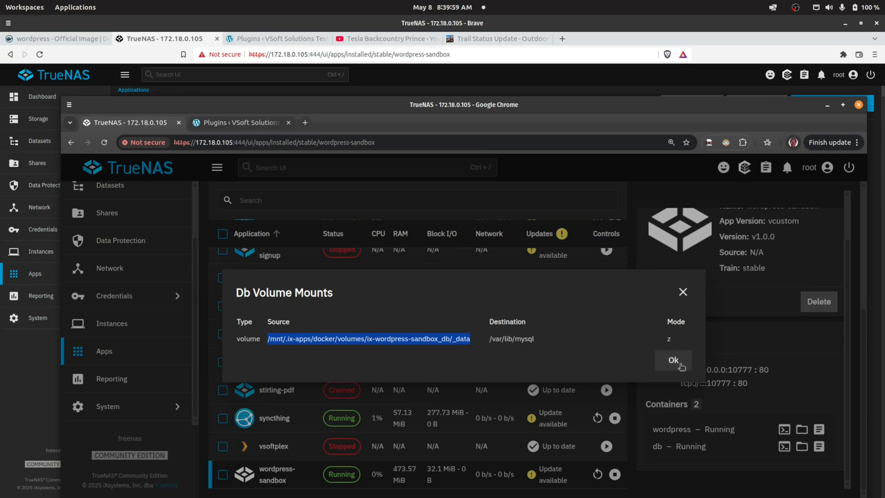
Close the db volume mount details dialog
{"action": "left_click", "coordinate": [672, 360]}
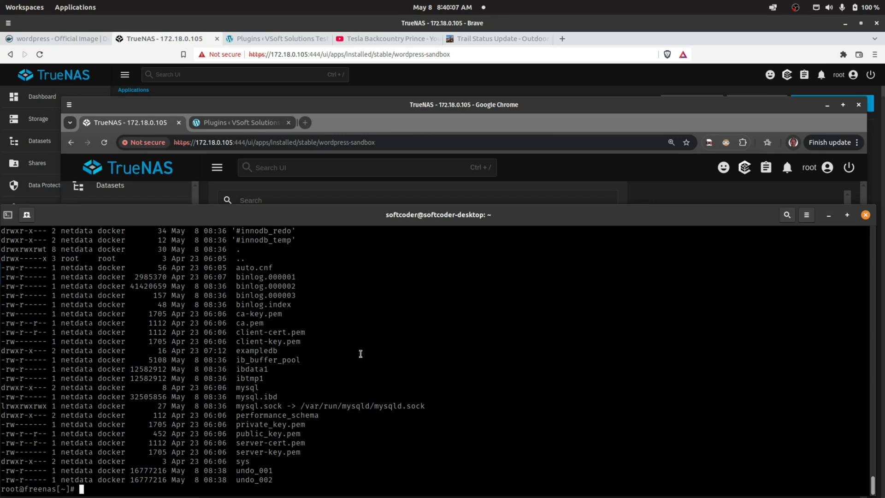
{"action": "mouse_move", "coordinate": [178, 426]}
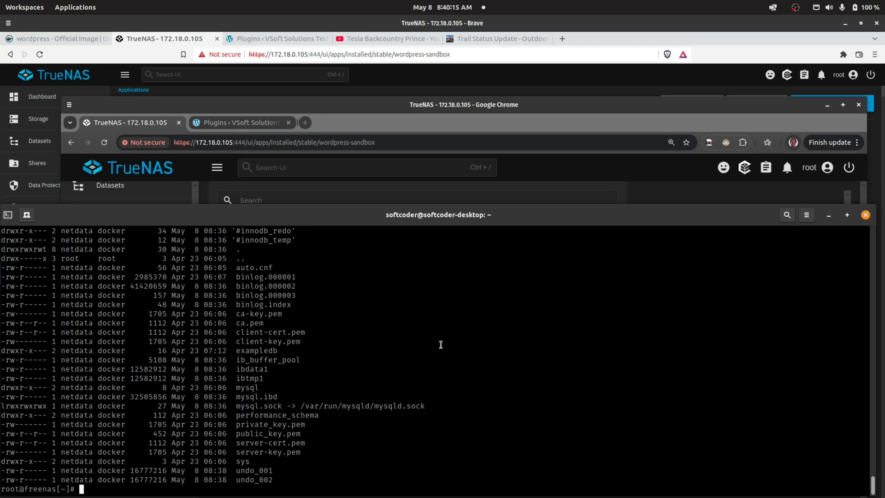
{"action": "mouse_move", "coordinate": [585, 109]}
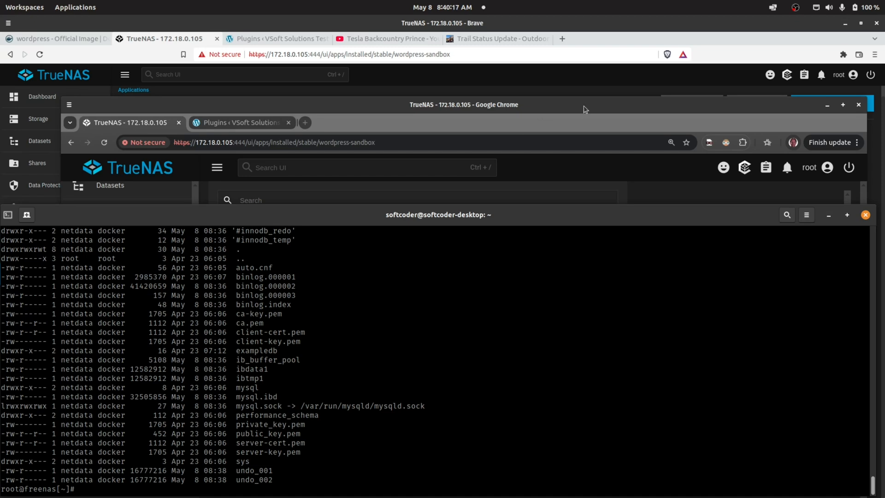